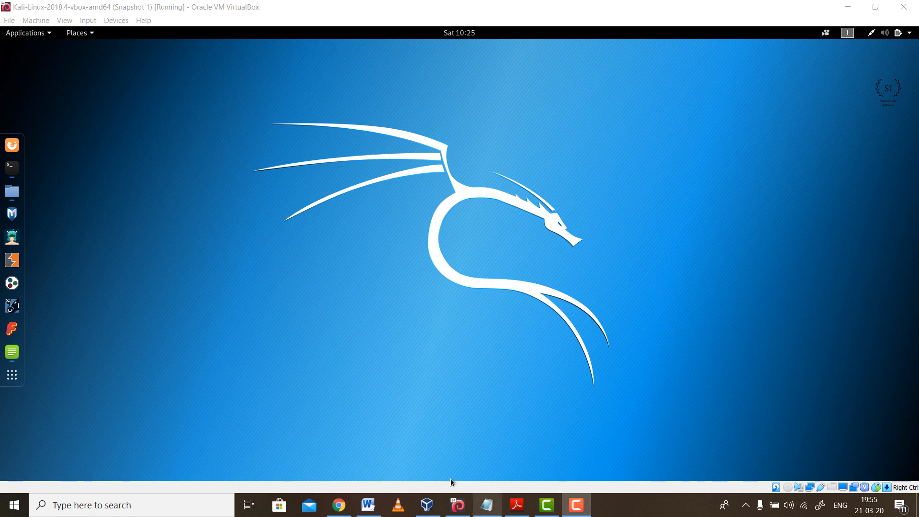
Step: Bring GNUPG.pdf forward in Adobe Reader and read through PGP and OpenPGP to the GPG heading
left_click(516, 504)
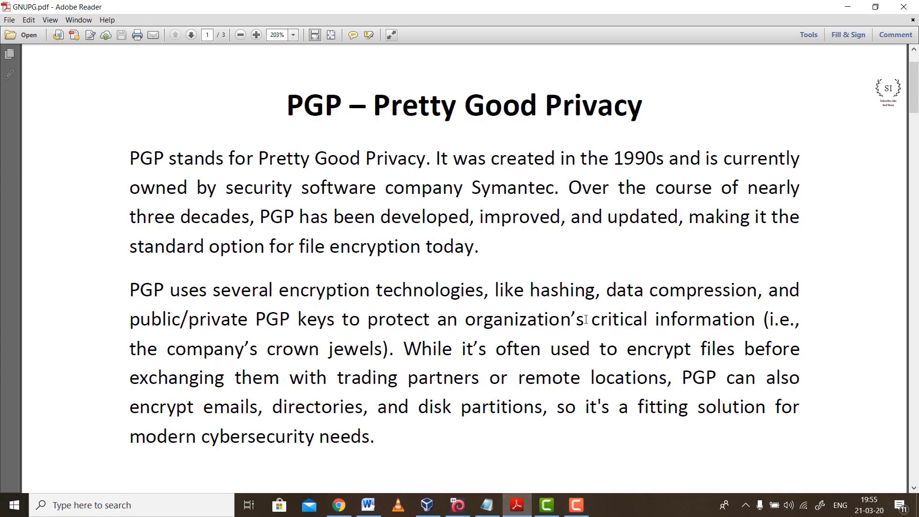
scroll("down", 3)
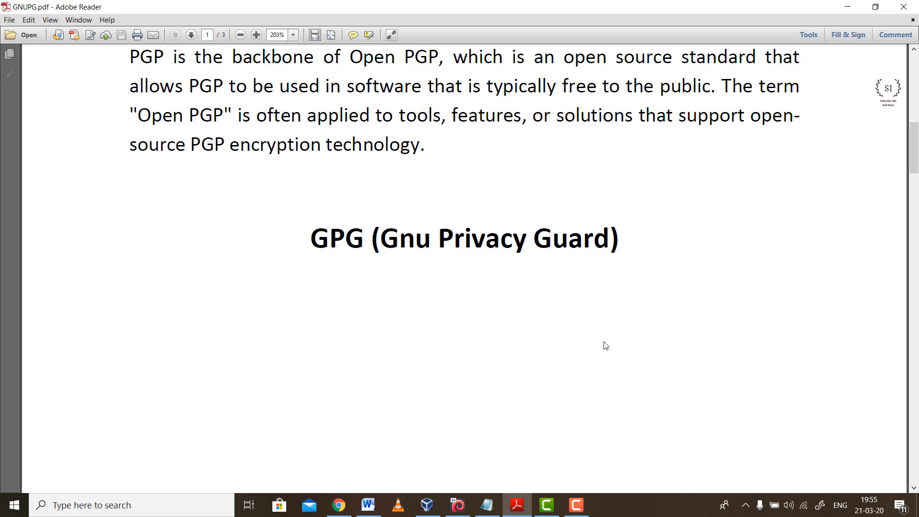
scroll("up", 3)
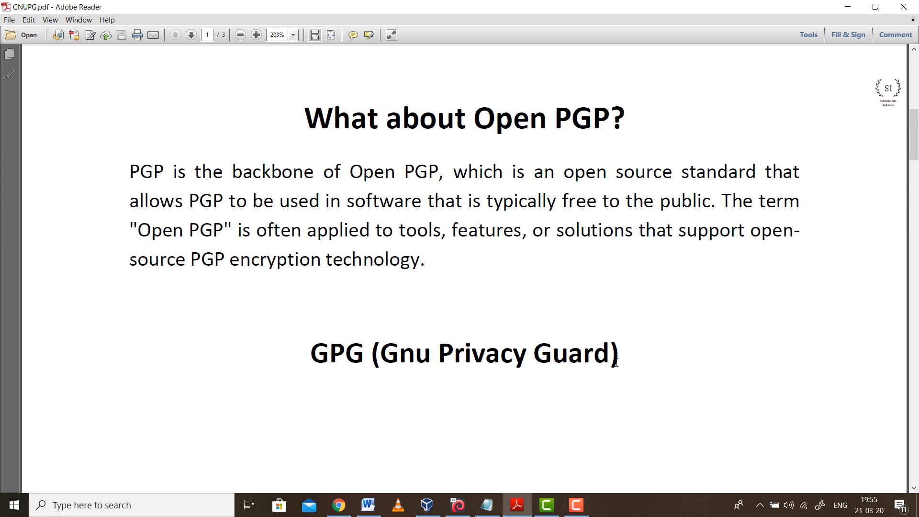
scroll("up", 3)
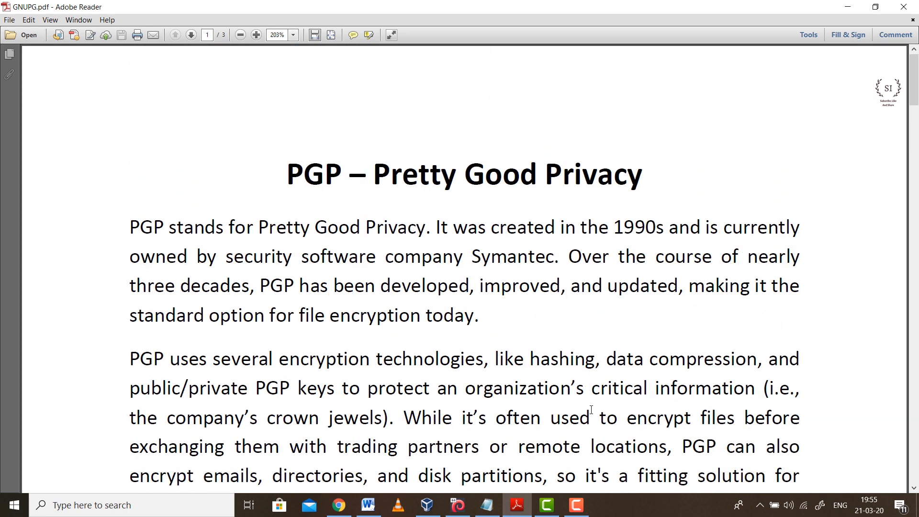
scroll("up", 3)
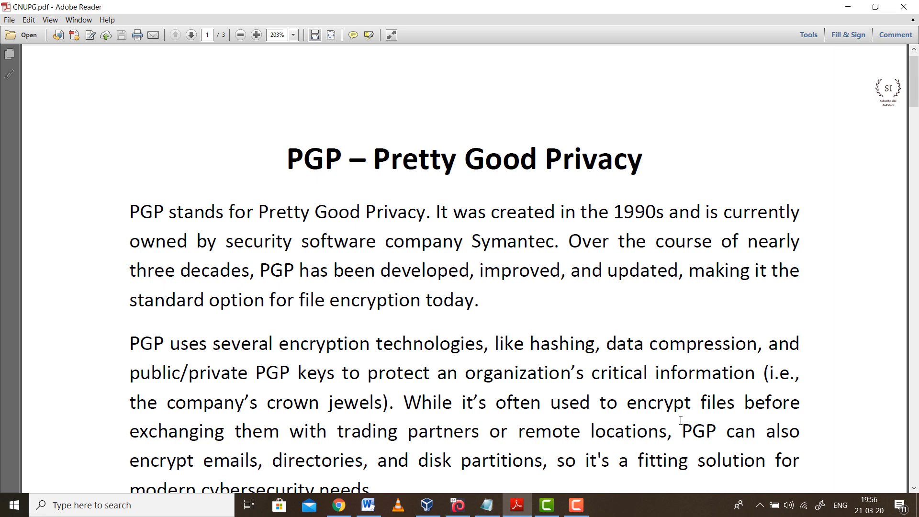
scroll("down", 3)
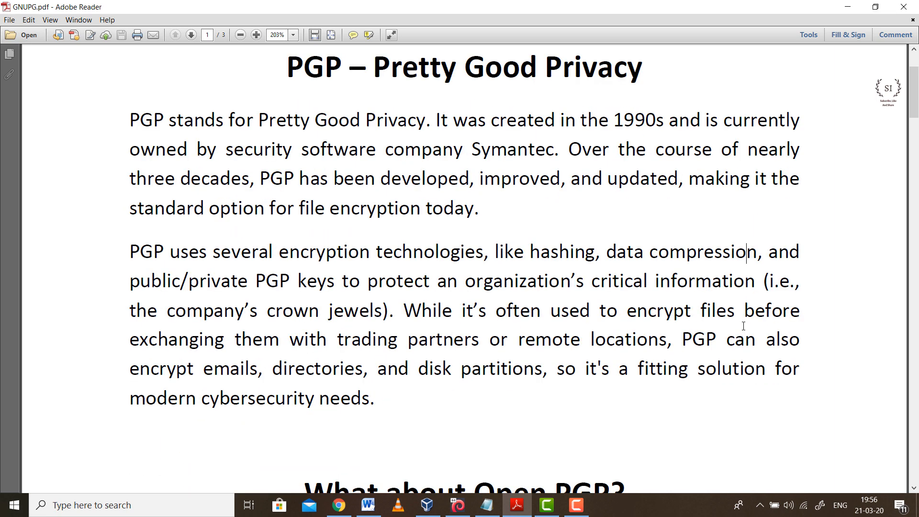
scroll("down", 3)
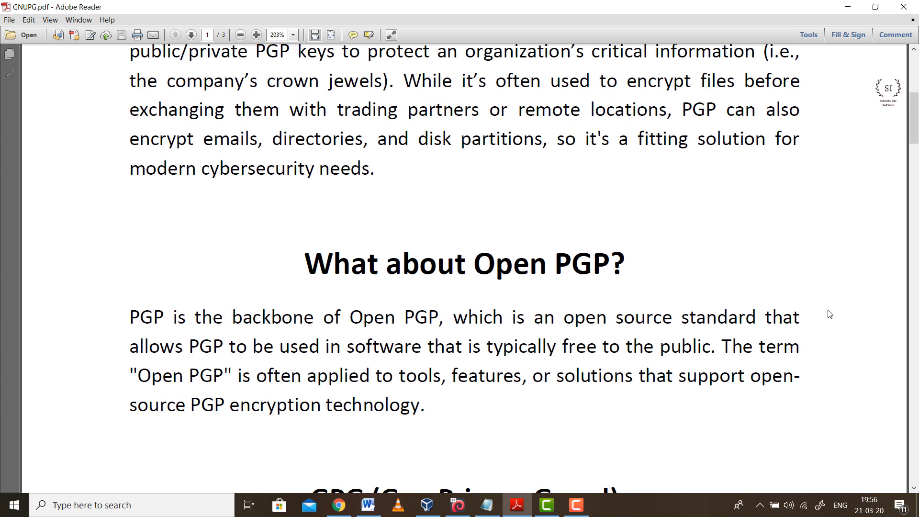
scroll("down", 3)
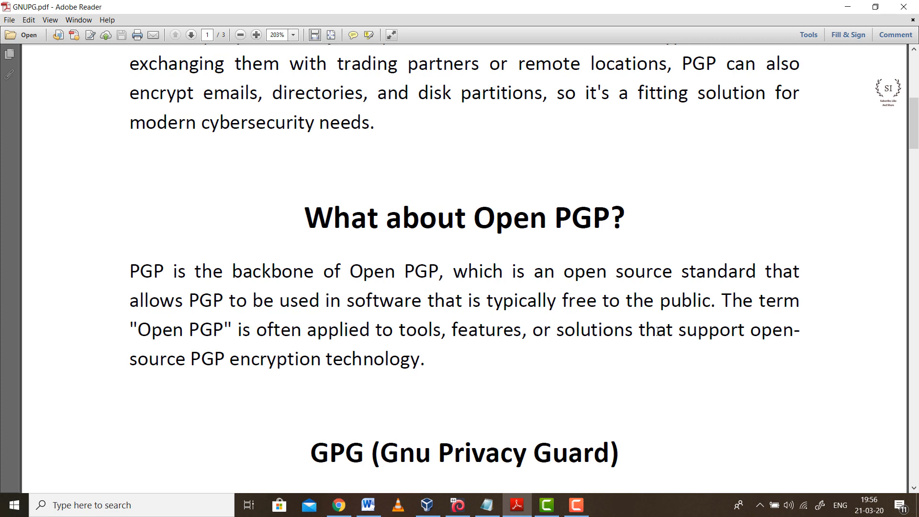
scroll("down", 3)
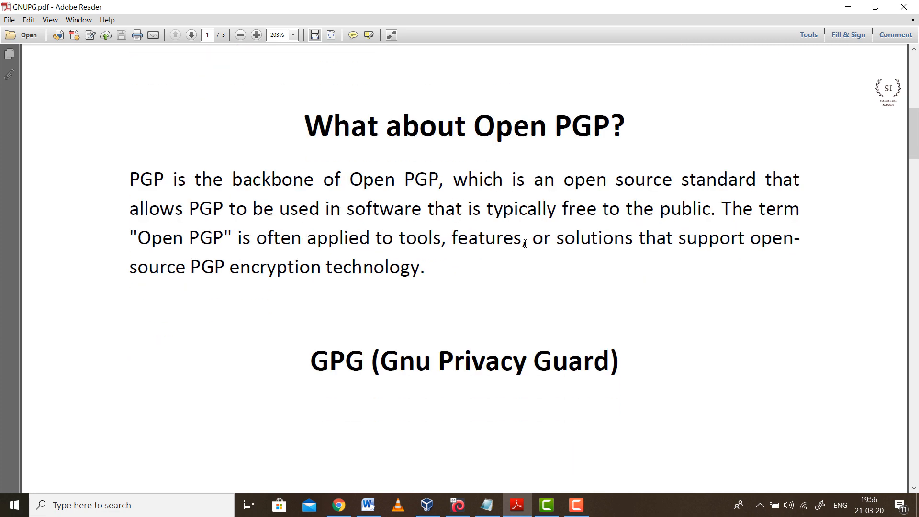
scroll("down", 3)
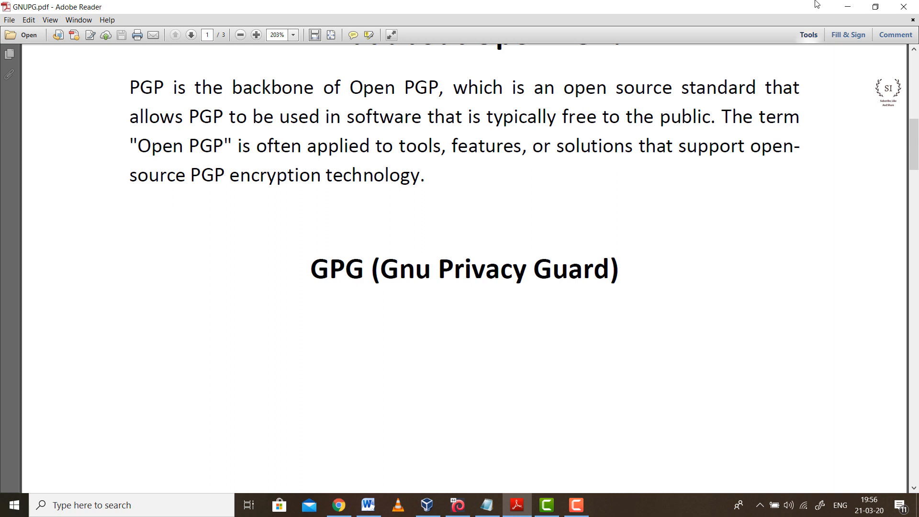
Step: Scroll GNUPG.pdf down to page 2, 'Steps to Carry out the experiment'
scroll("down", 3)
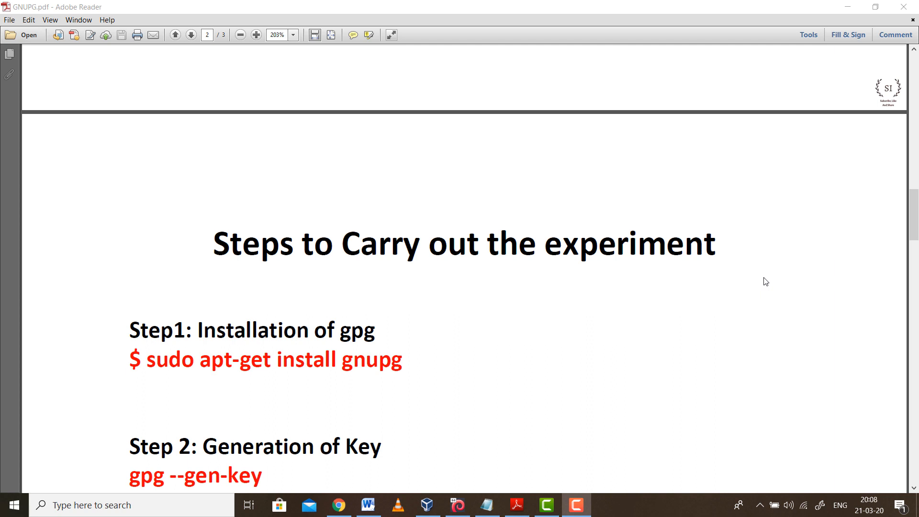
mouse_move(772, 340)
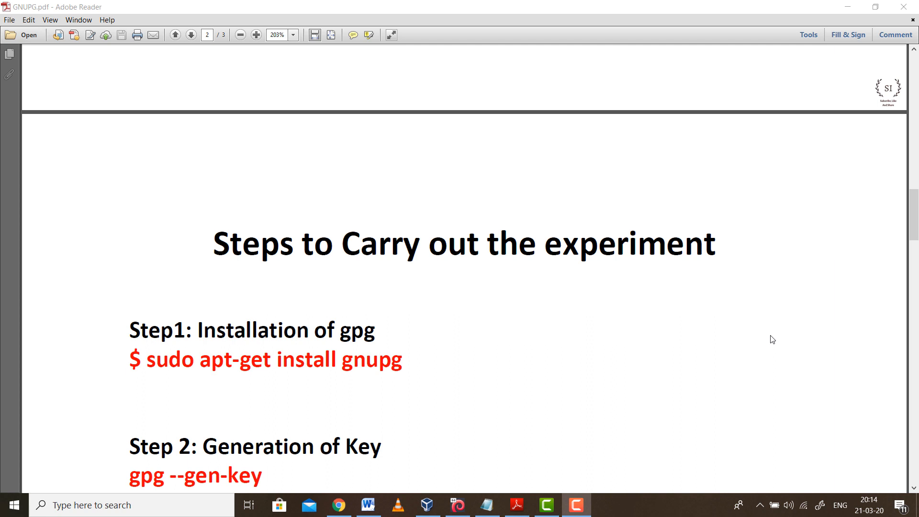
mouse_move(794, 350)
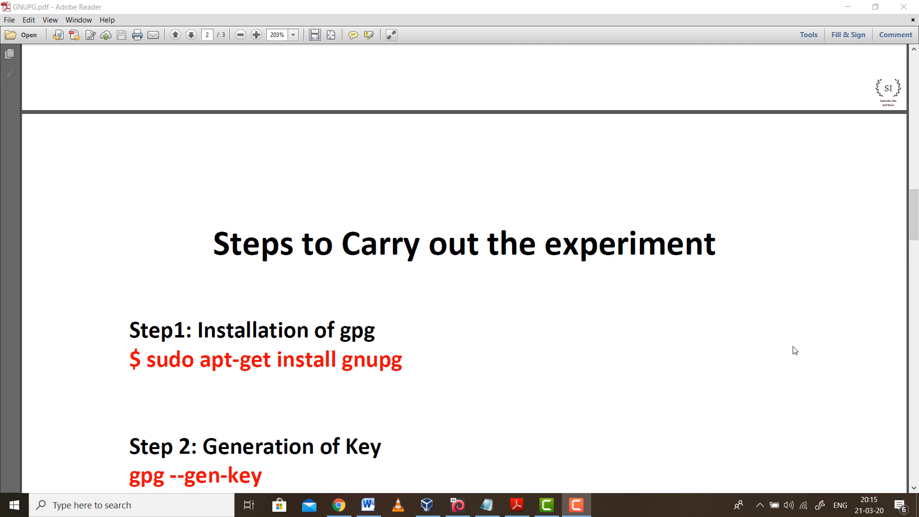
mouse_move(587, 350)
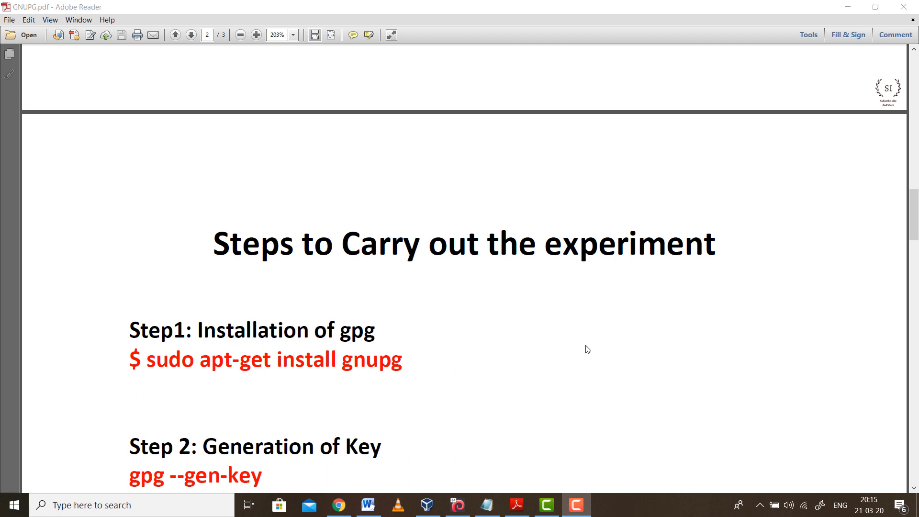
scroll("up", 3)
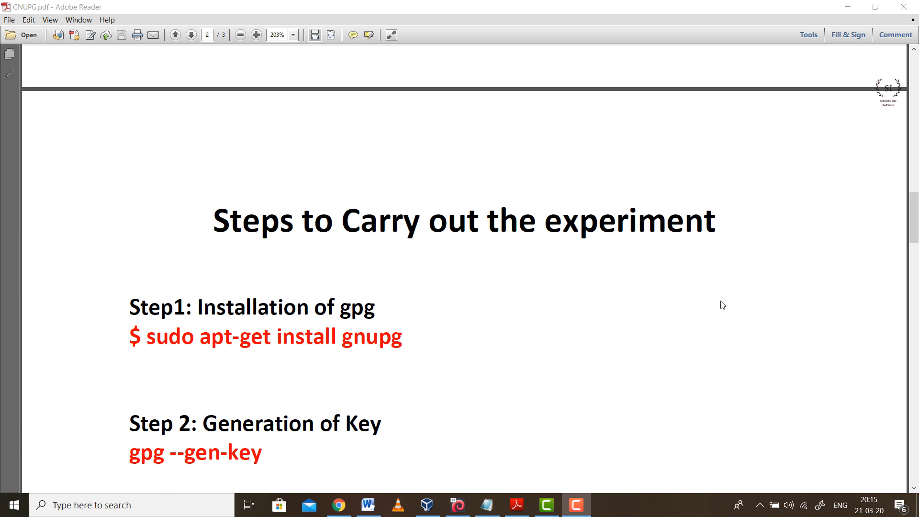
mouse_move(525, 400)
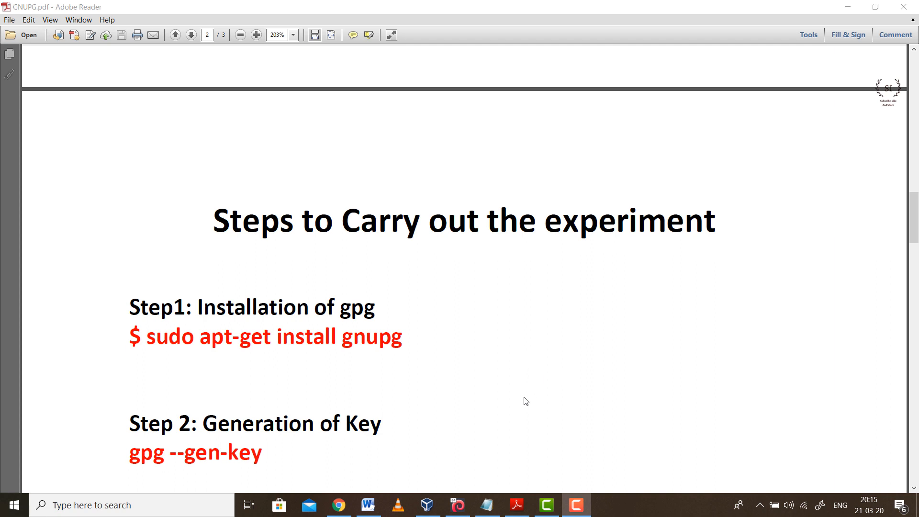
scroll("down", 3)
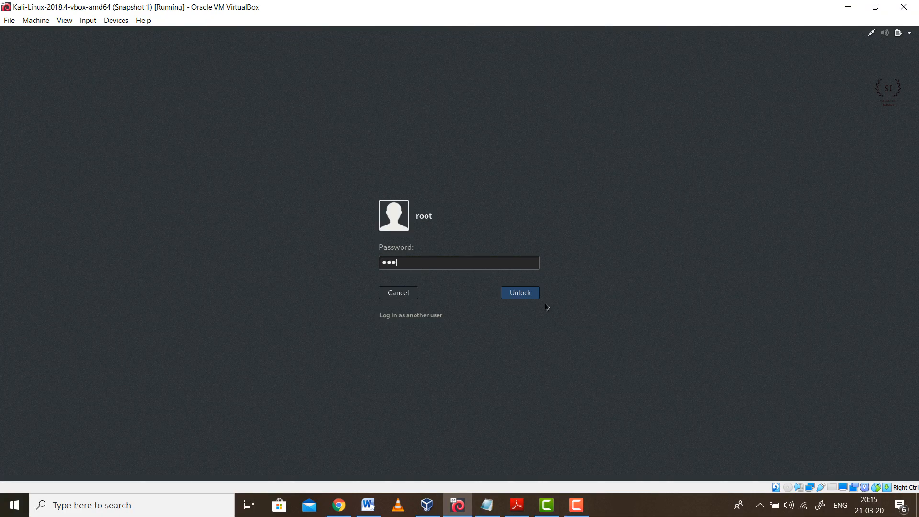
Step: Unlock the Kali session, then return to GNUPG.pdf for the 'sudo apt-get install gnupg' command
left_click(518, 292)
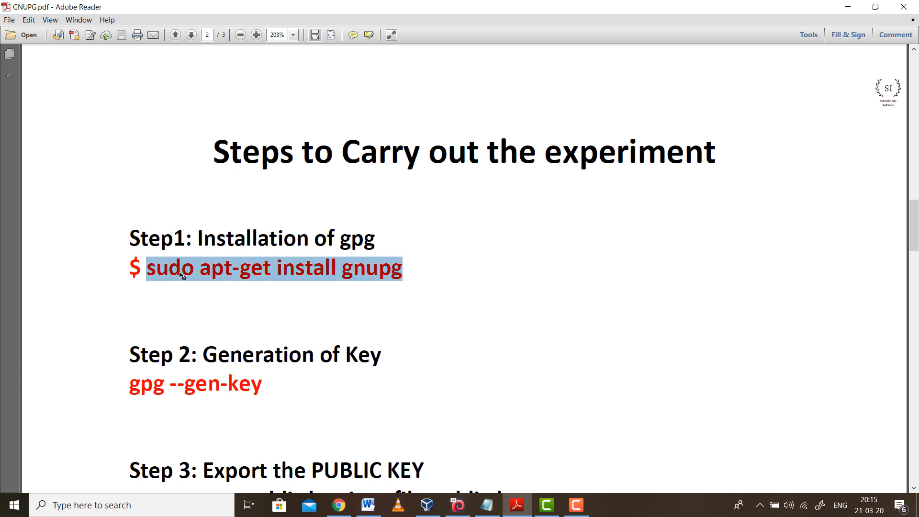
mouse_move(516, 402)
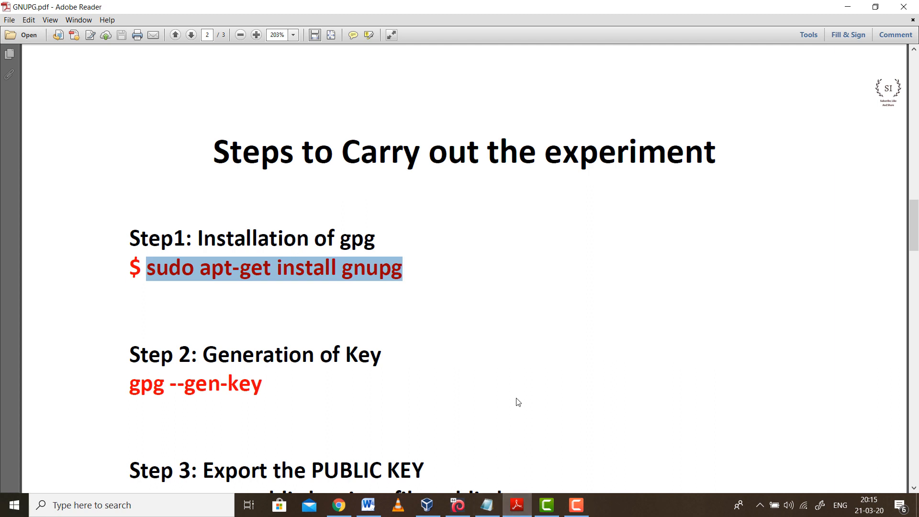
mouse_move(559, 415)
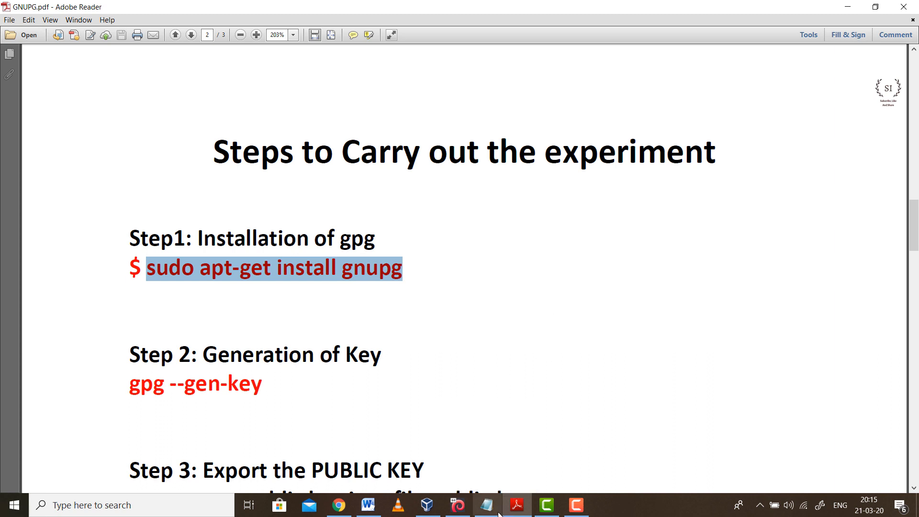
mouse_move(487, 503)
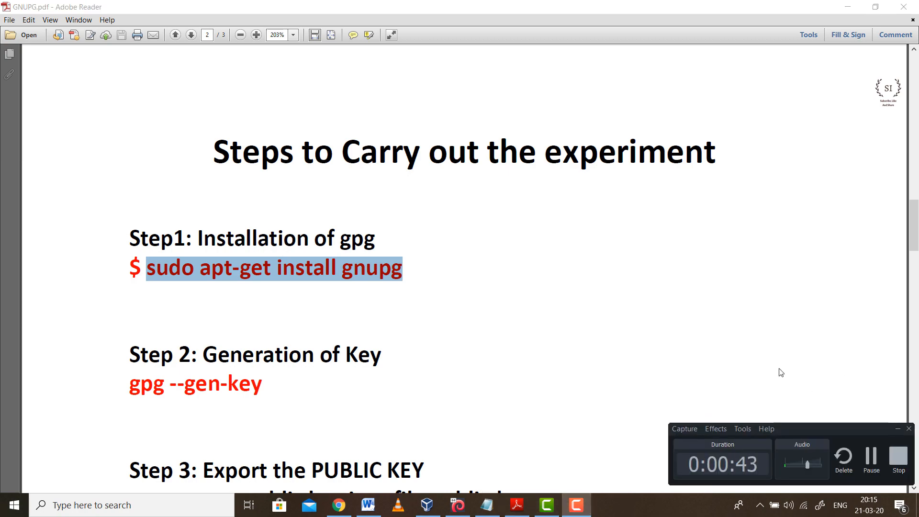
left_click(545, 504)
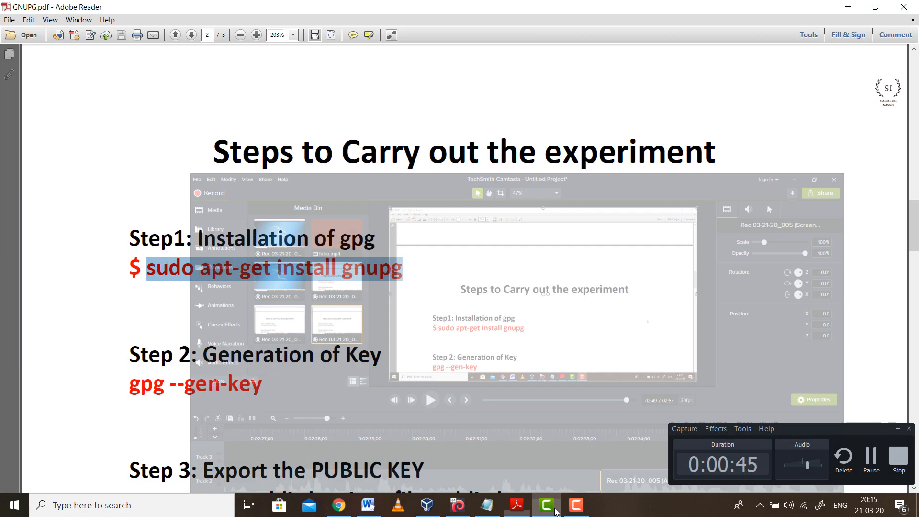
left_click(516, 504)
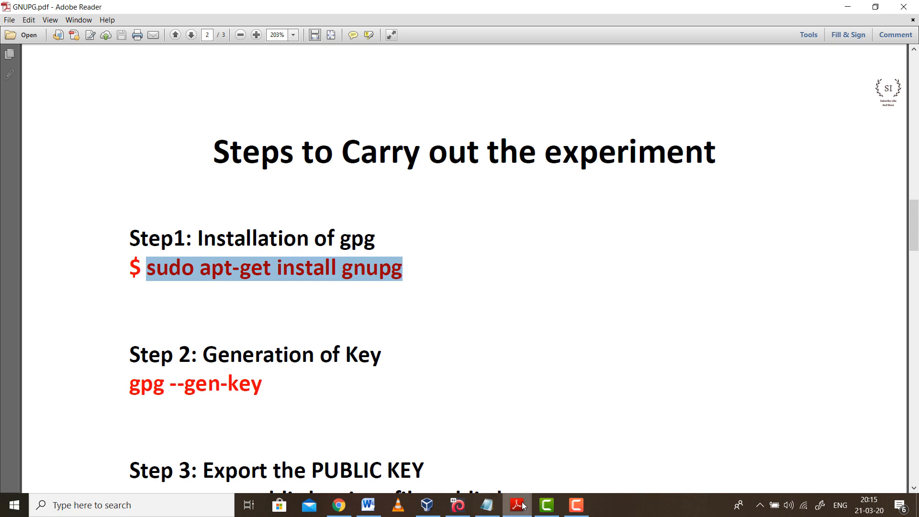
Step: Open a Kali terminal in VirtualBox and run 'sudo apt-get install gnupg'
left_click(456, 504)
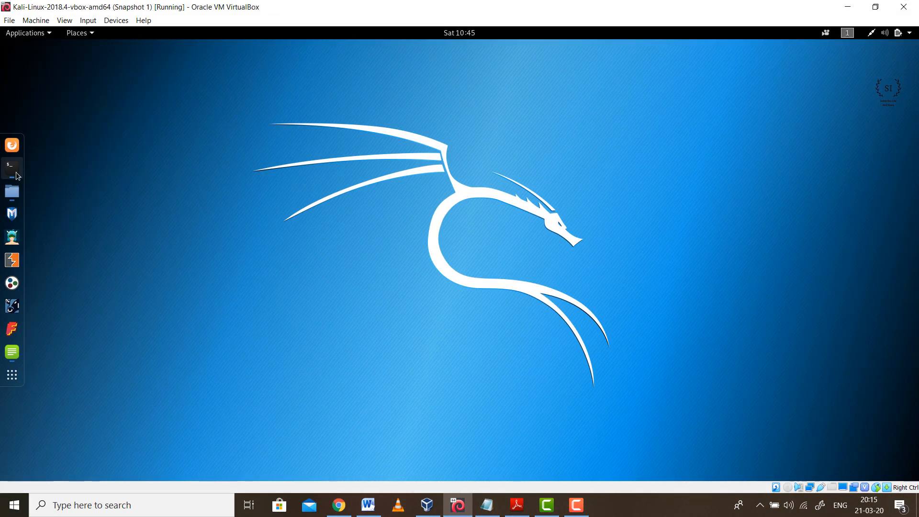
left_click(11, 168)
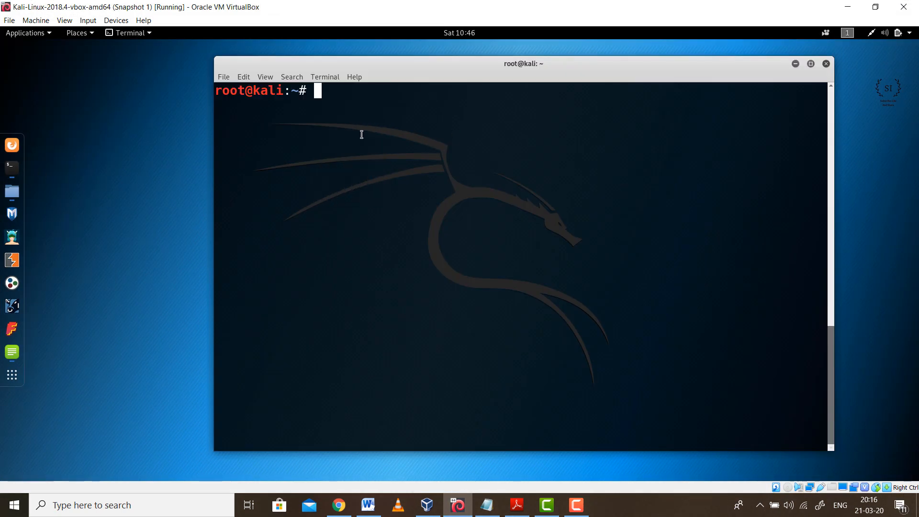
type("sudo apt-get install gnupg")
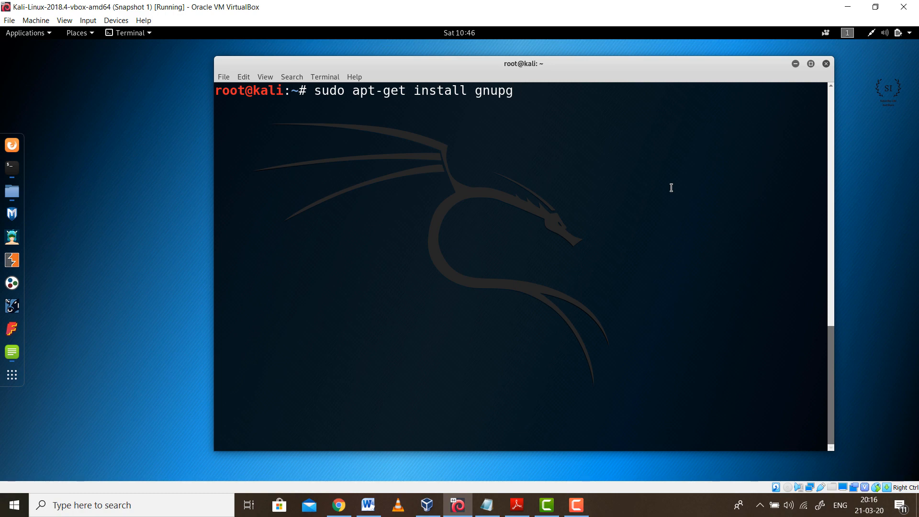
key("Return")
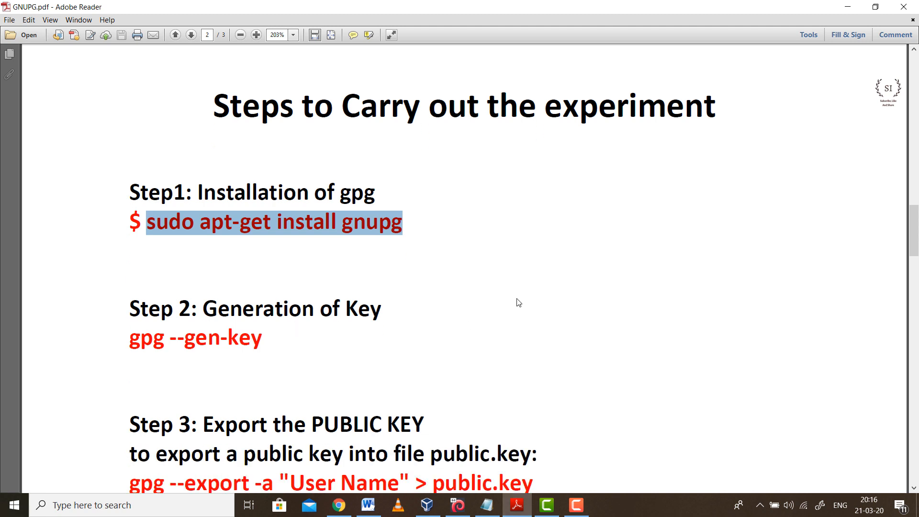
Step: Scroll GNUPG.pdf to show Steps 1–4, up to the private key export command
scroll("up", 3)
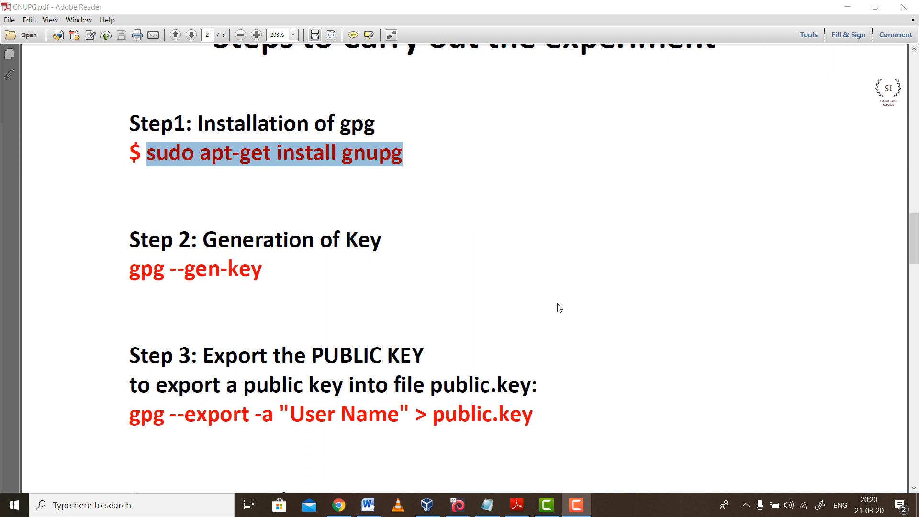
mouse_move(462, 391)
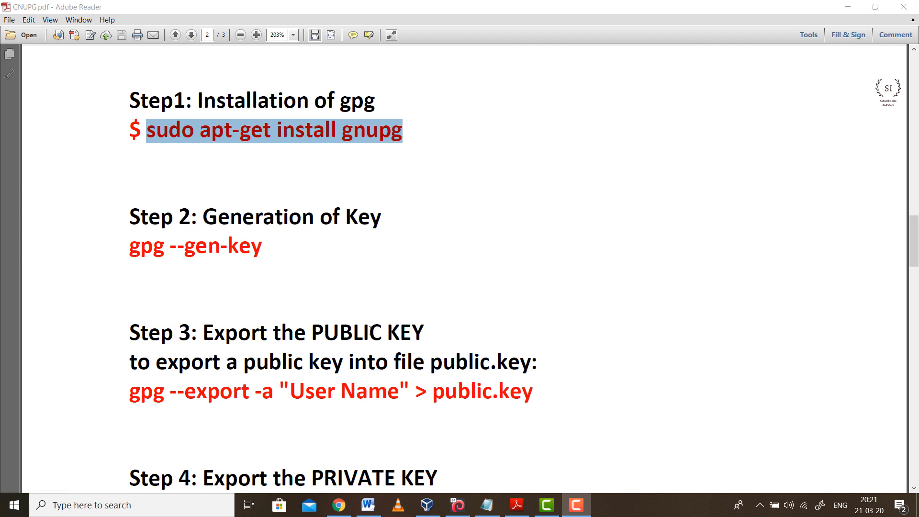
mouse_move(473, 318)
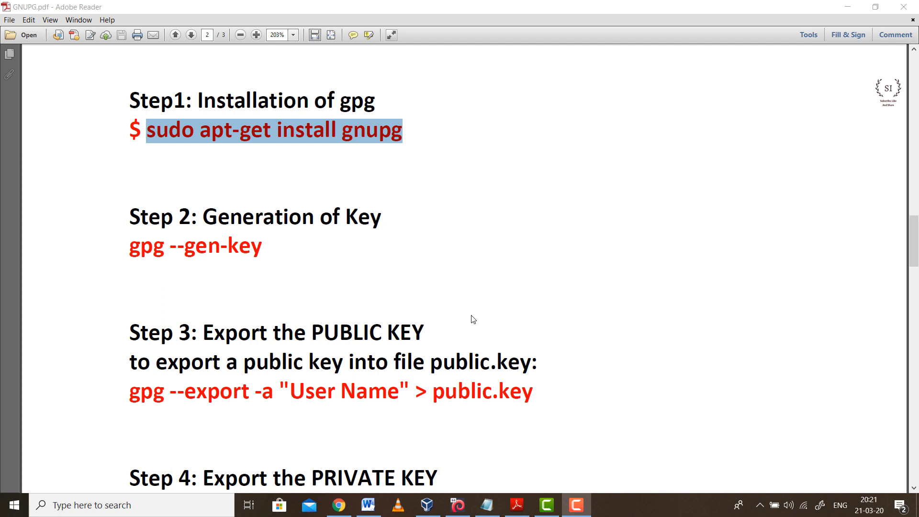
scroll("down", 3)
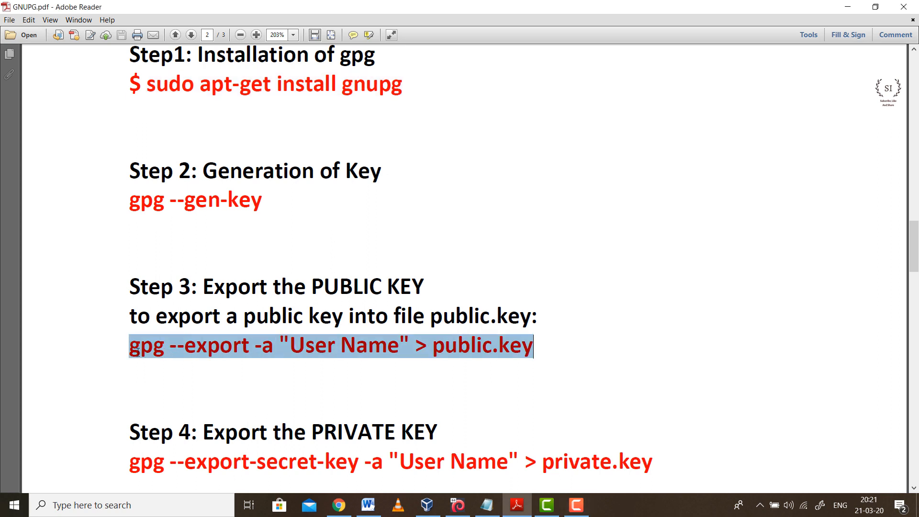
double_click(208, 344)
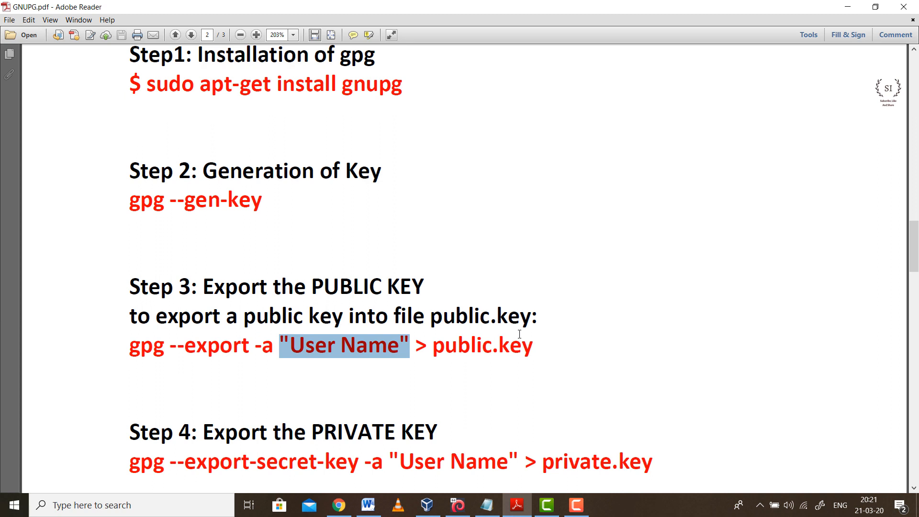
mouse_move(584, 365)
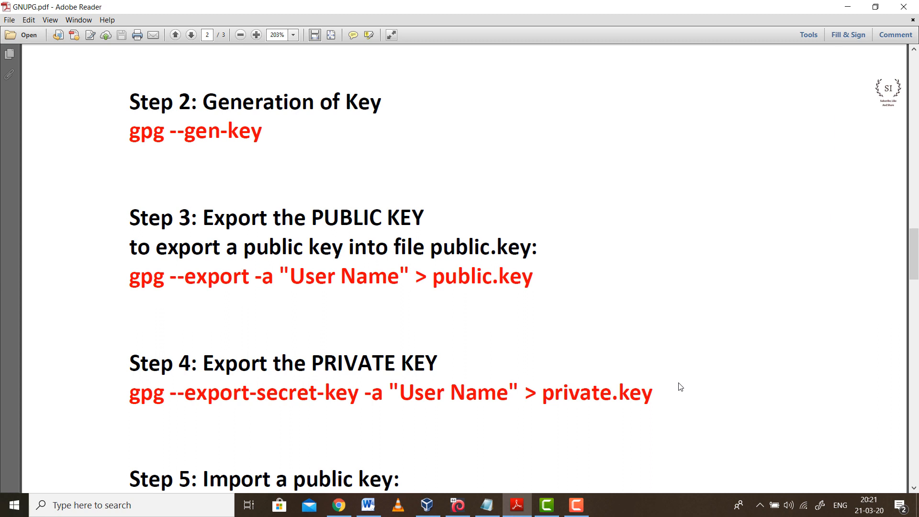
scroll("down", 3)
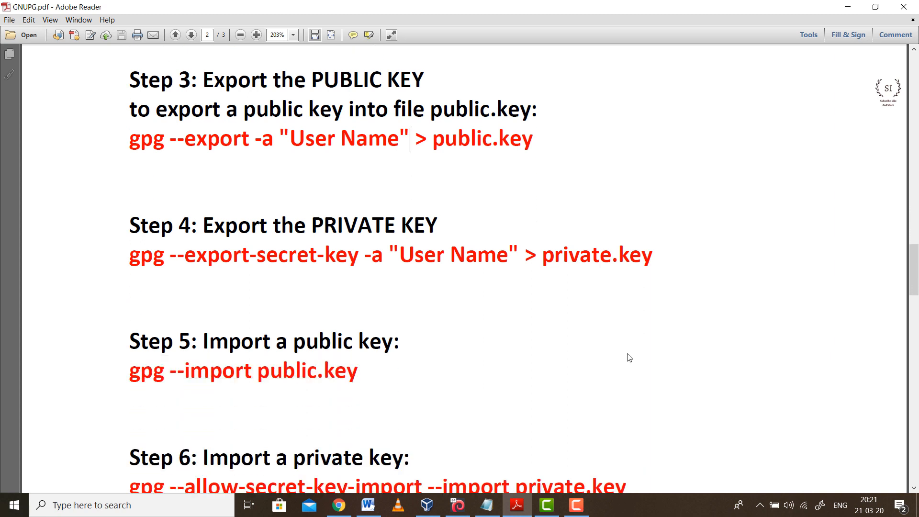
mouse_move(627, 355)
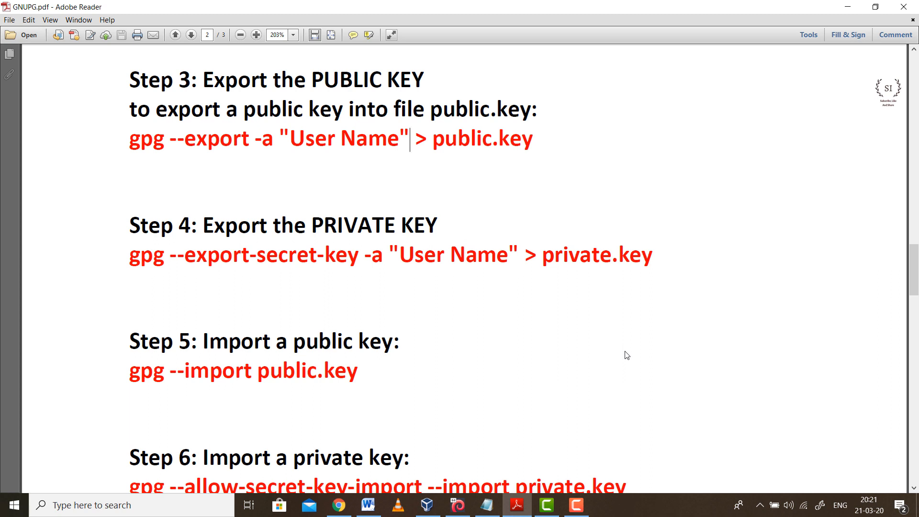
scroll("down", 3)
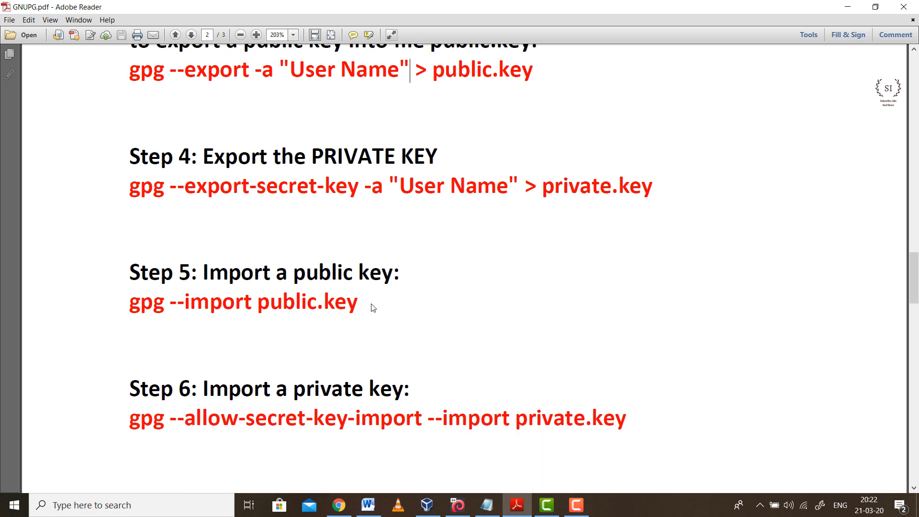
mouse_move(370, 305)
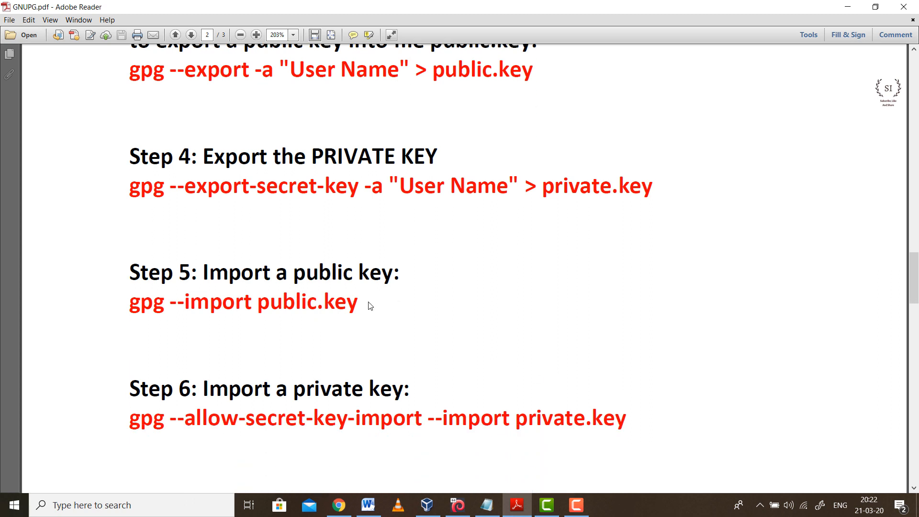
scroll("down", 3)
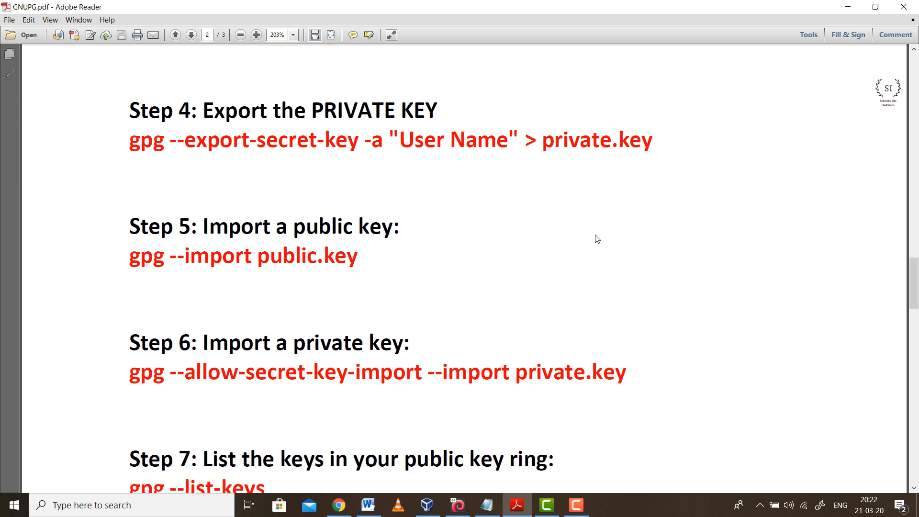
scroll("up", 3)
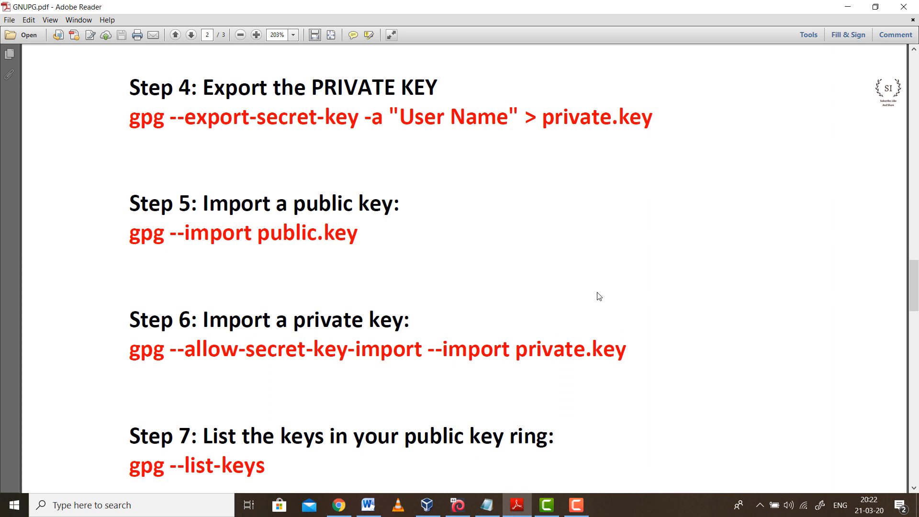
scroll("down", 3)
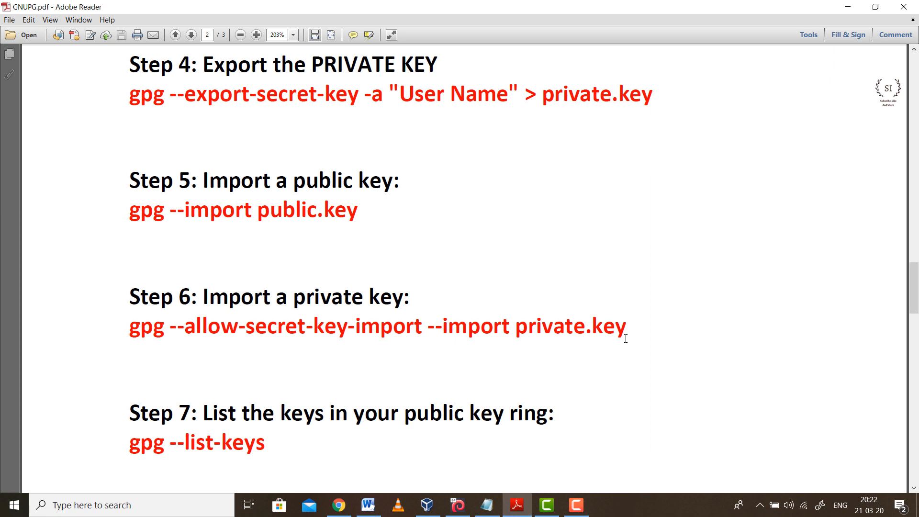
scroll("down", 3)
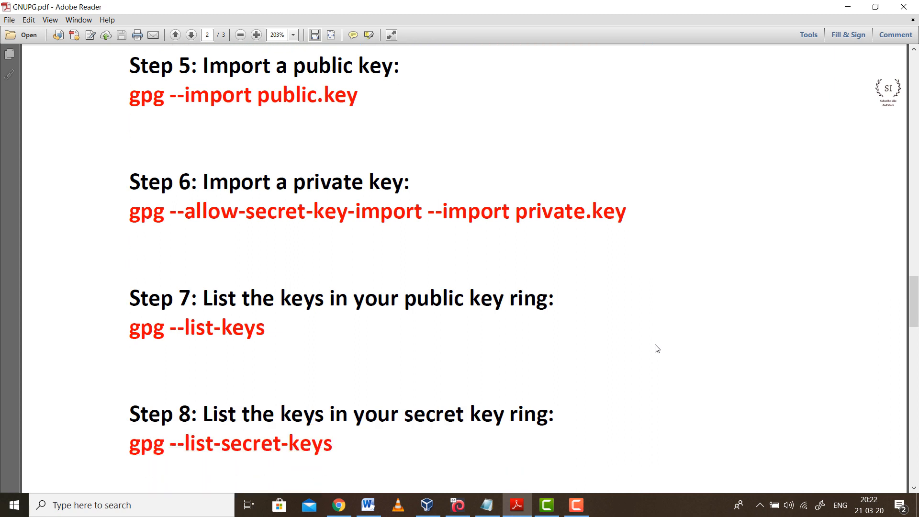
scroll("down", 3)
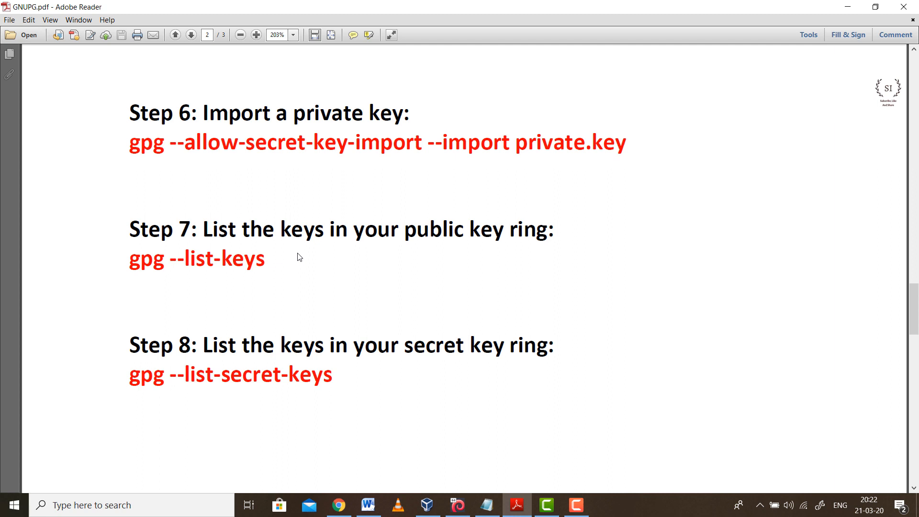
scroll("up", 3)
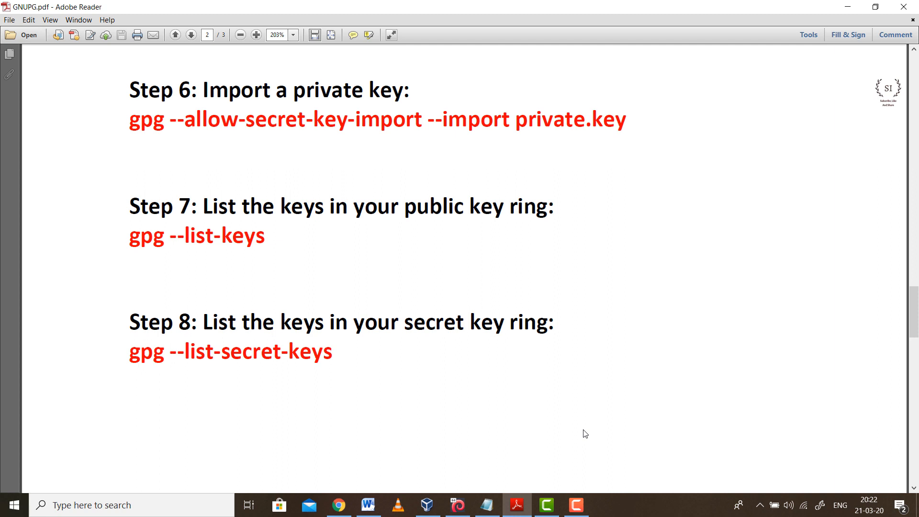
scroll("down", 3)
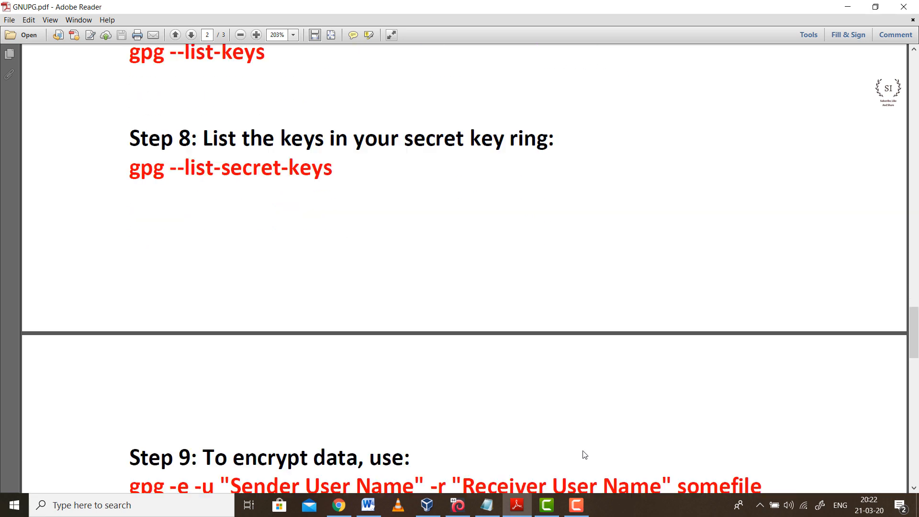
scroll("down", 3)
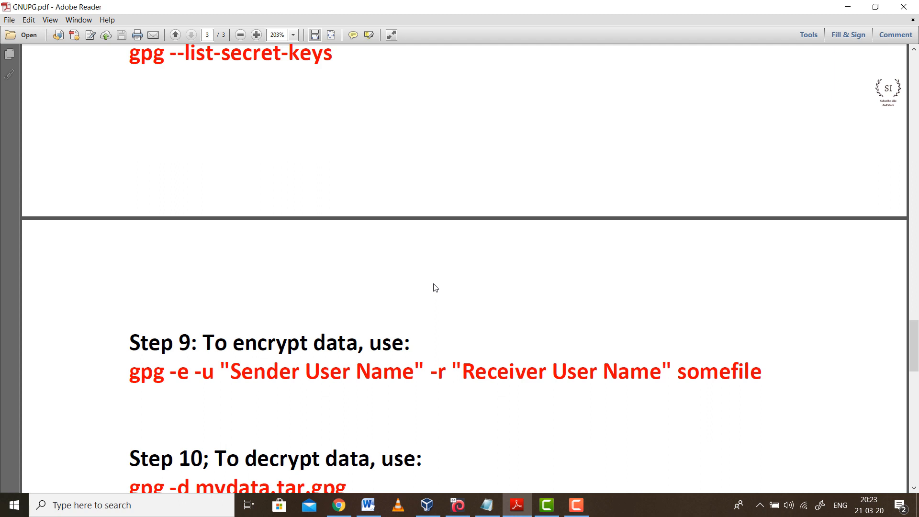
scroll("down", 3)
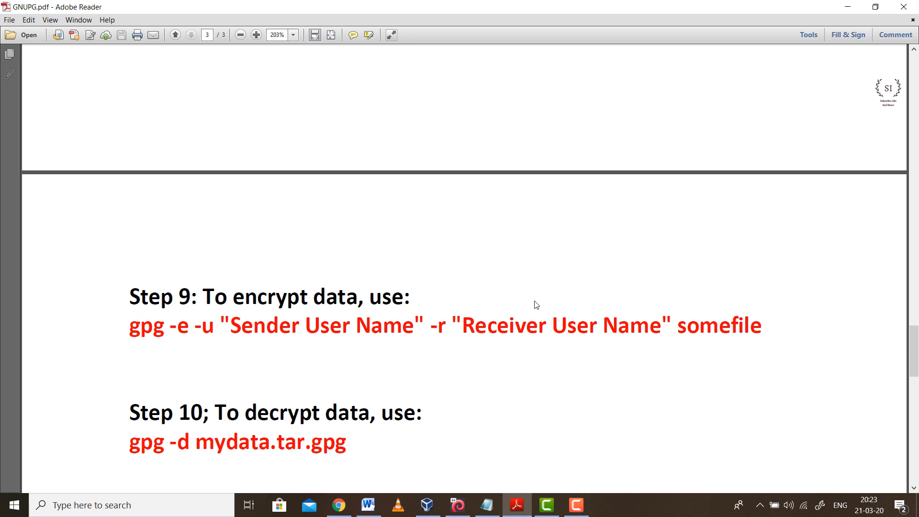
mouse_move(718, 234)
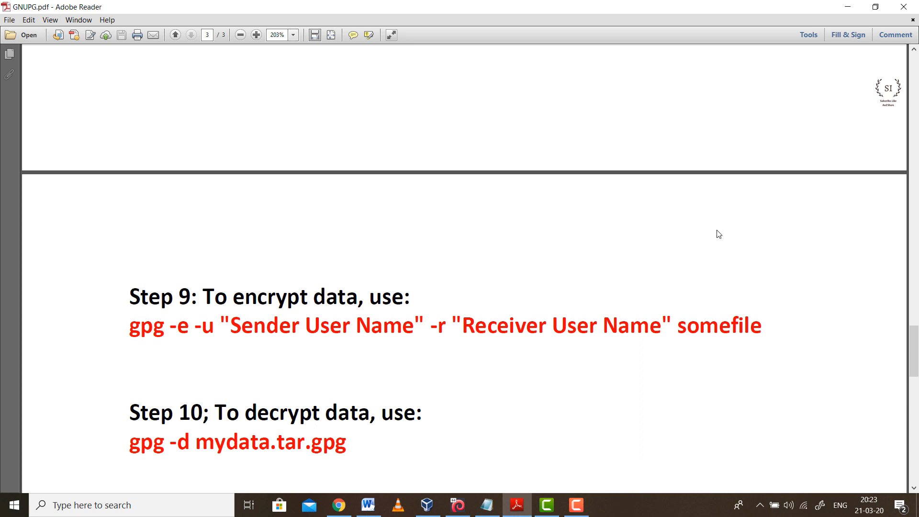
scroll("up", 3)
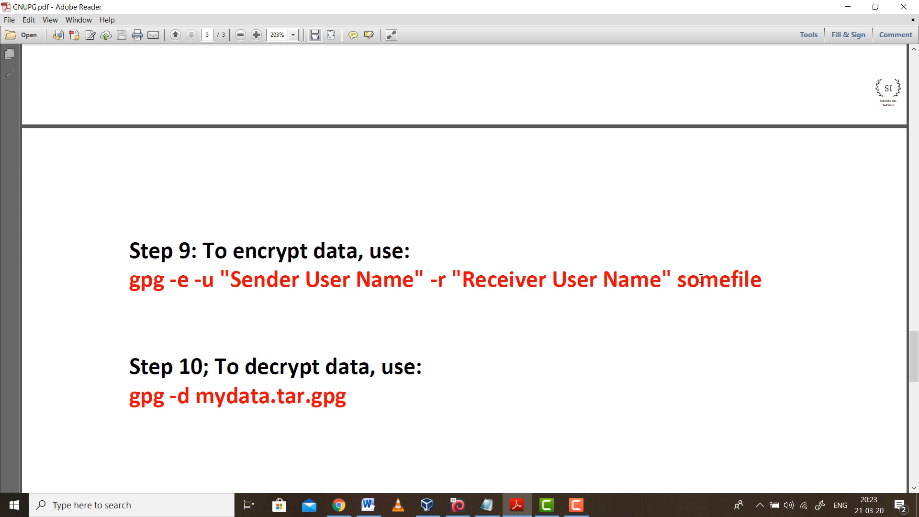
scroll("up", 3)
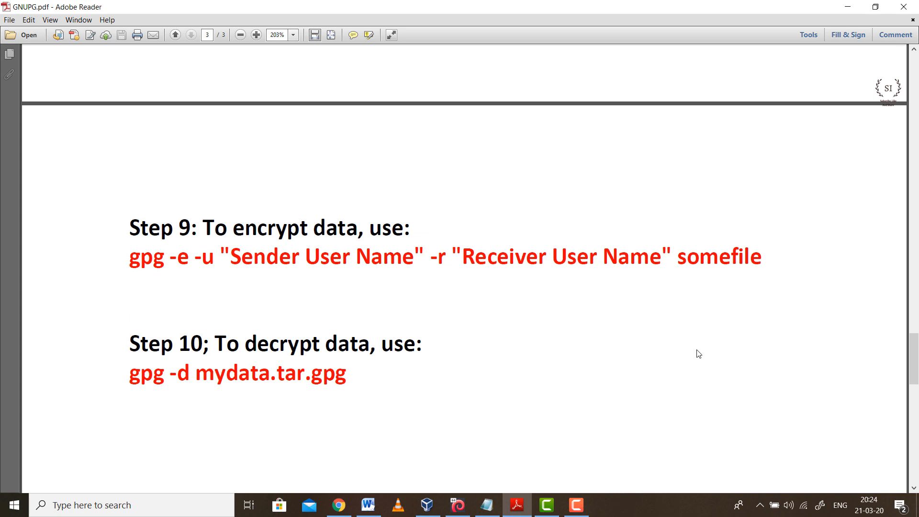
scroll("up", 3)
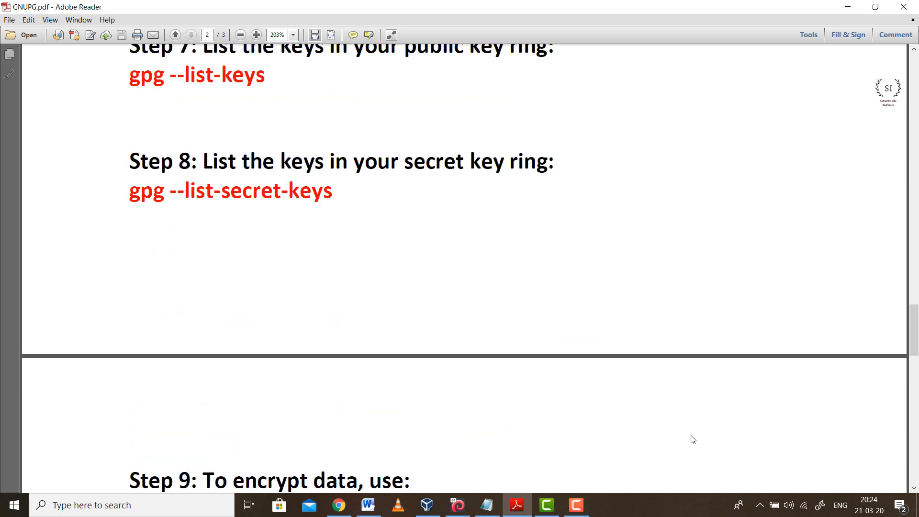
scroll("up", 3)
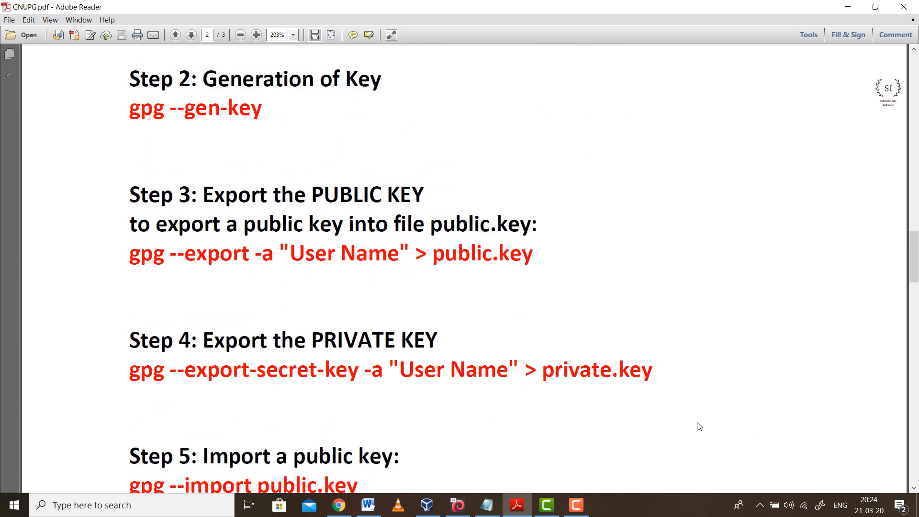
mouse_move(714, 339)
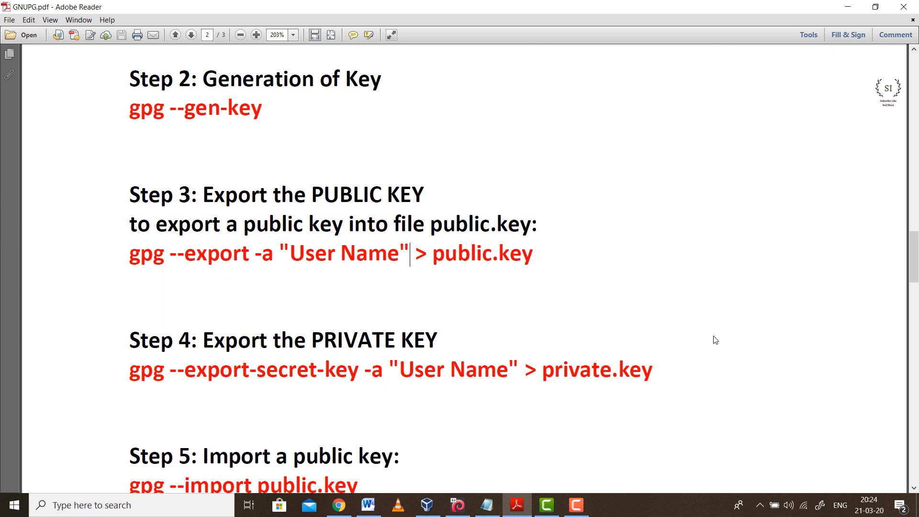
scroll("up", 3)
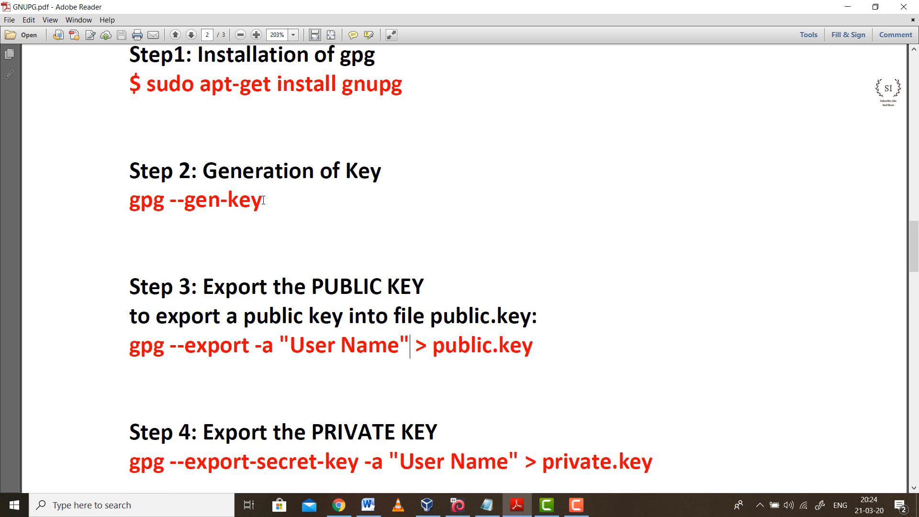
Step: Return to the Kali terminal, clear the screen and enter 'gpg --gen-key' at the prompt
double_click(195, 201)
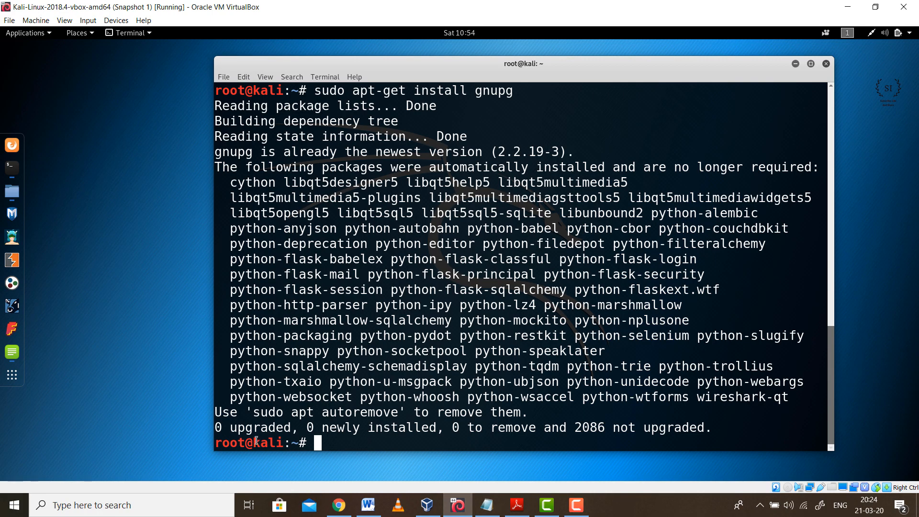
type("cl")
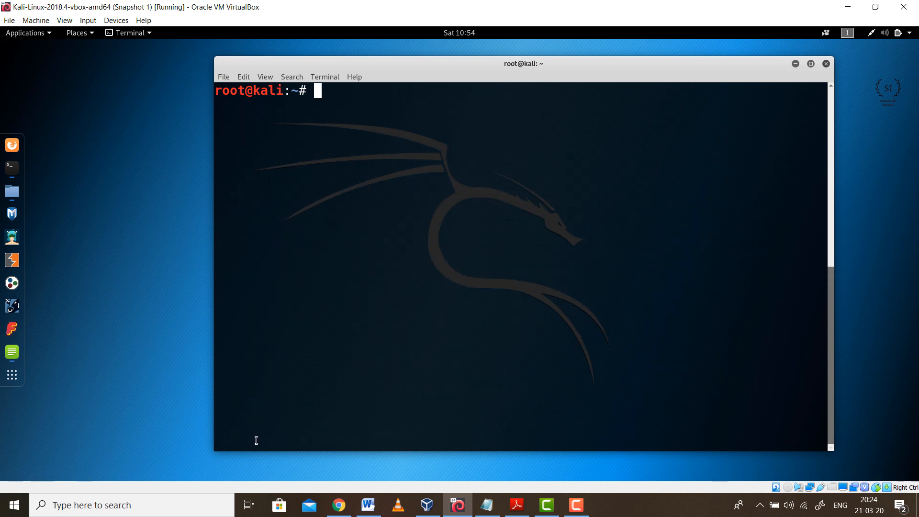
right_click(328, 117)
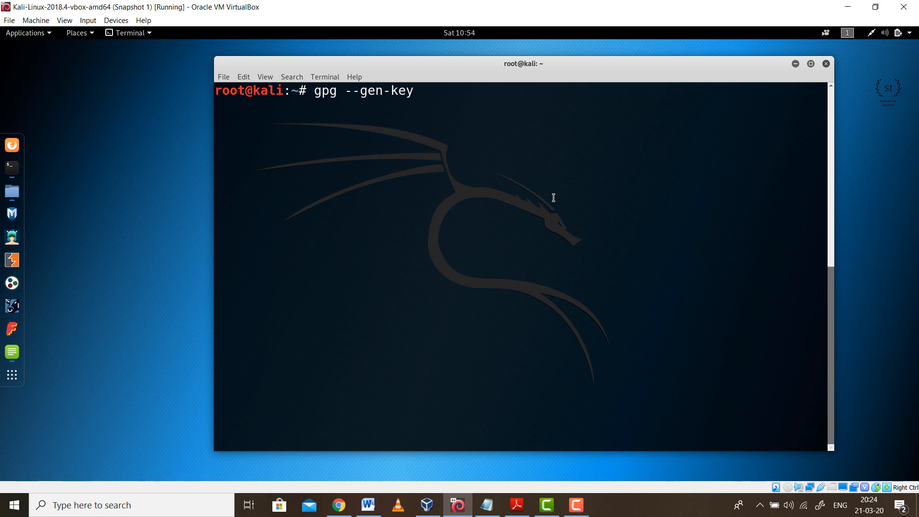
key("Return")
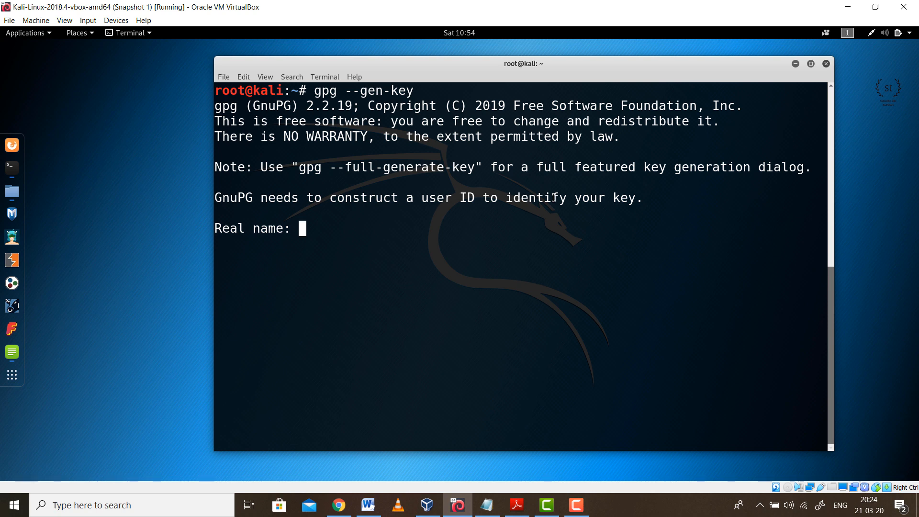
type("Sridhar")
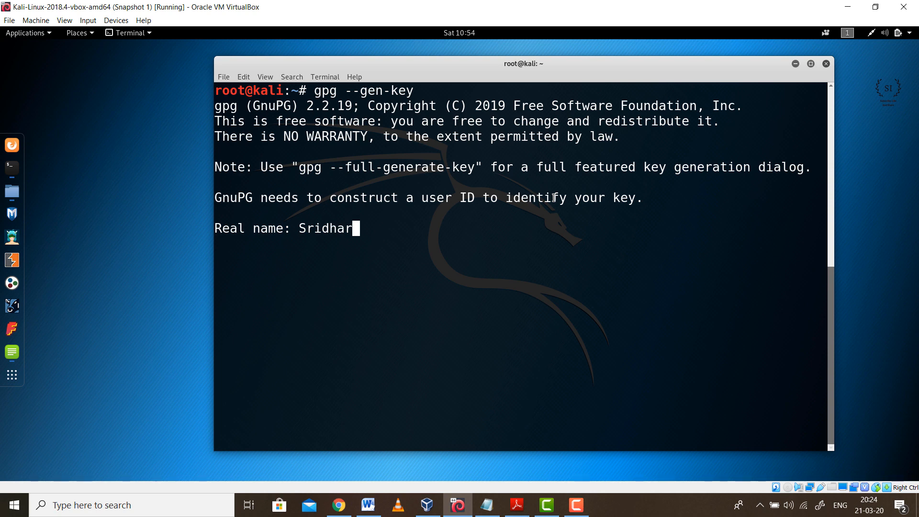
key("Return")
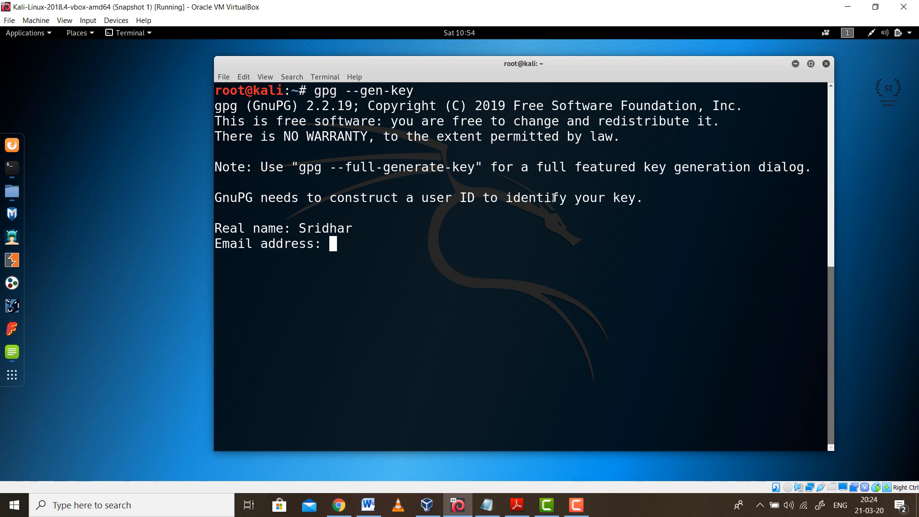
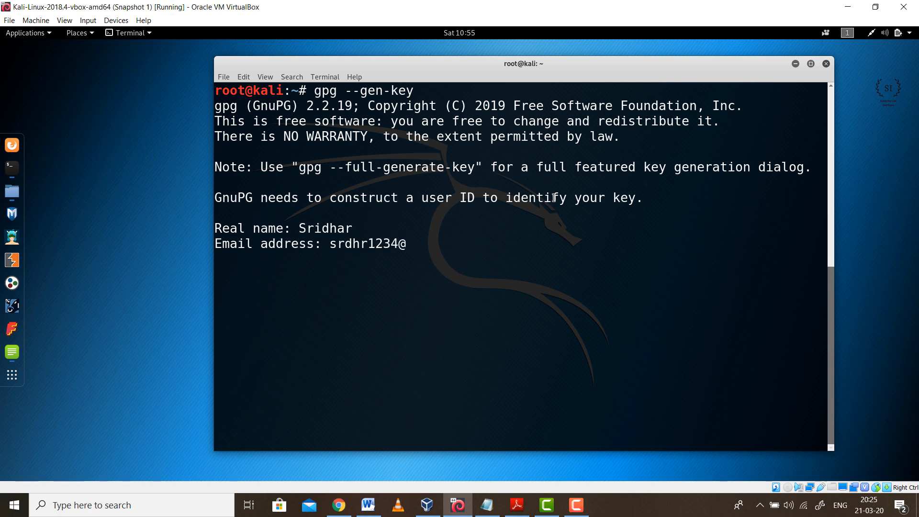
mouse_move(407, 244)
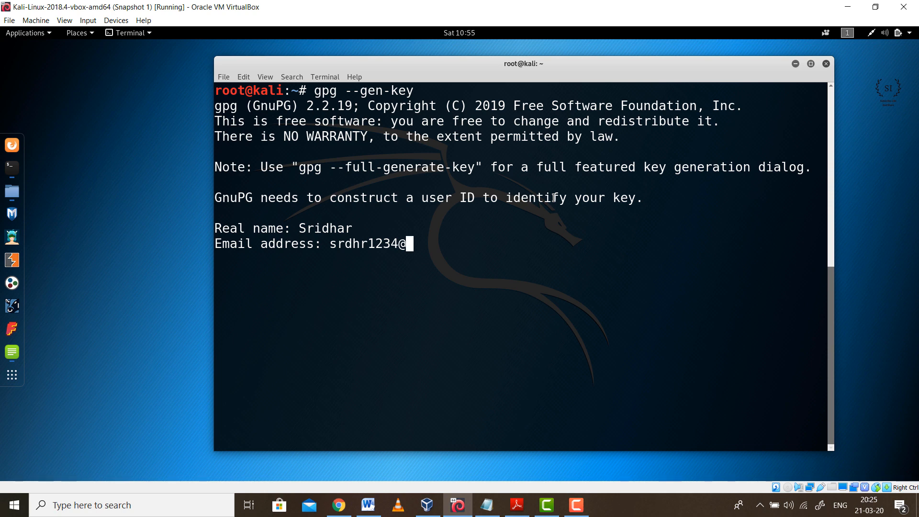
type("gmail")
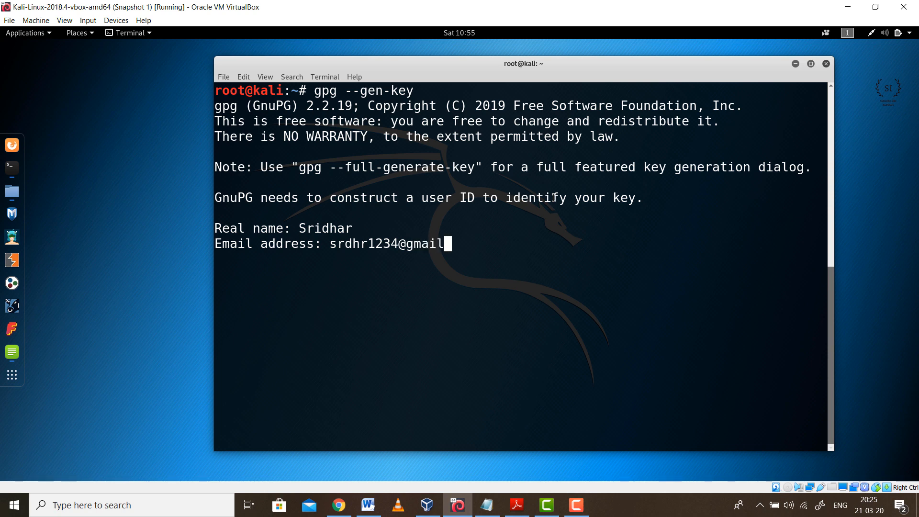
type(".c")
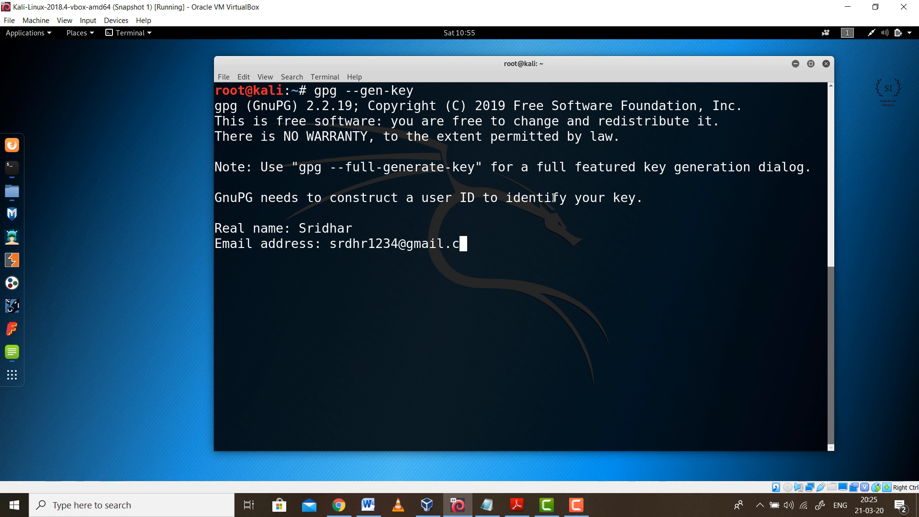
key("Return")
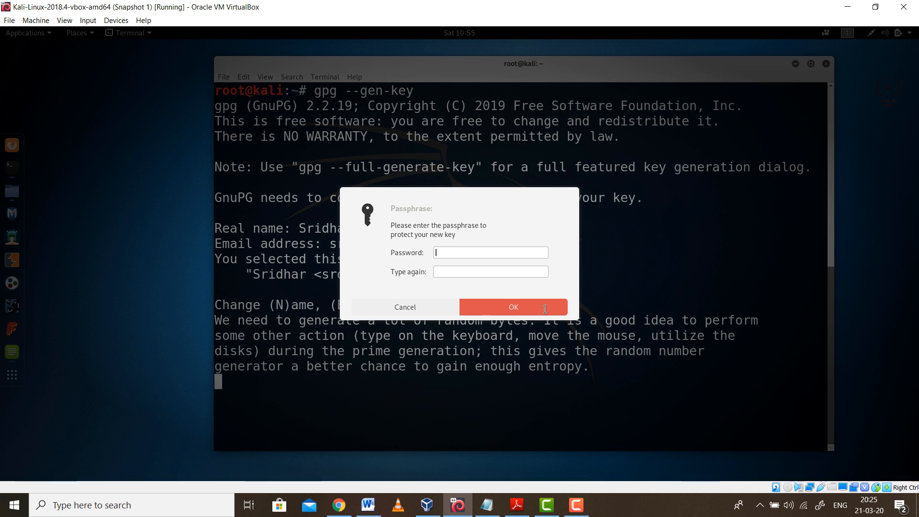
Step: Enter and confirm the key passphrase so the RSA3072 key pair is generated
type("••")
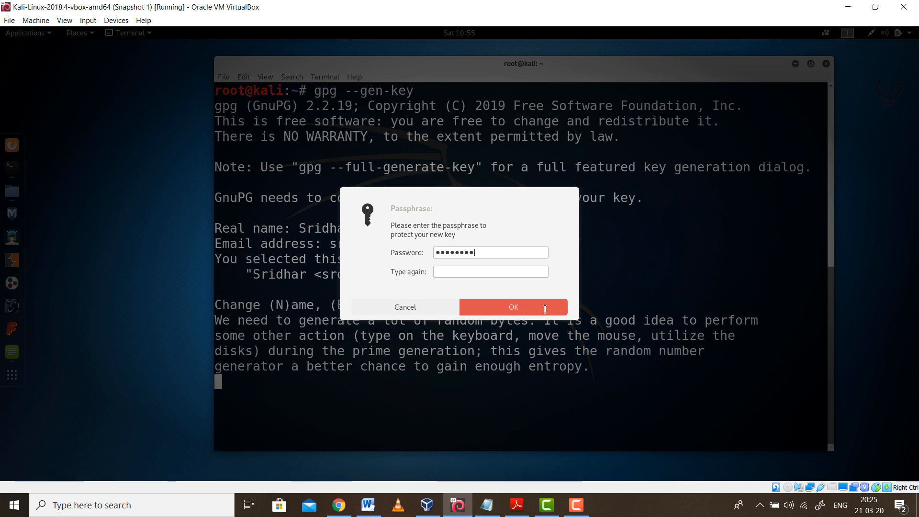
type("••••")
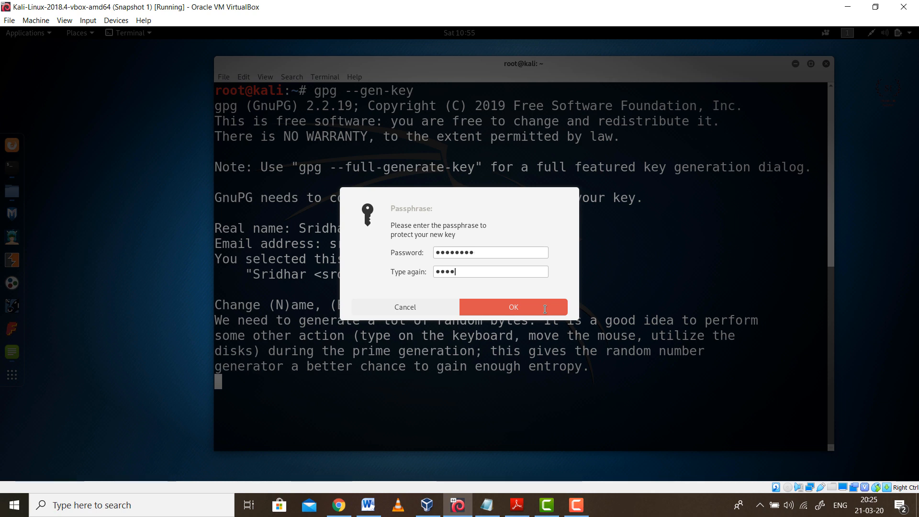
left_click(511, 306)
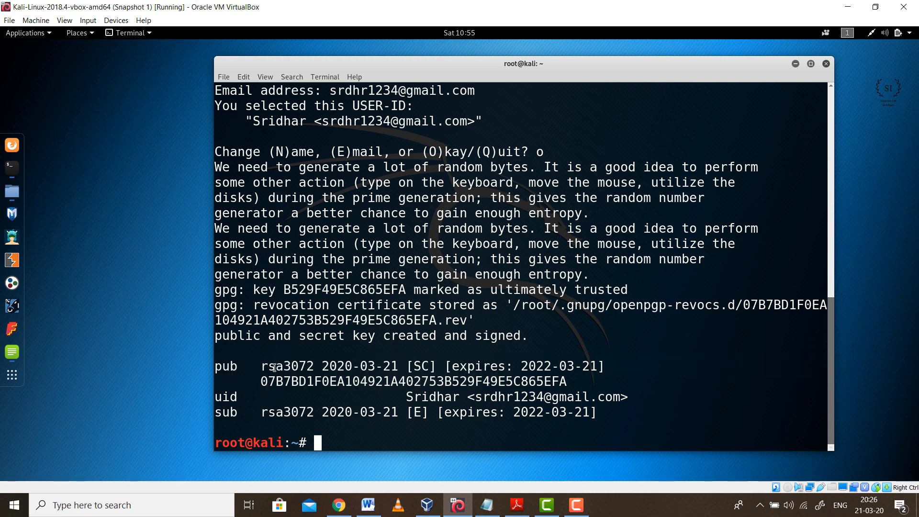
Step: Select the new key's fingerprint, then copy the public-key export command from GNUPG.pdf
double_click(286, 366)
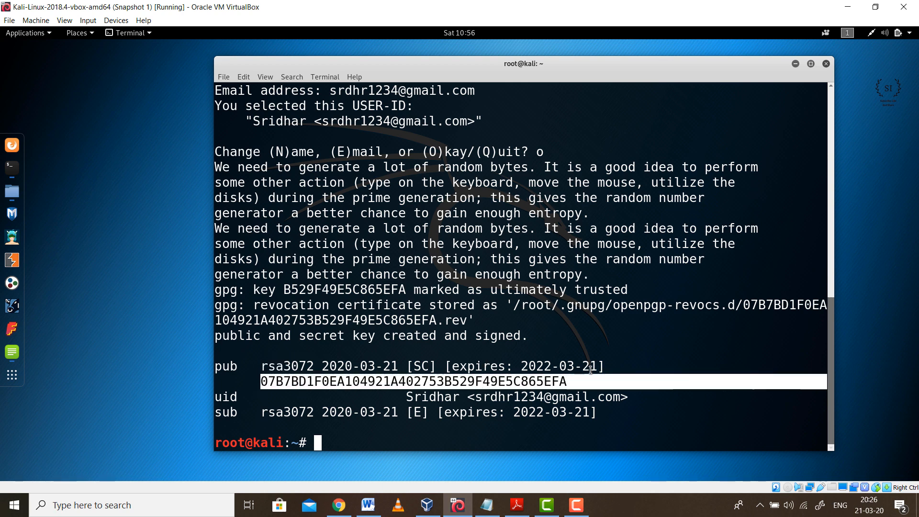
mouse_move(256, 387)
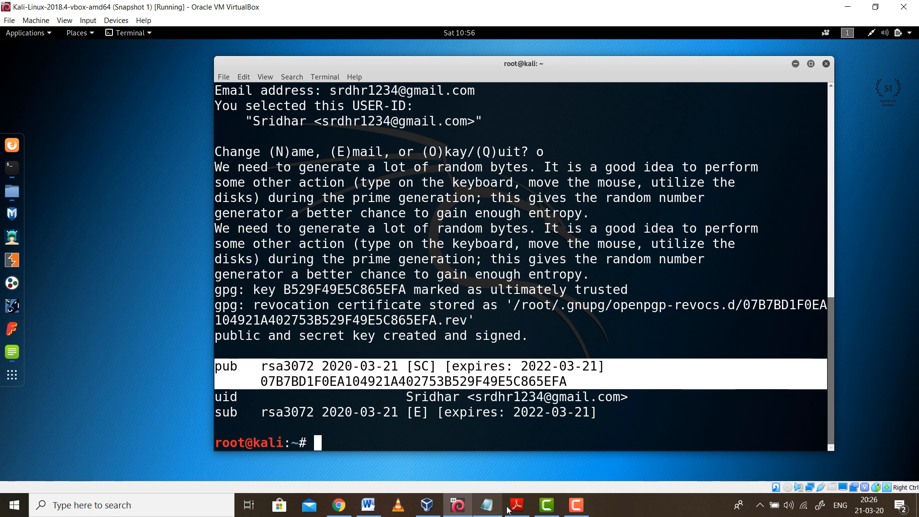
left_click(514, 504)
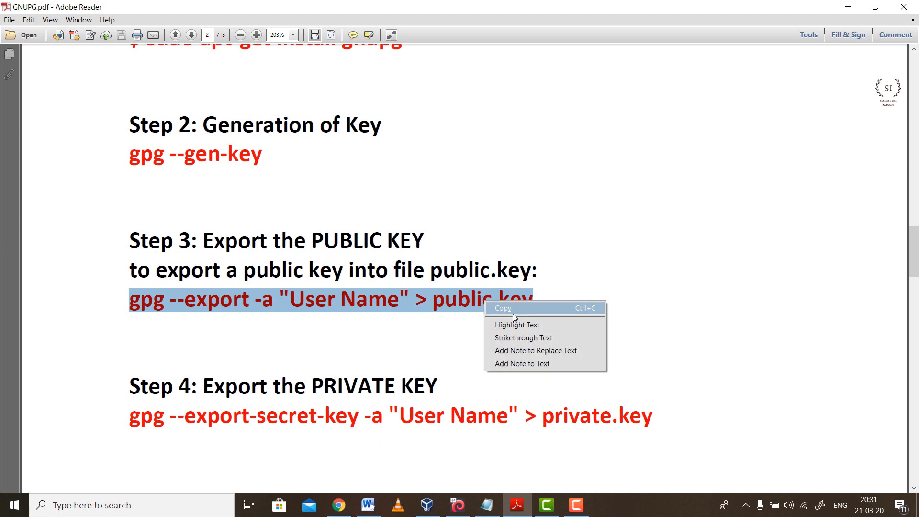
left_click(501, 308)
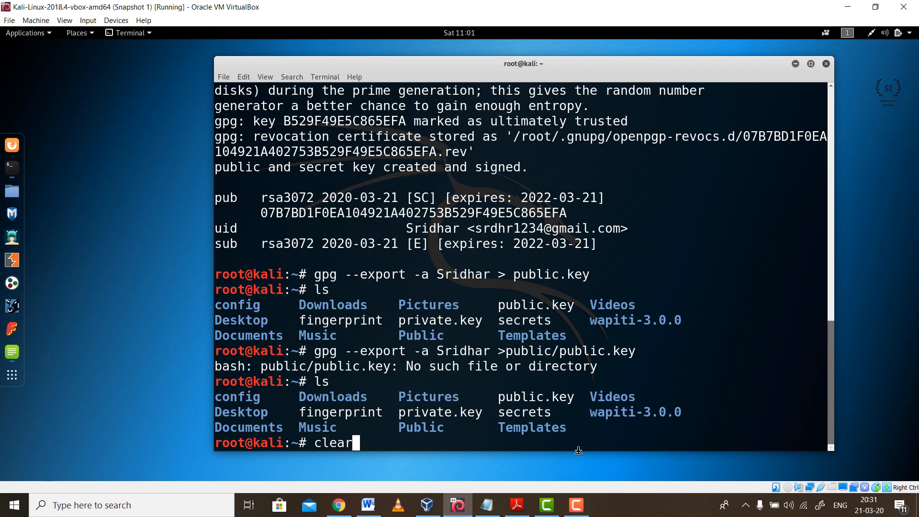
Step: Clear the terminal and export Sridhar's ASCII-armoured public key to public.key
key("Return")
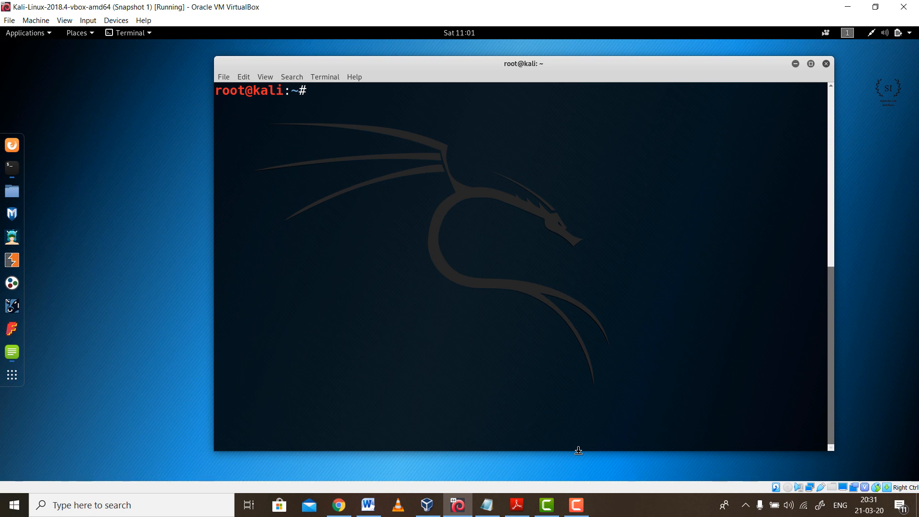
mouse_move(337, 45)
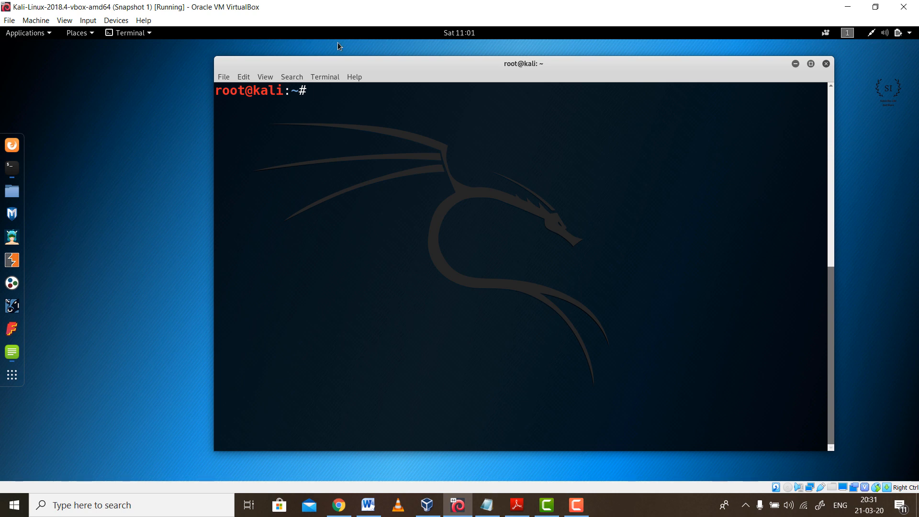
type("gpg --export -a \"User Name\" > public.key")
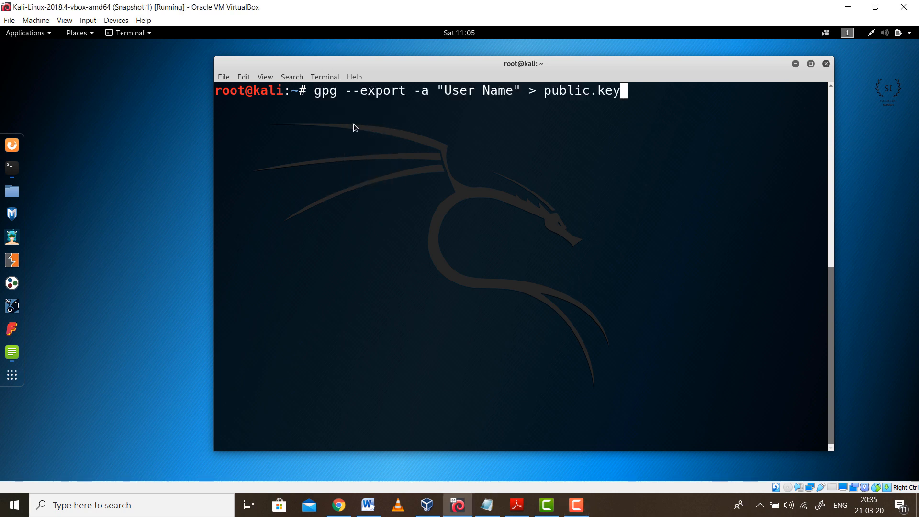
mouse_move(638, 175)
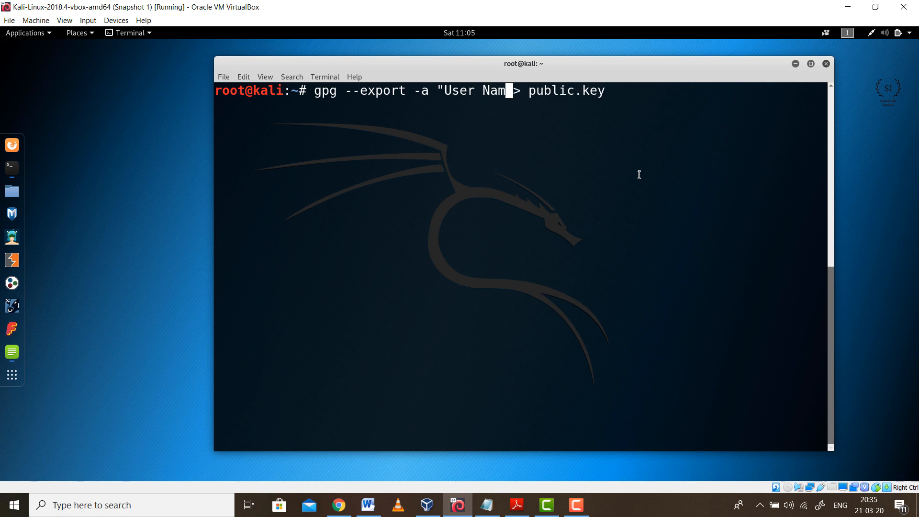
key("BackSpace")
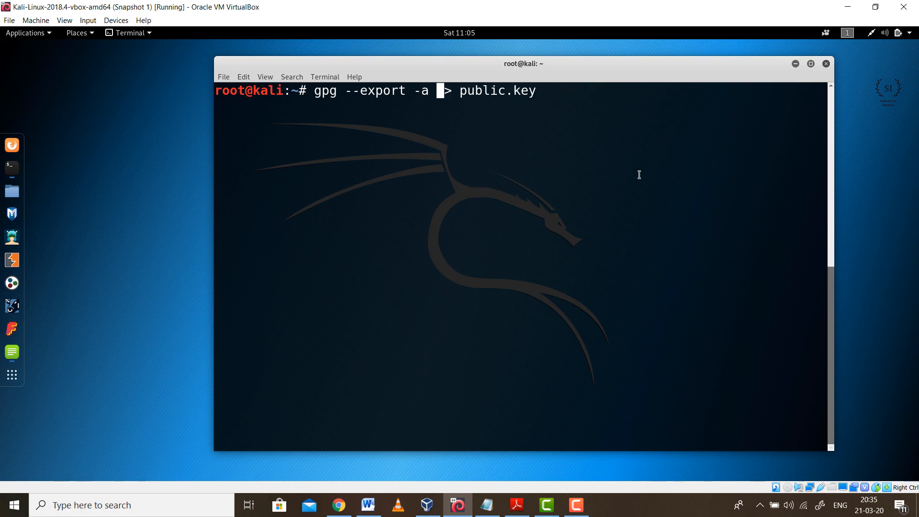
type("Sri")
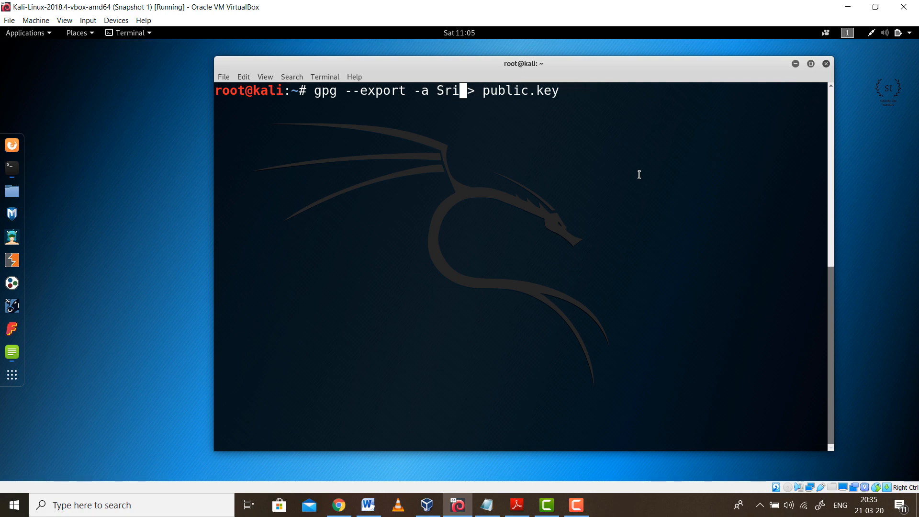
type("dhar")
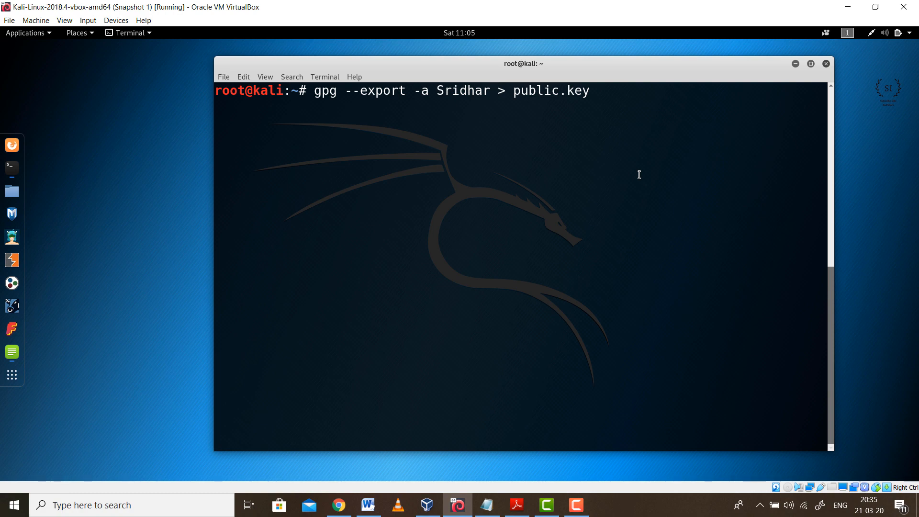
key("Return")
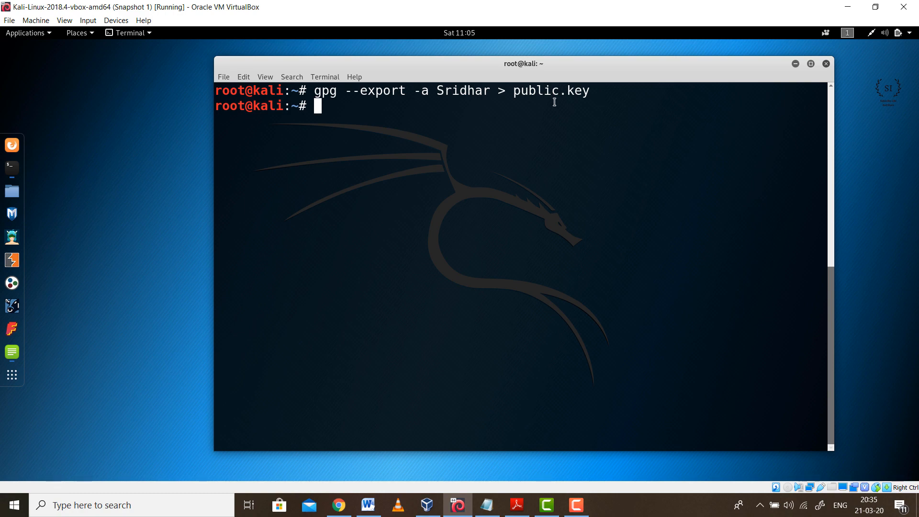
Step: Run ls in the home folder to confirm public.key is listed
type("ls")
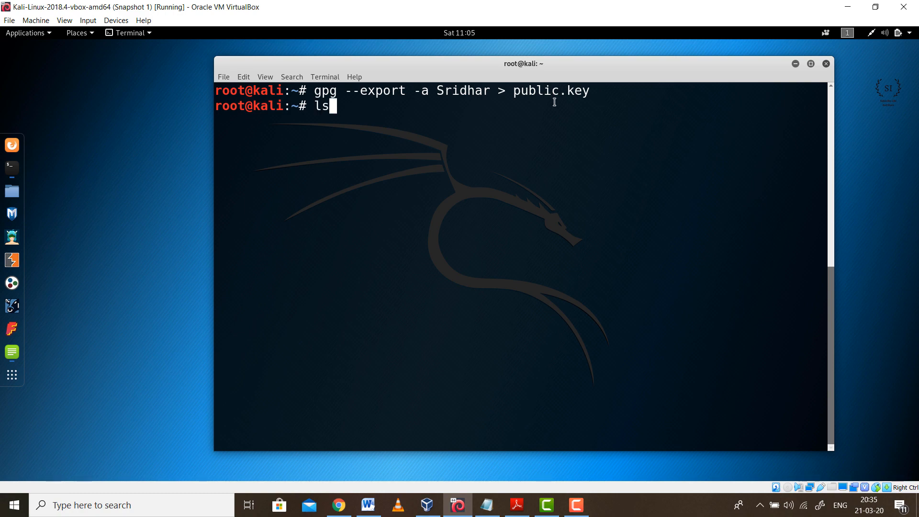
key("Return")
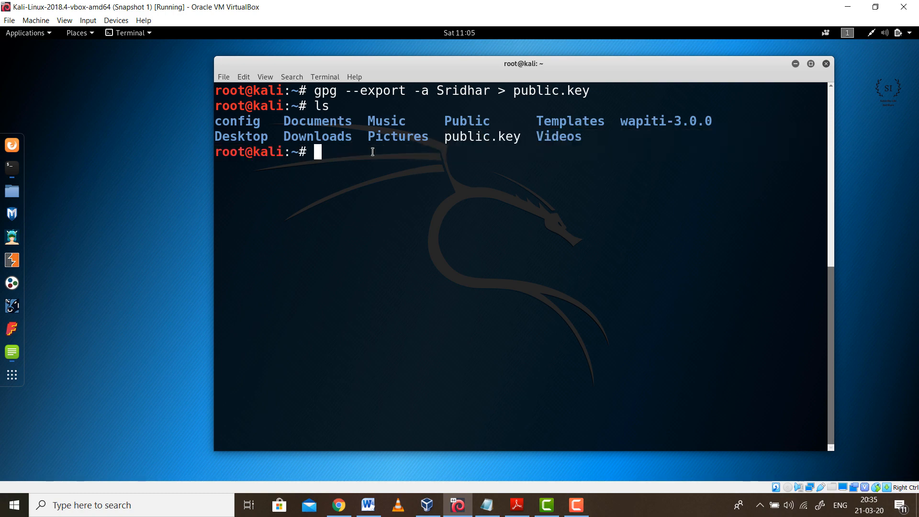
mouse_move(97, 42)
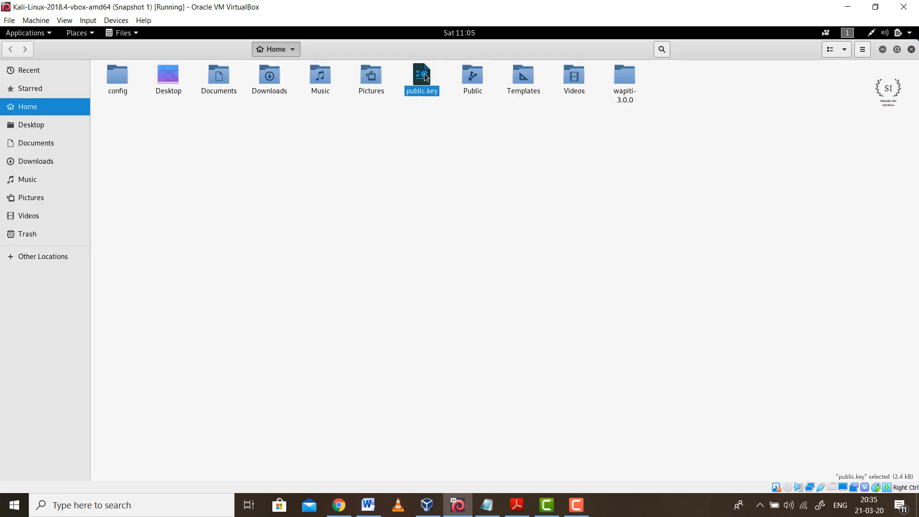
Step: Try opening public.key, dismiss the unsupported-archive error, and close Archive Manager and Files
double_click(421, 76)
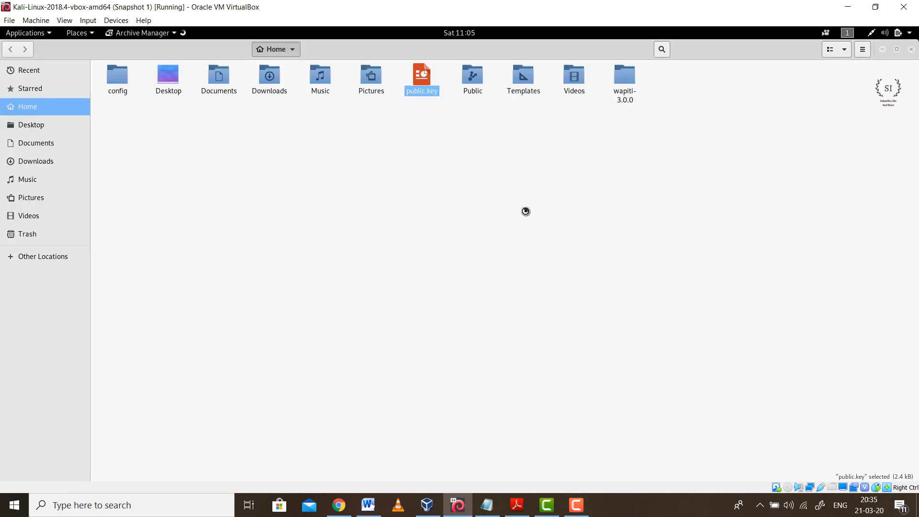
double_click(421, 76)
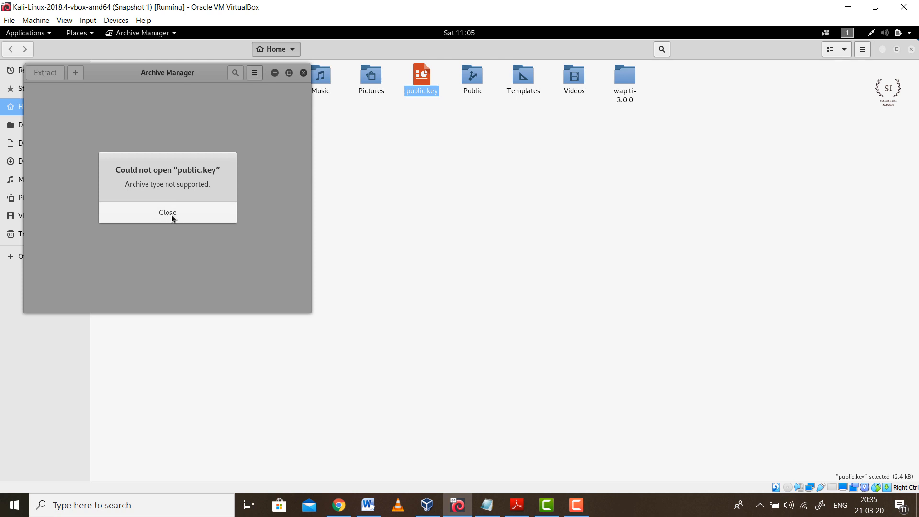
left_click(167, 212)
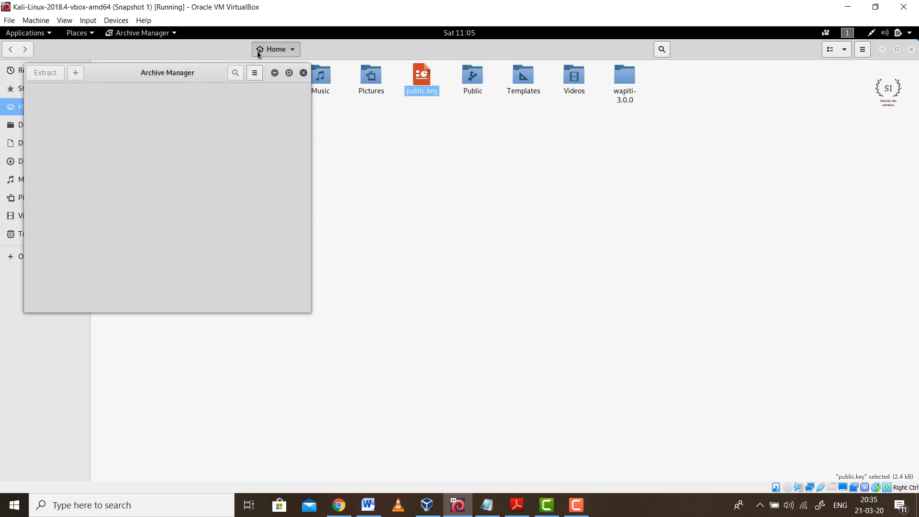
left_click(304, 73)
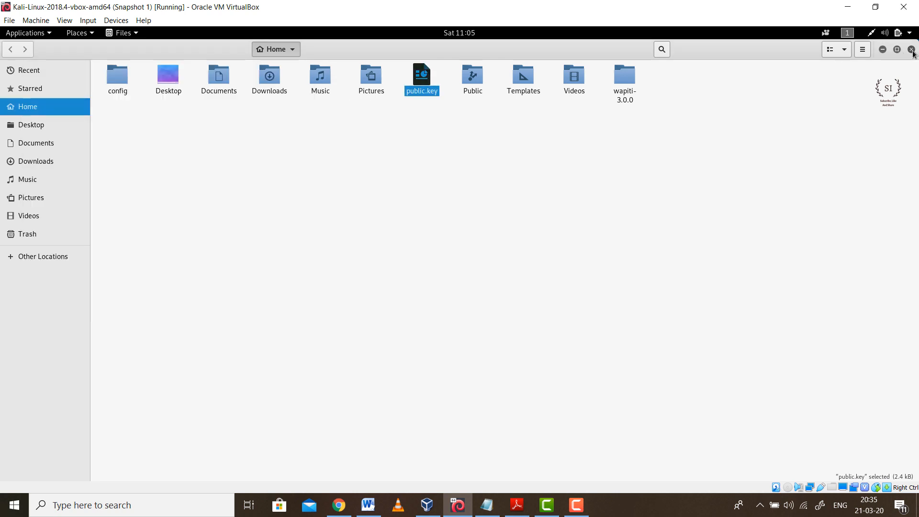
left_click(514, 505)
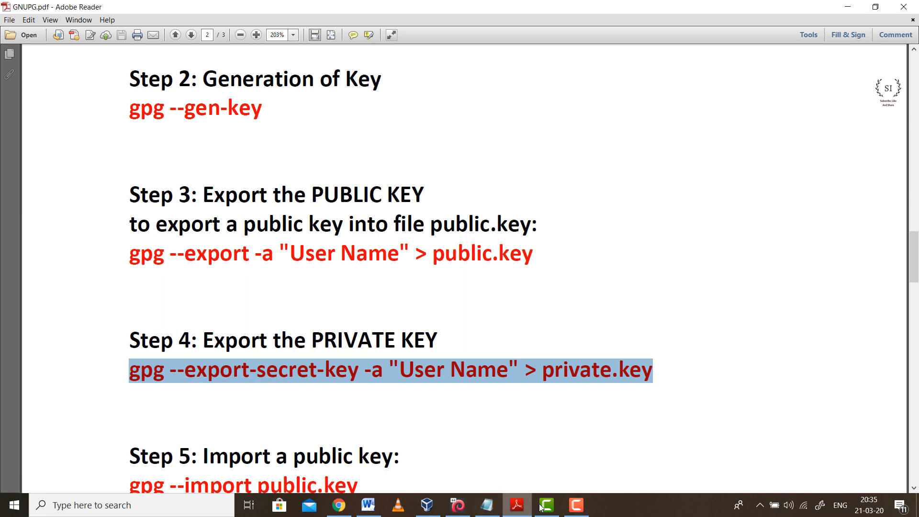
Step: Select the Step 4 gpg --export-secret-key command in GNUPG.pdf to copy it
left_click(574, 506)
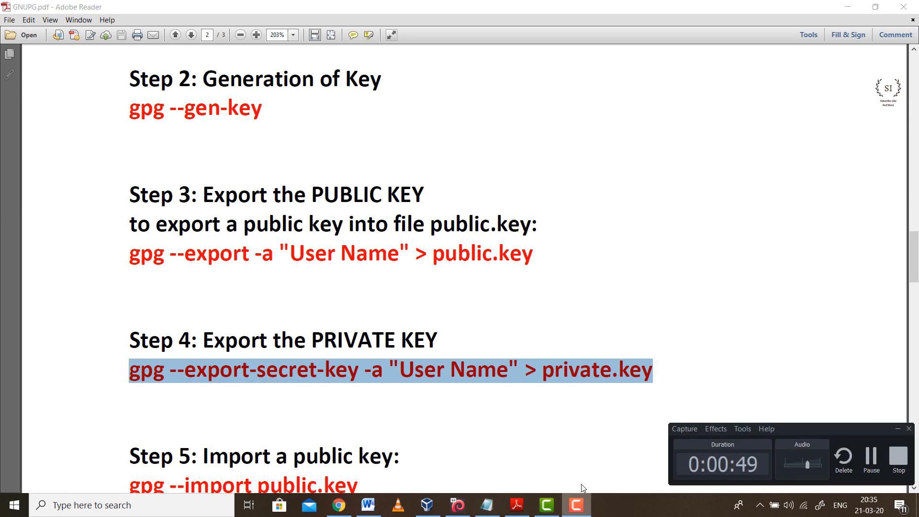
left_click(312, 370)
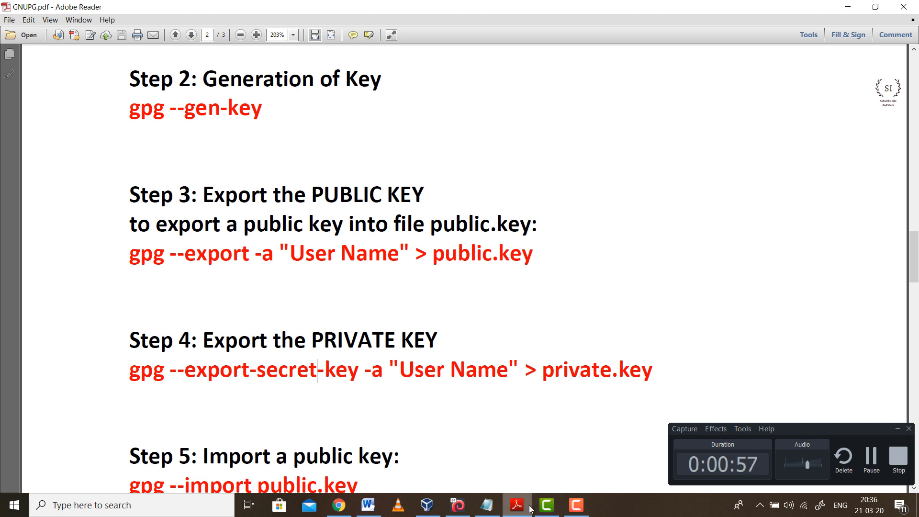
mouse_move(516, 504)
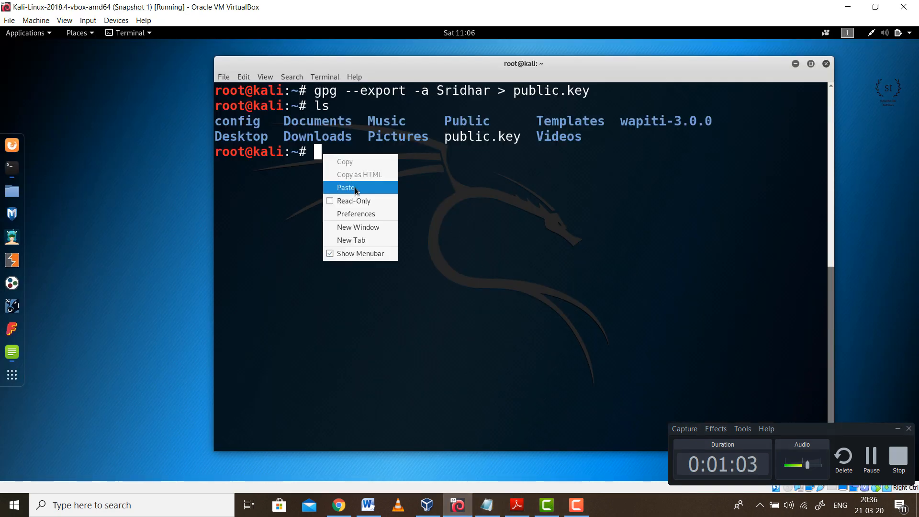
Step: Export Sridhar's secret key to private.key, confirming with the passphrase
left_click(346, 188)
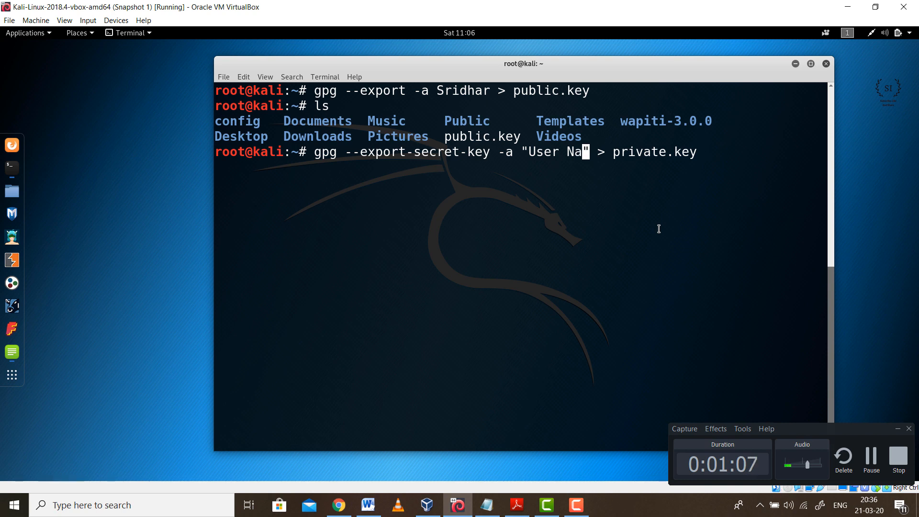
key("BackSpace")
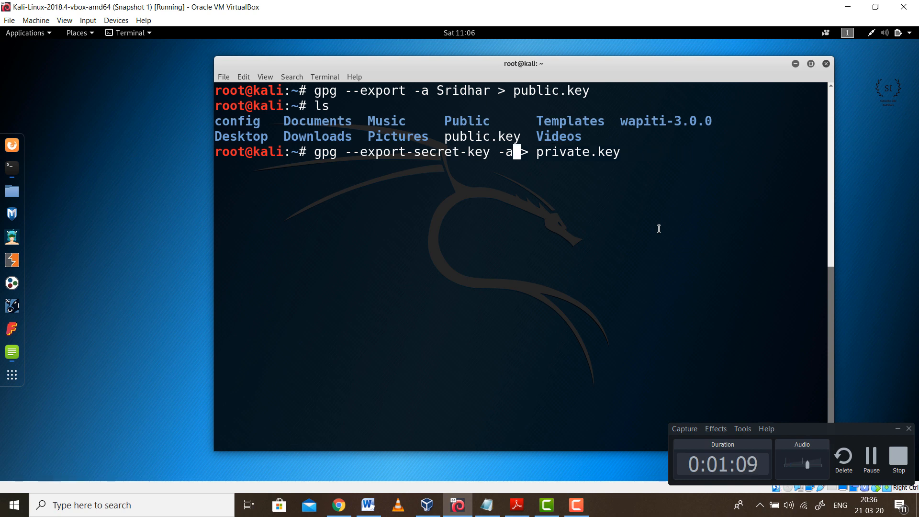
type("Srid")
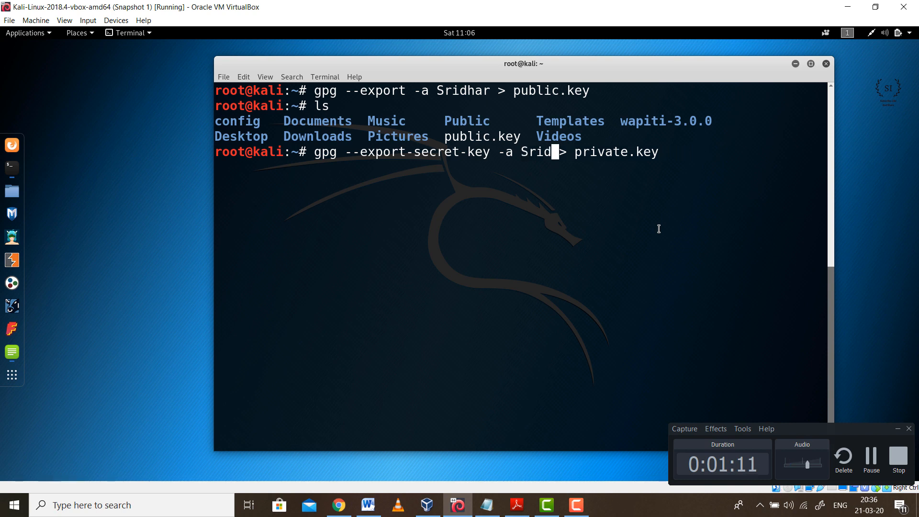
key("Return")
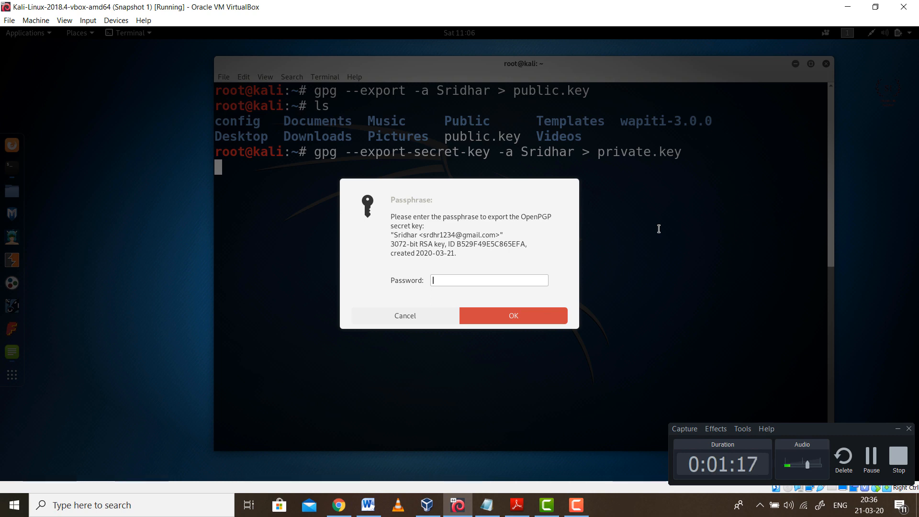
type("•")
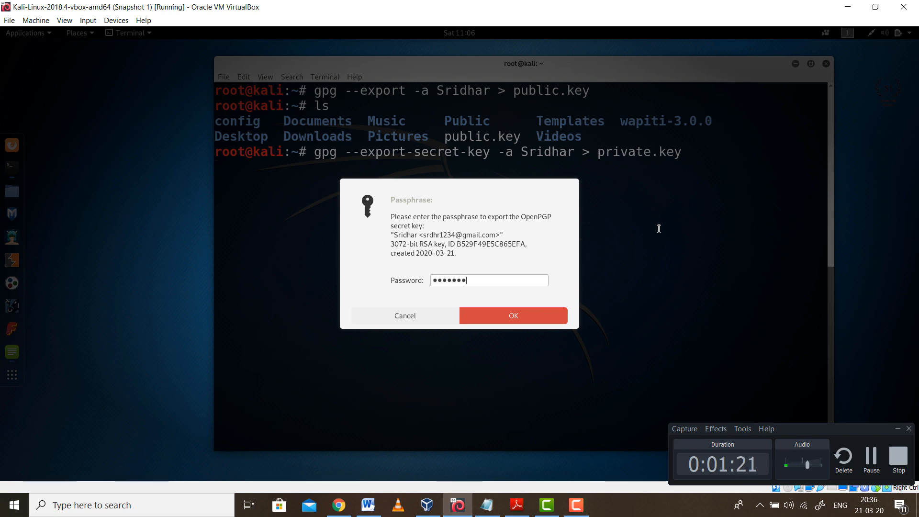
left_click(511, 315)
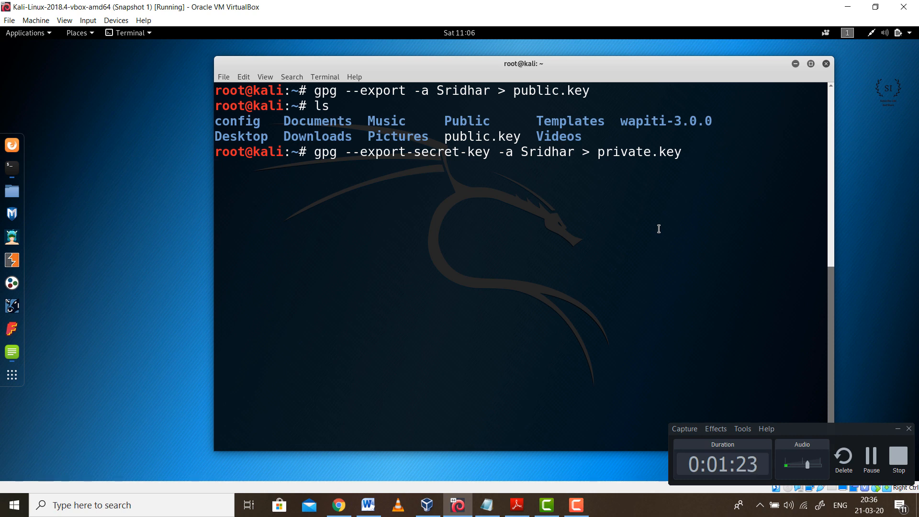
Step: List the home folder and highlight the new private.key file
left_click(76, 33)
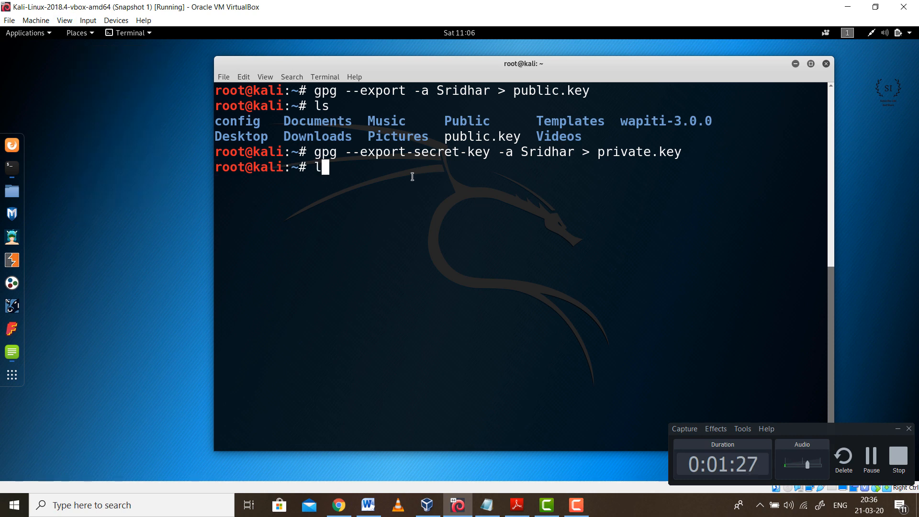
key("Return")
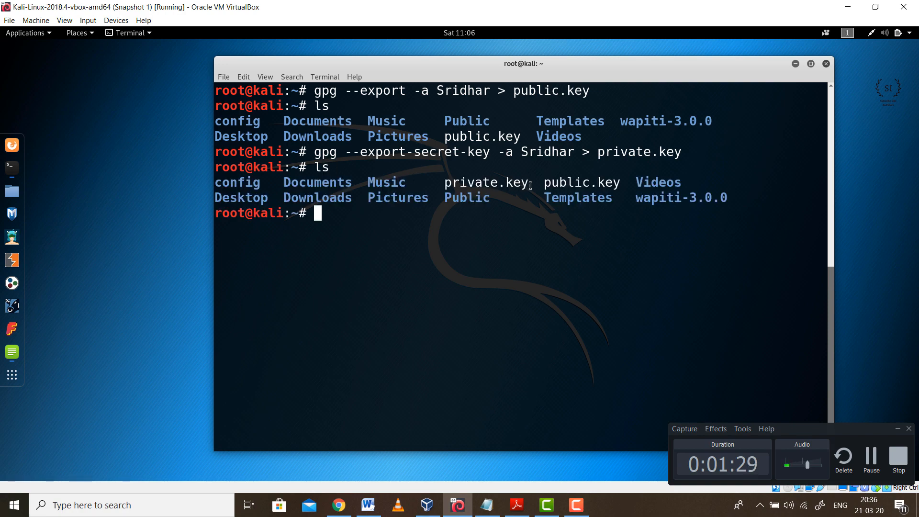
double_click(485, 182)
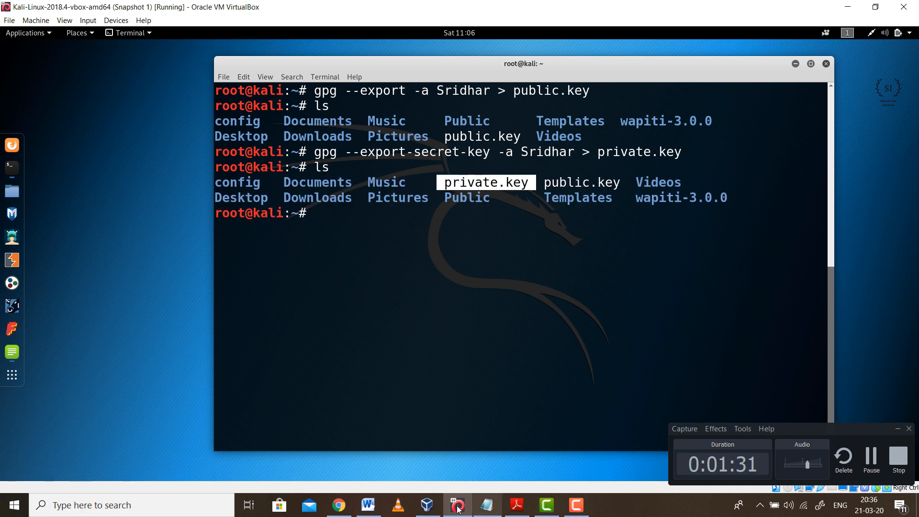
Step: Scroll GNUPG.pdf to Step 5 and select the gpg --import public.key command
left_click(515, 505)
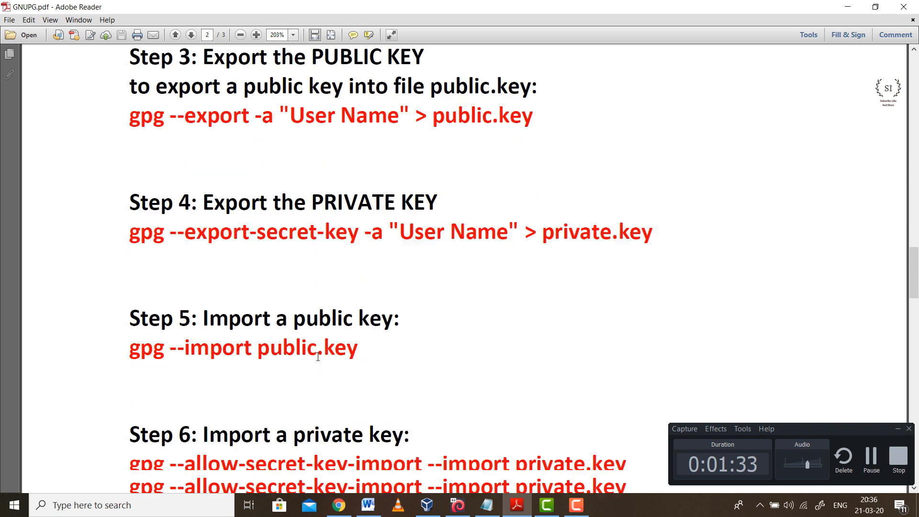
scroll("down", 3)
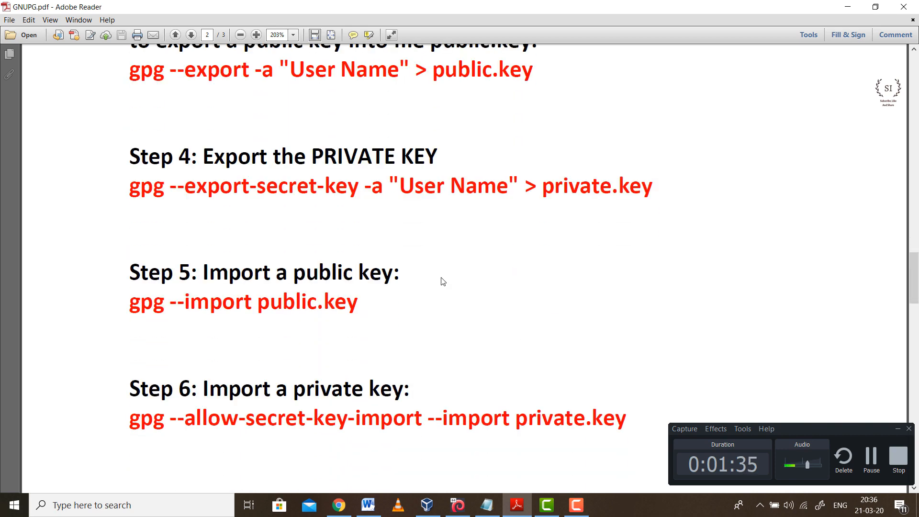
mouse_move(378, 308)
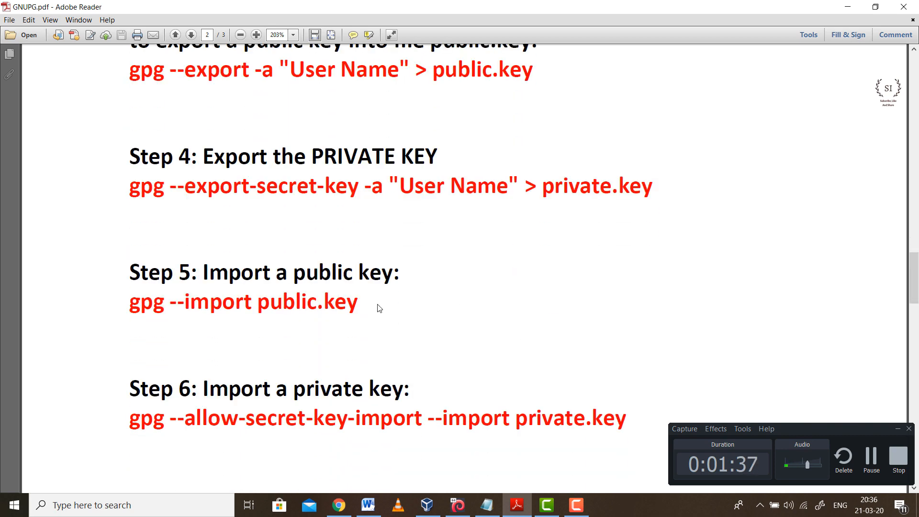
triple_click(243, 302)
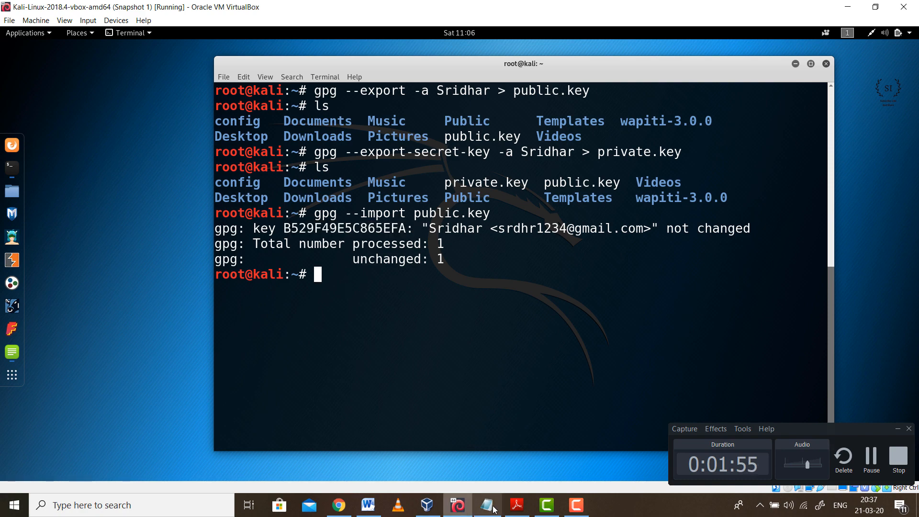
Step: Paste and run gpg --allow-secret-key-import --import private.key, then select the imported key ID
left_click(514, 504)
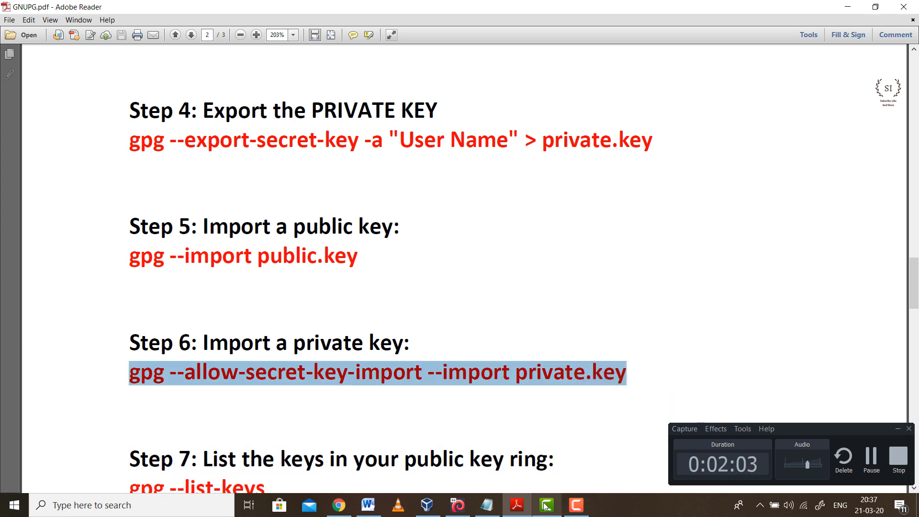
right_click(318, 274)
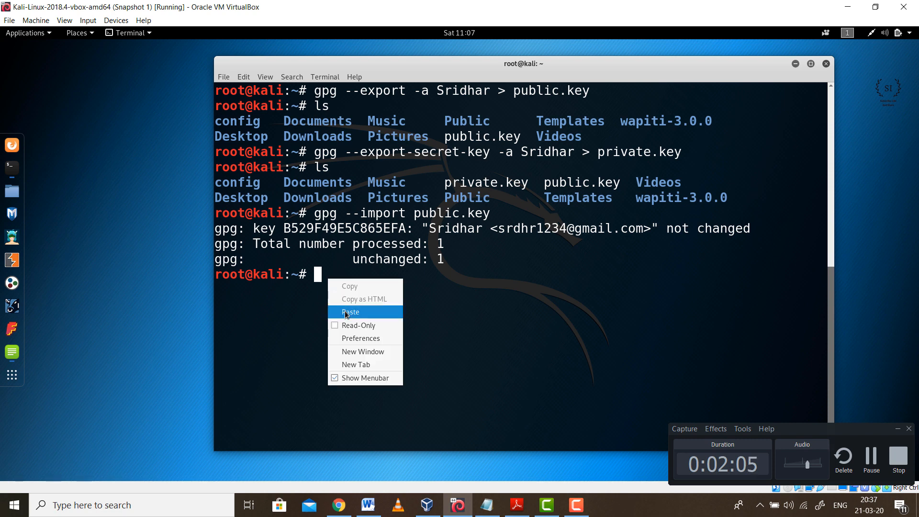
left_click(350, 311)
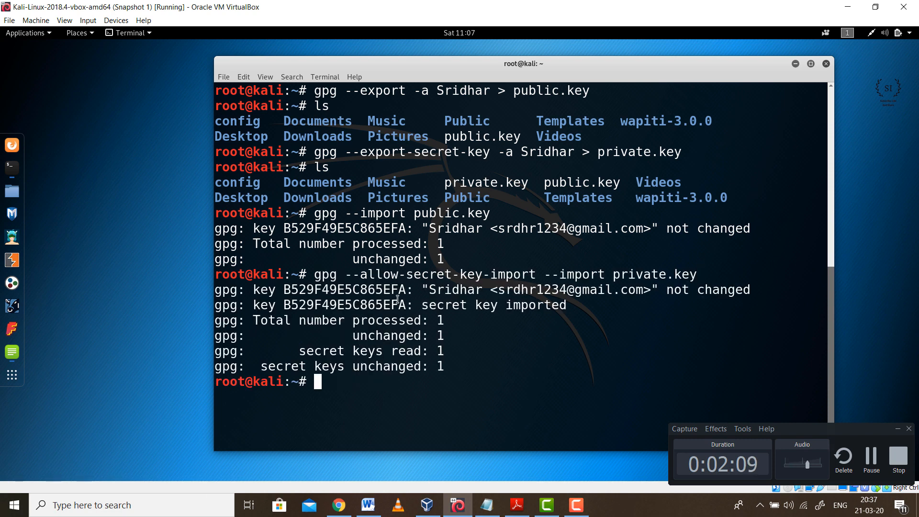
double_click(381, 305)
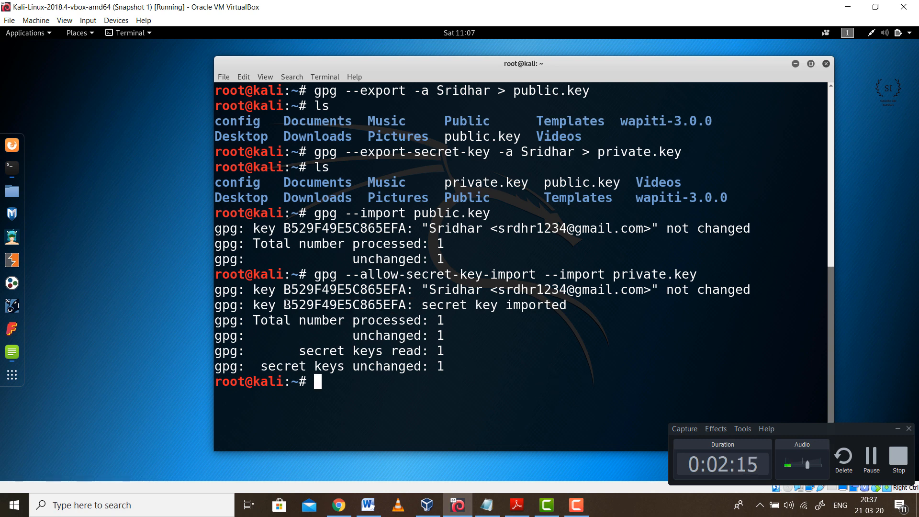
double_click(345, 305)
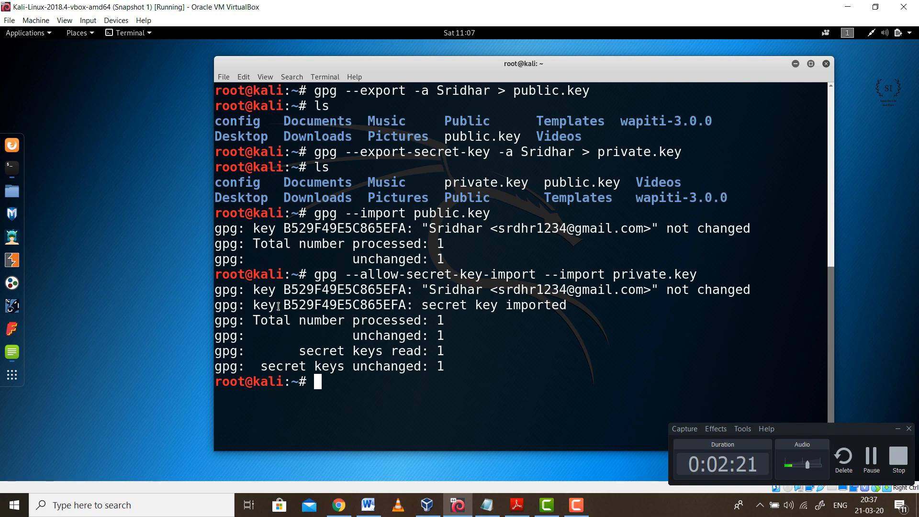
double_click(345, 305)
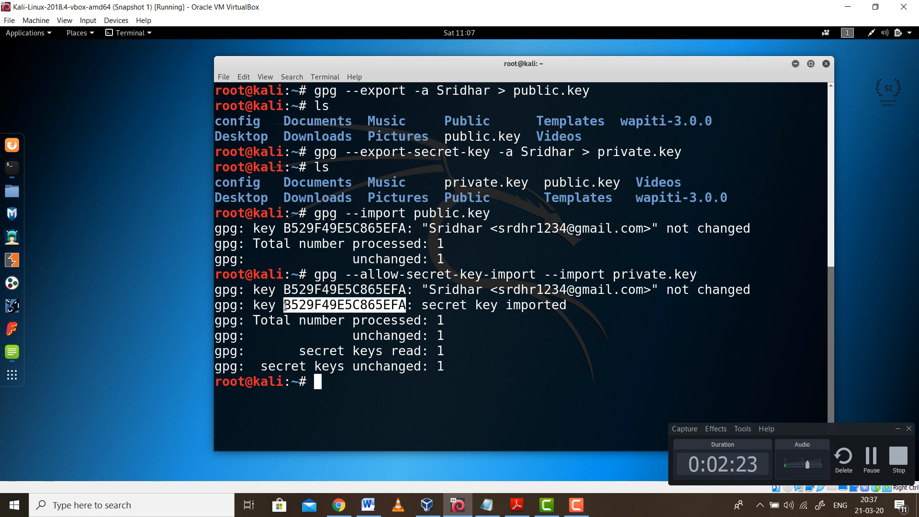
left_click(513, 504)
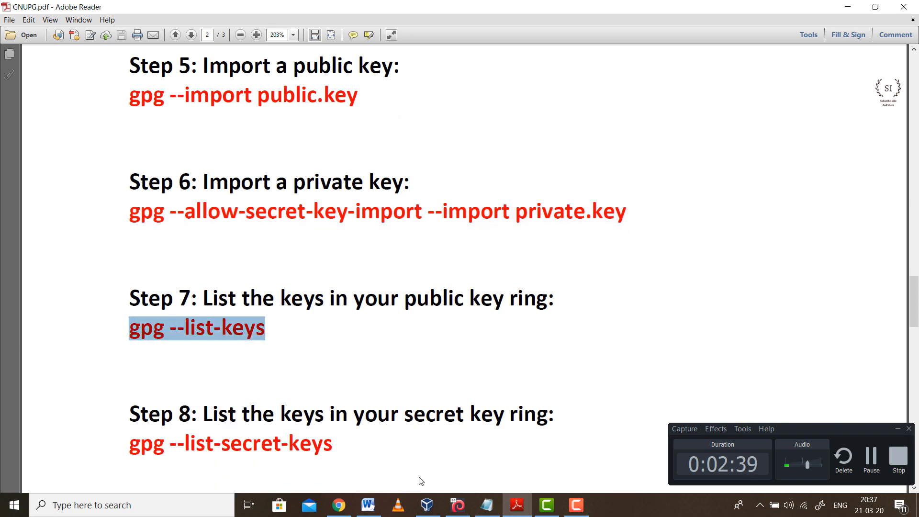
Step: Run gpg --list-secret-keys to show the Sridhar RSA3072 secret key
right_click(316, 305)
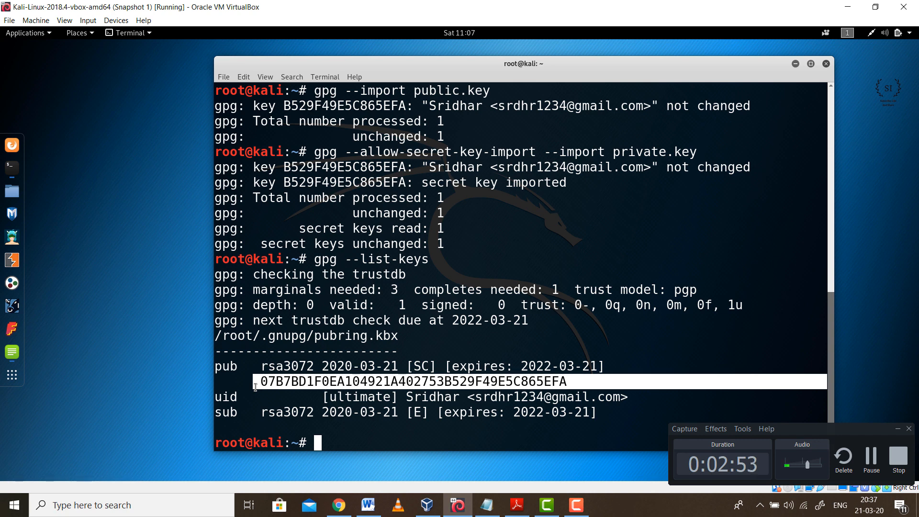
mouse_move(535, 433)
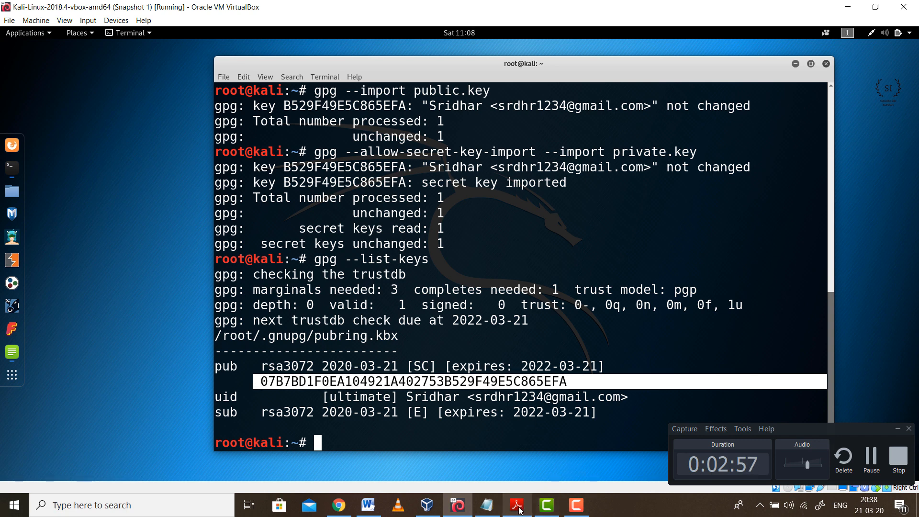
left_click(516, 504)
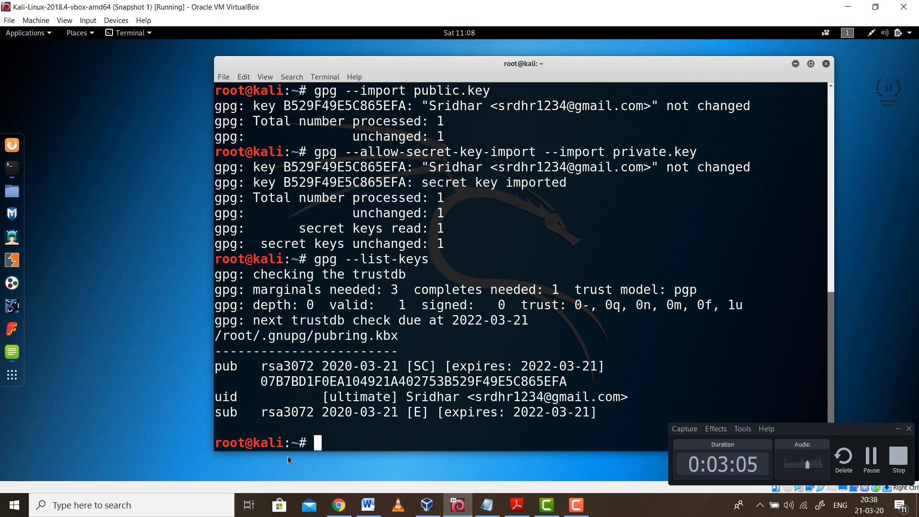
type("gpg --list-secret-keys")
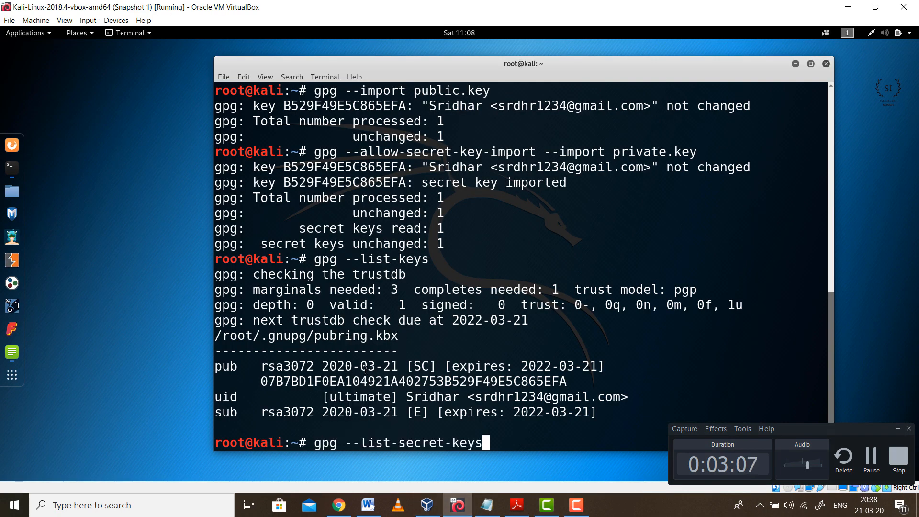
key("Return")
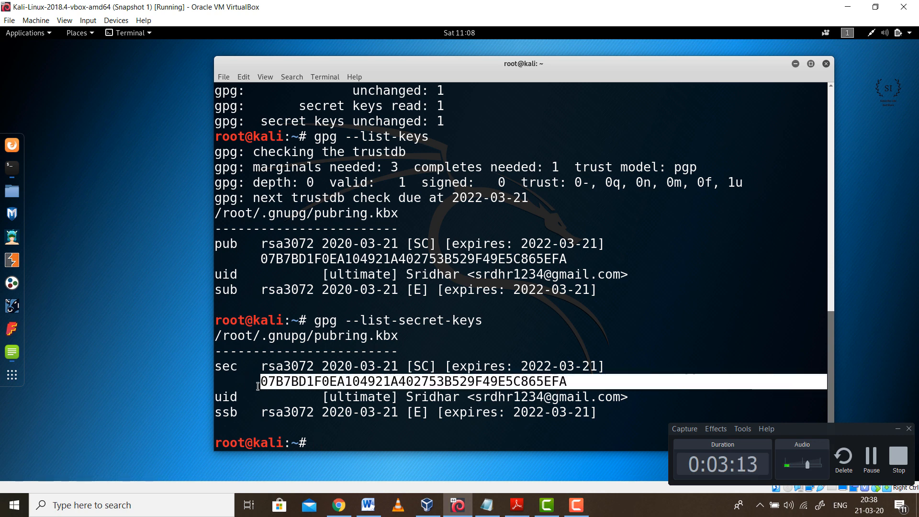
mouse_move(561, 345)
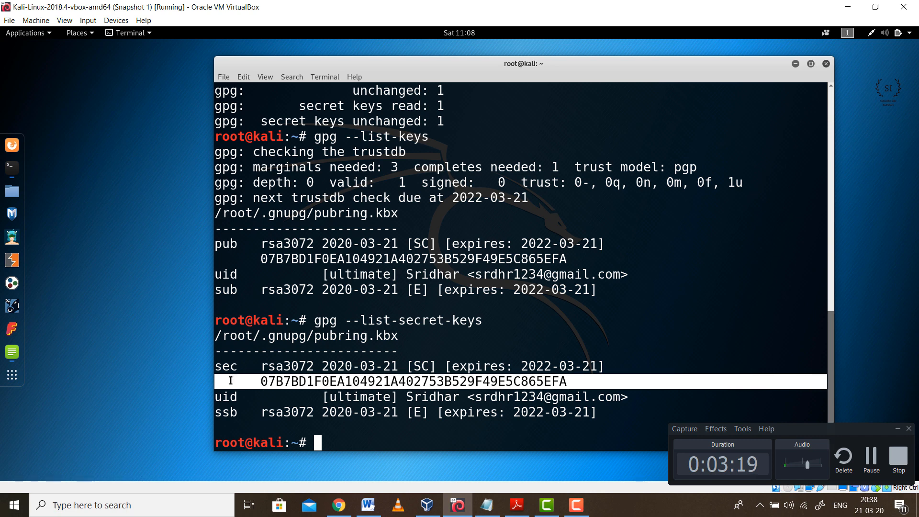
mouse_move(368, 313)
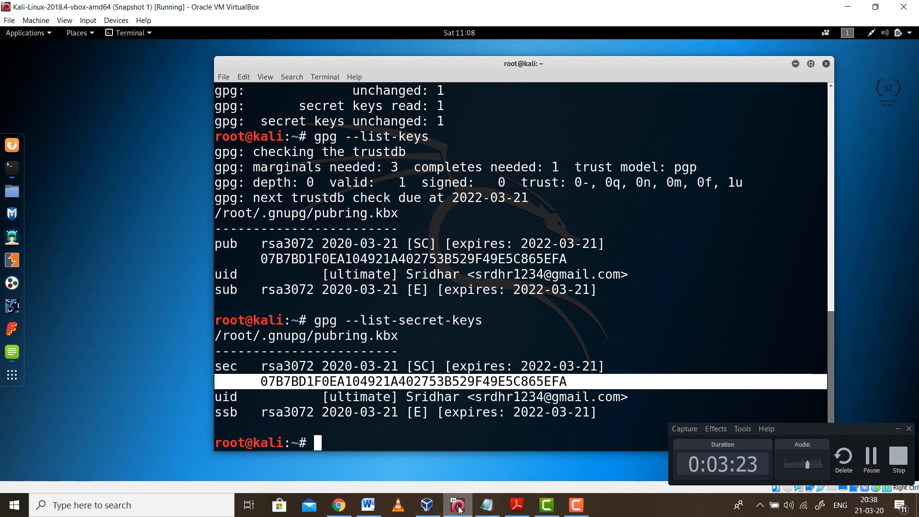
Step: Scroll GNUPG.pdf to Step 9's gpg -e command, then return to the Kali terminal
left_click(514, 505)
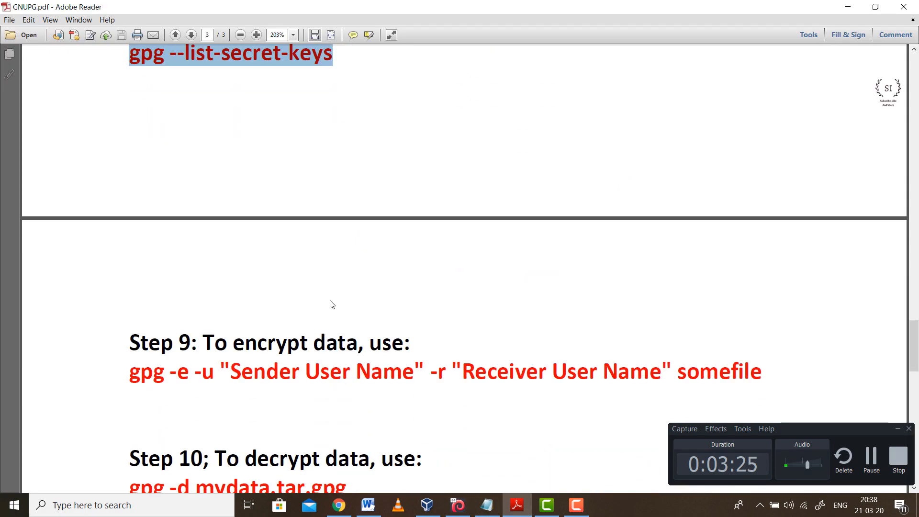
scroll("down", 3)
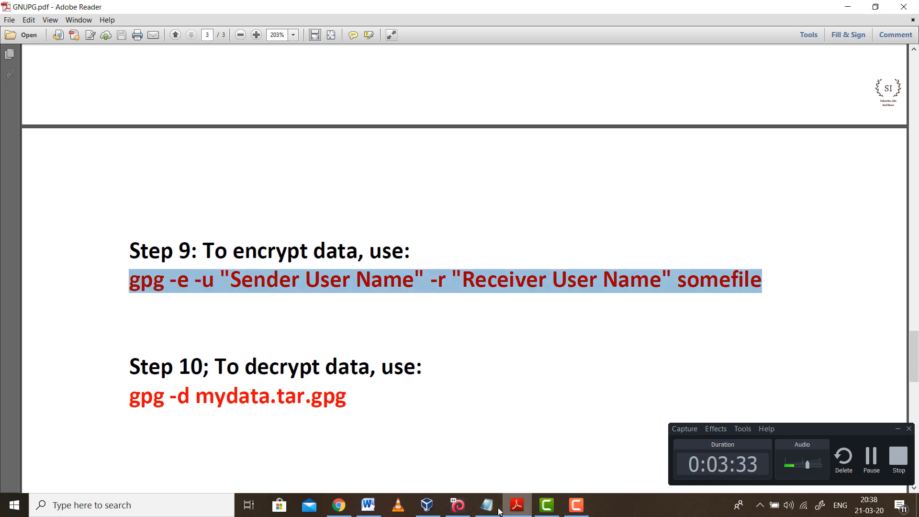
left_click(426, 505)
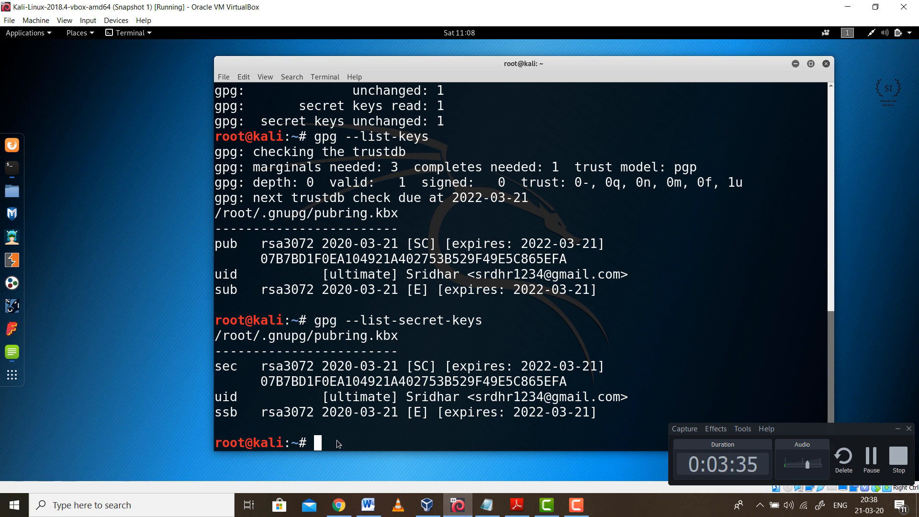
Step: Enter the gpg -e command with sender and recipient both set to Sridhar
type("gpg -e -u \"Sender User Name\" -r \"Receiver User")
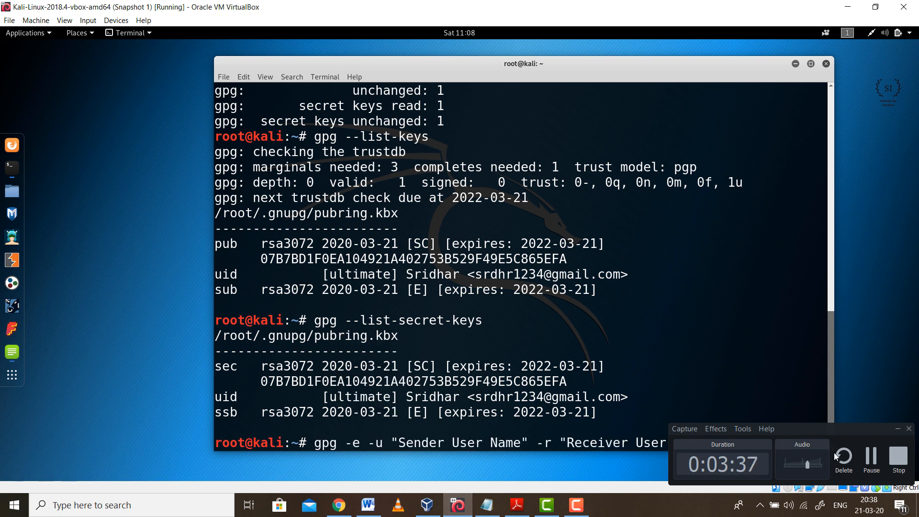
type("somefile")
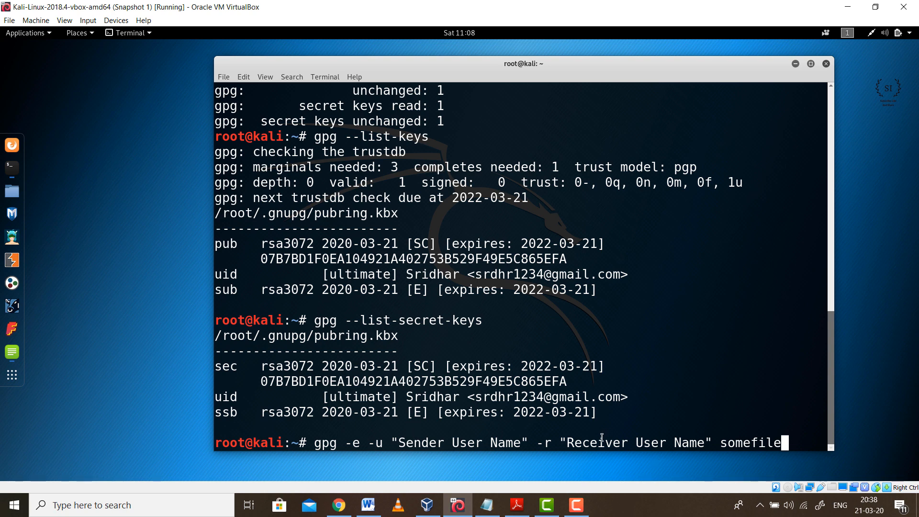
mouse_move(737, 467)
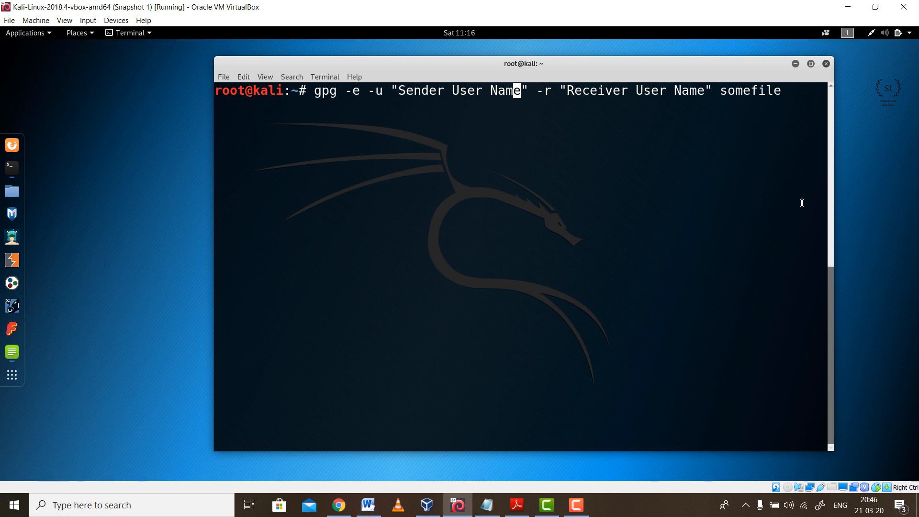
key("BackSpace")
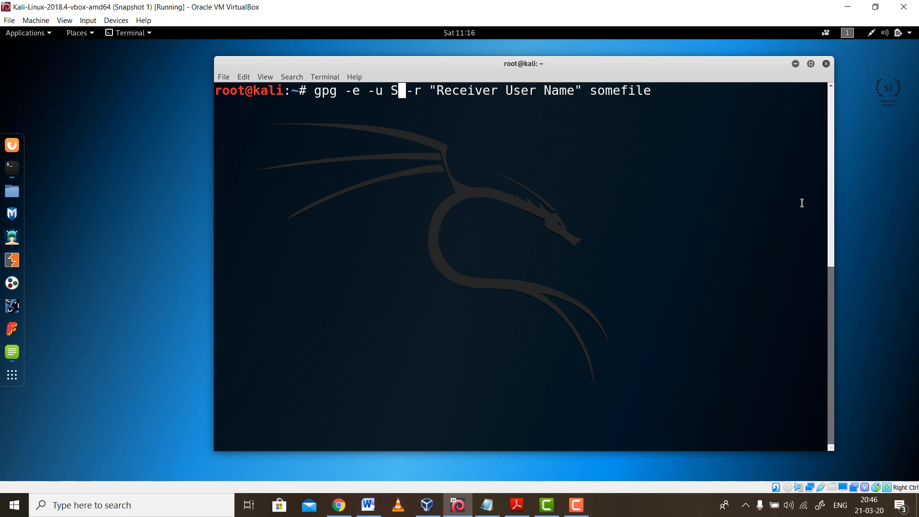
type("ridhar")
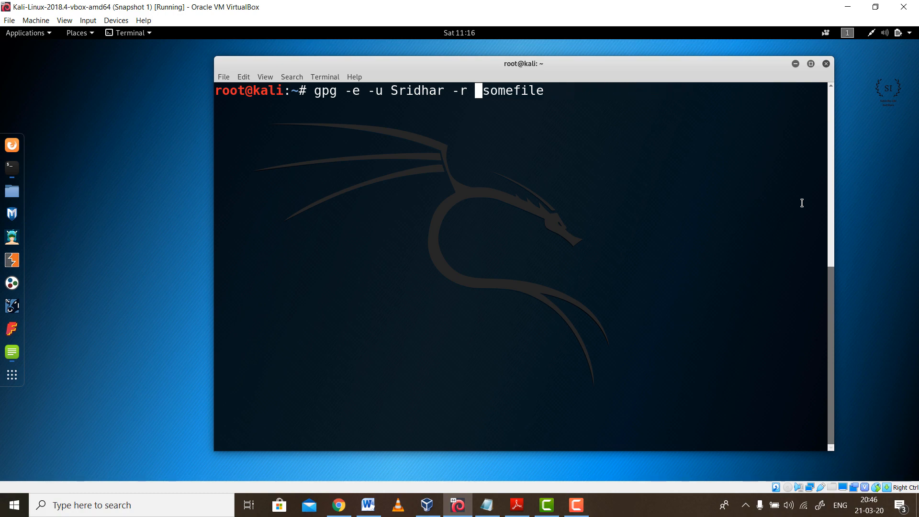
type("Sridhar")
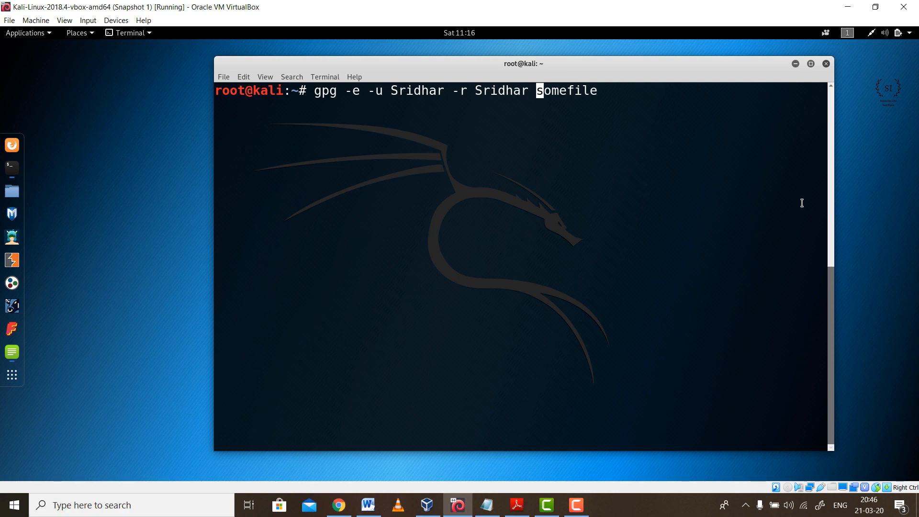
Step: Replace the file placeholder with Desktop/Demo.txt and run the encryption
key("BackSpace")
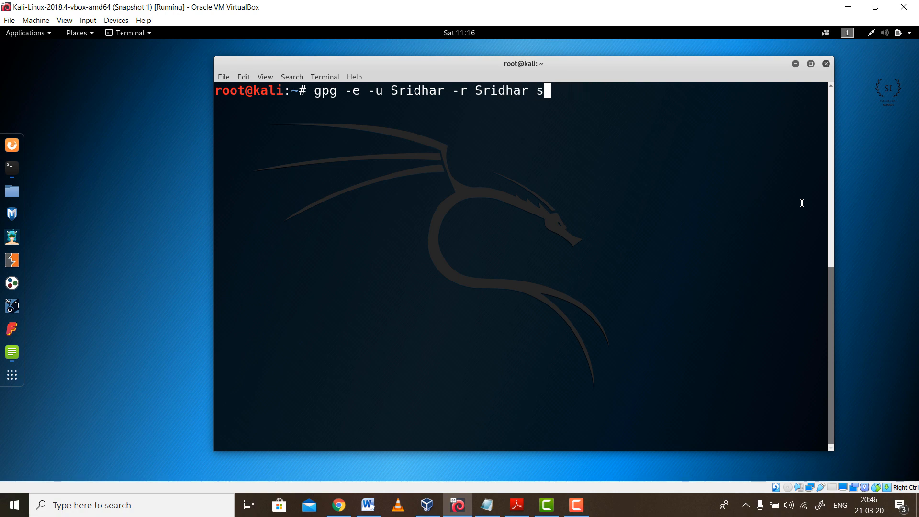
key("BackSpace")
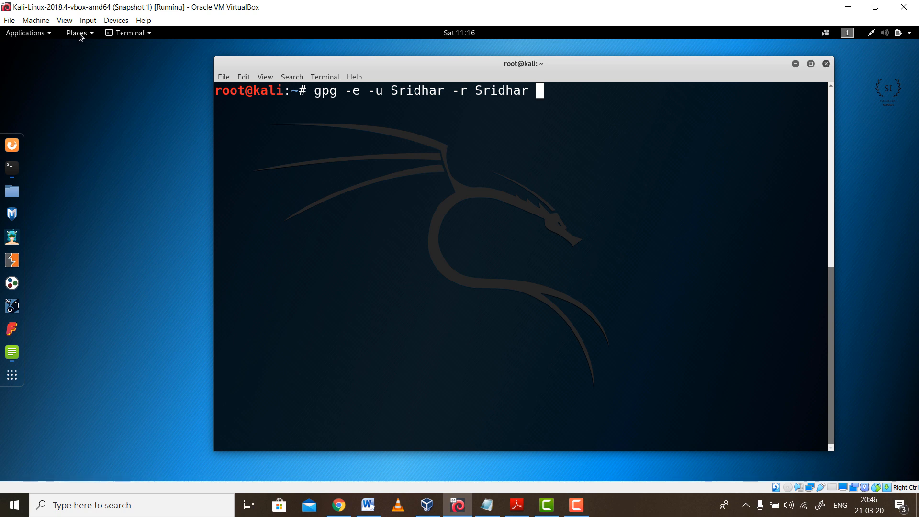
type("Deskt")
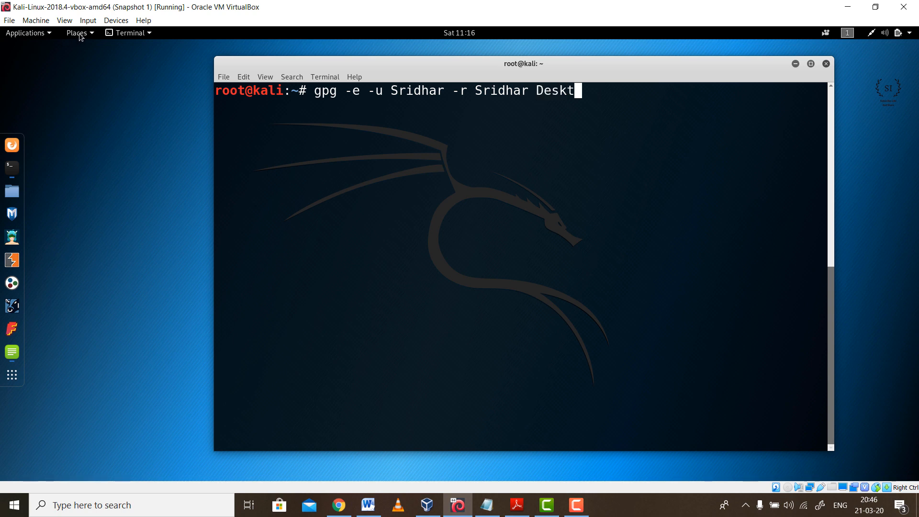
type("op")
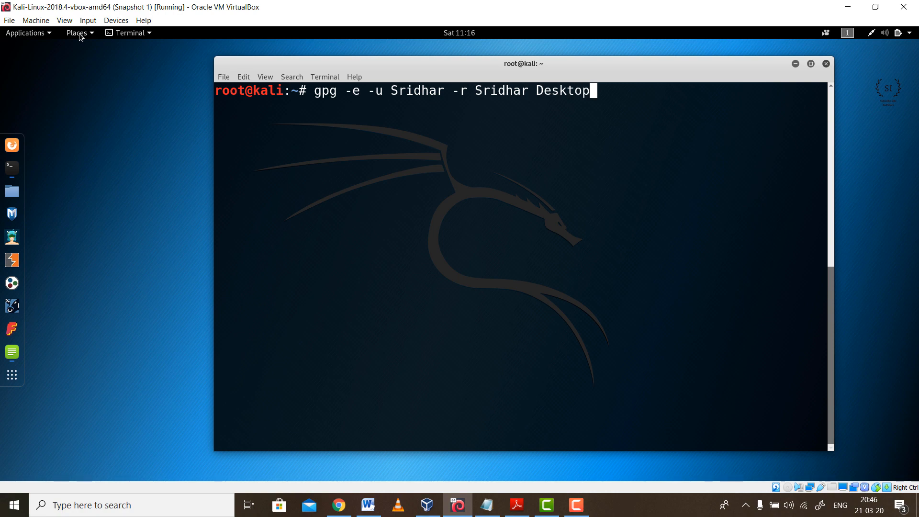
type("/De")
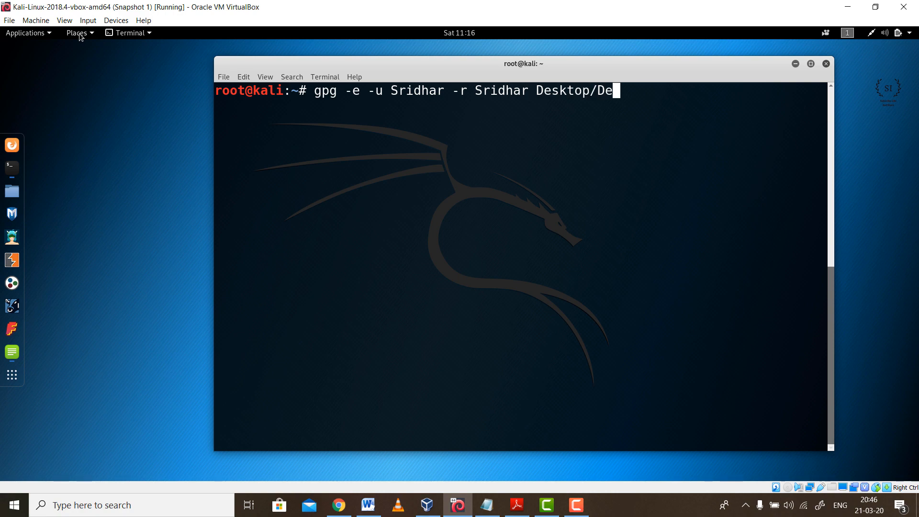
type("mo.t")
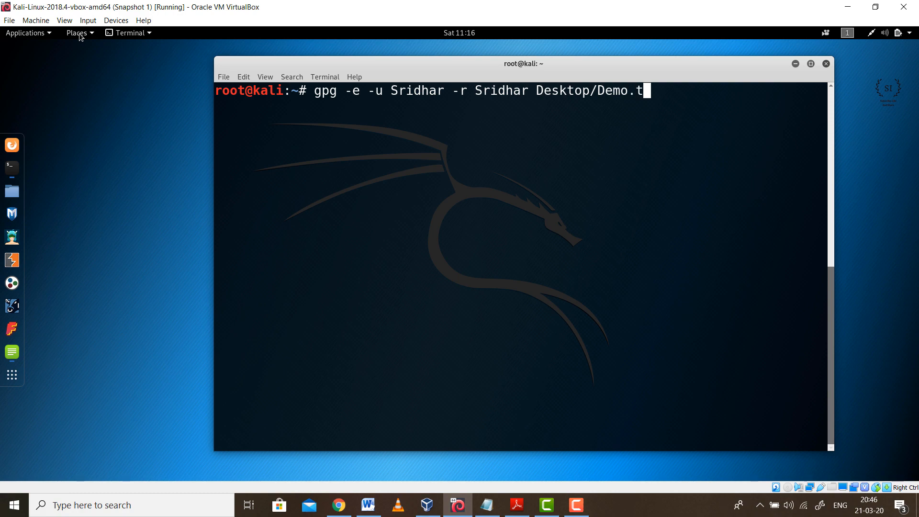
type("xt")
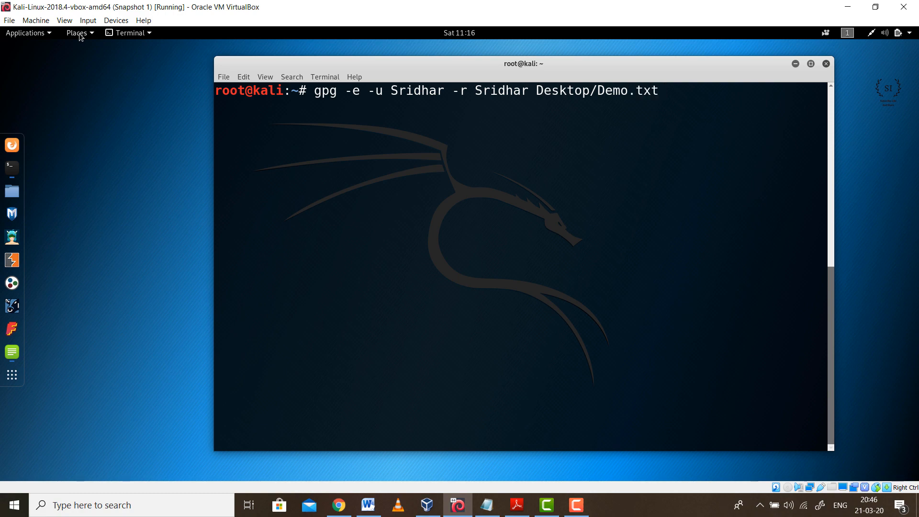
key("Return")
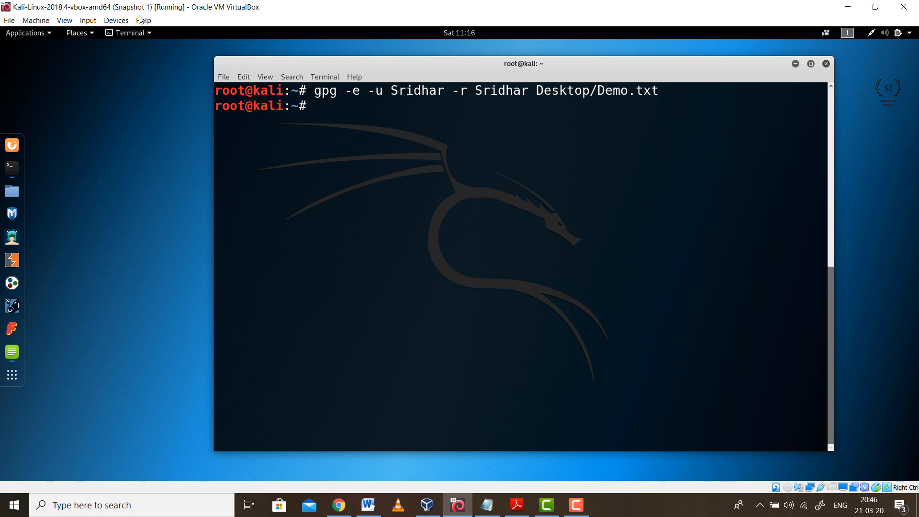
Step: Open Desktop/Demo.txt.gpg in Text Editor and select its unreadable encrypted contents
left_click(76, 33)
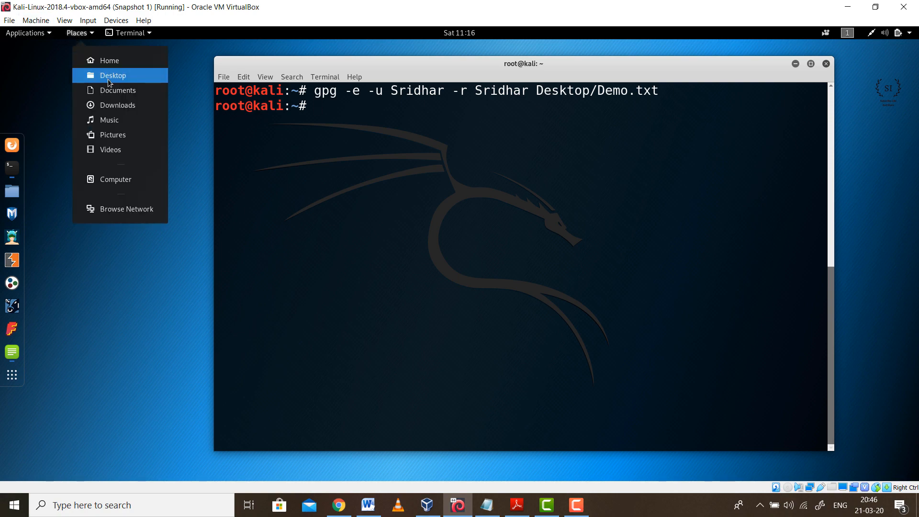
left_click(112, 75)
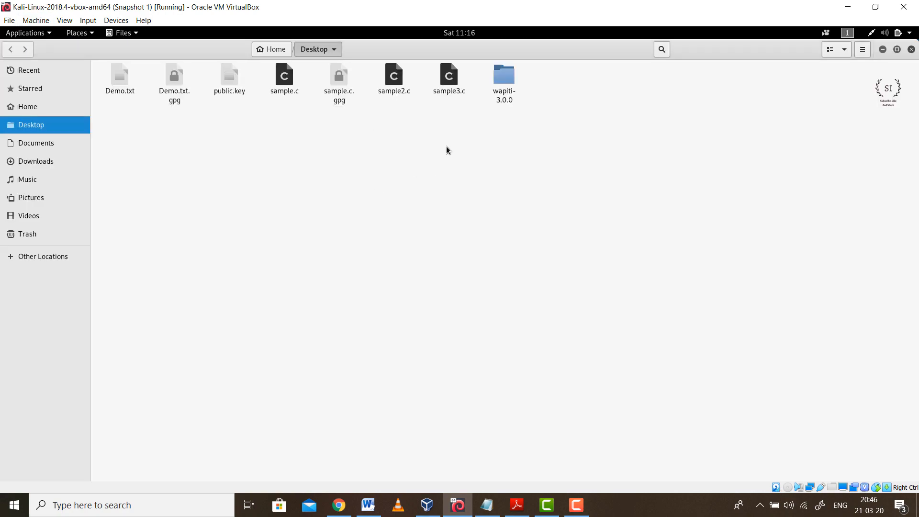
left_click(119, 76)
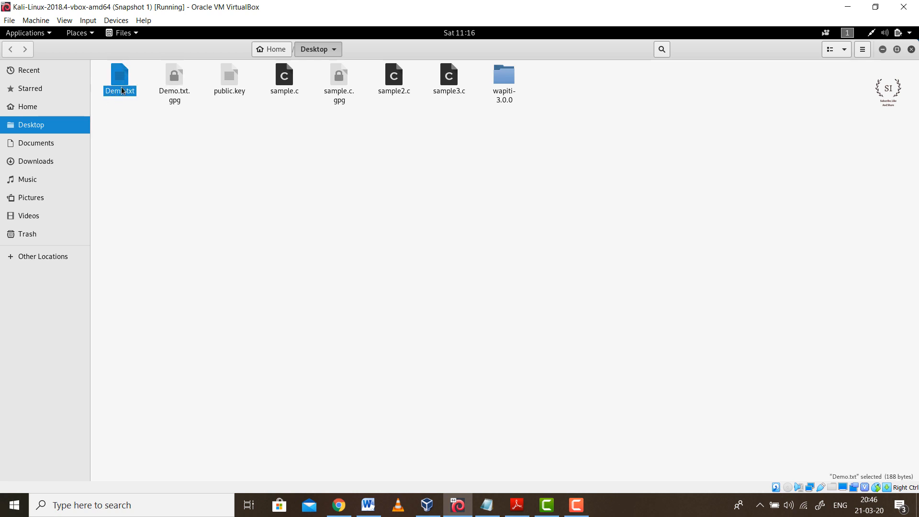
left_click(174, 79)
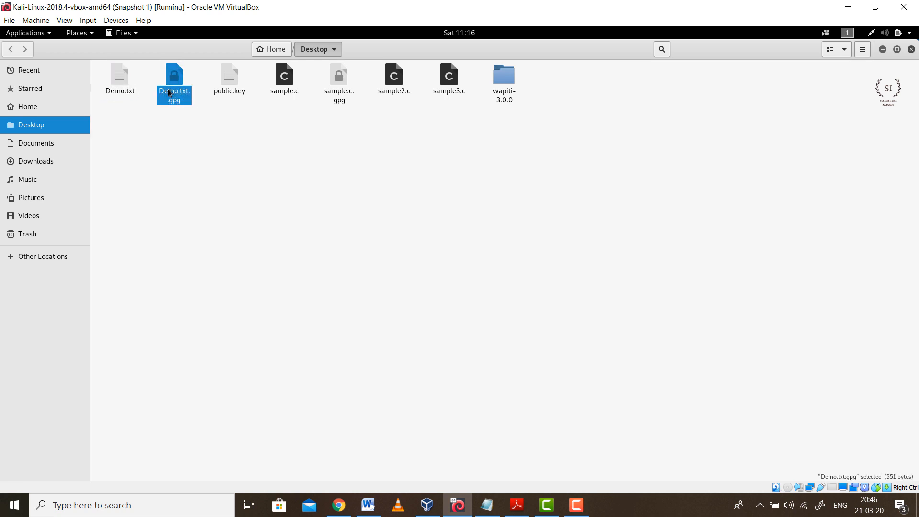
double_click(175, 79)
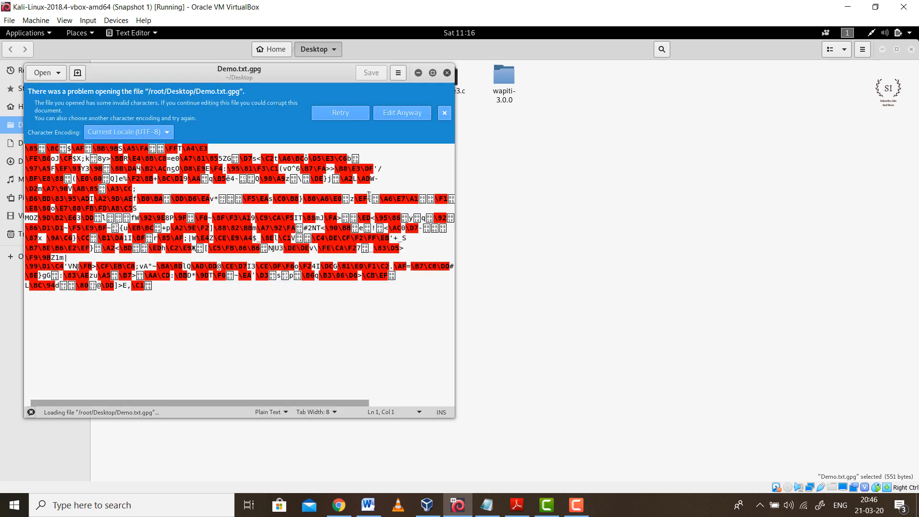
left_click(443, 112)
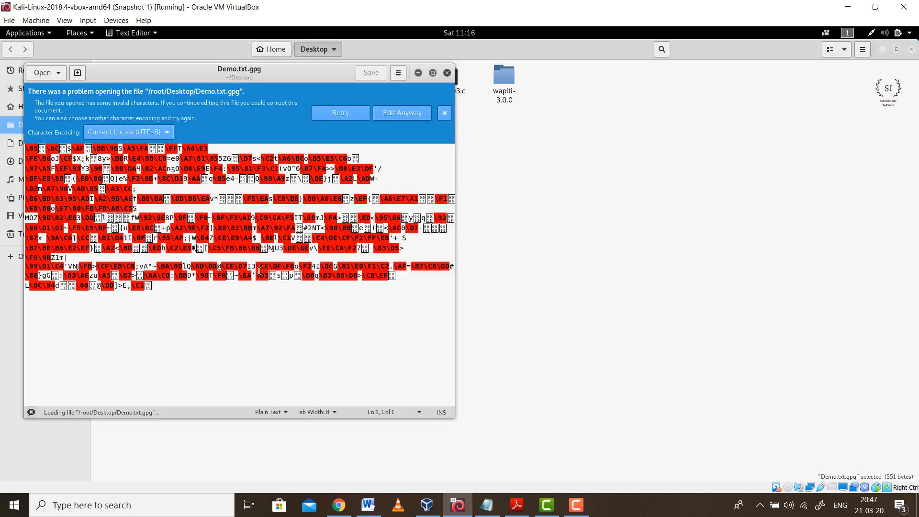
key("ctrl+a")
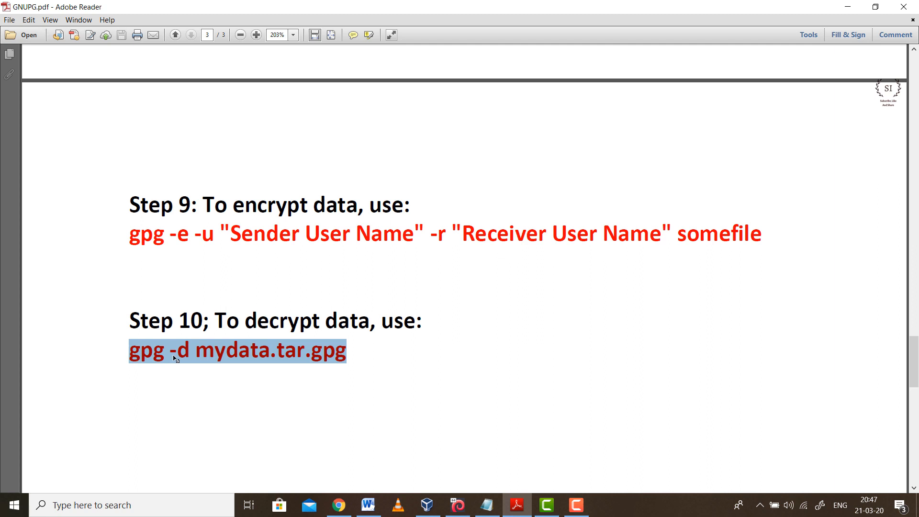
mouse_move(487, 504)
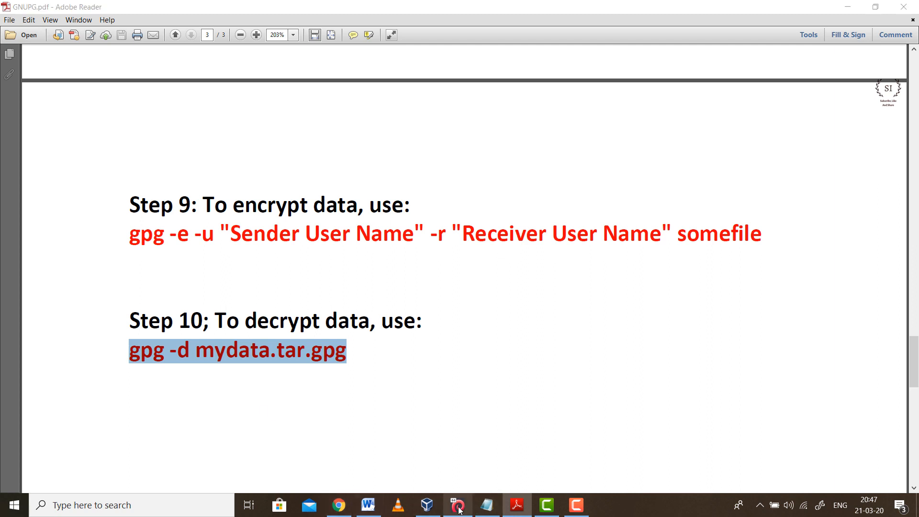
Step: Paste the gpg -d command into the Kali terminal, retarget it to Demo.txt.gpg, and run it
left_click(457, 504)
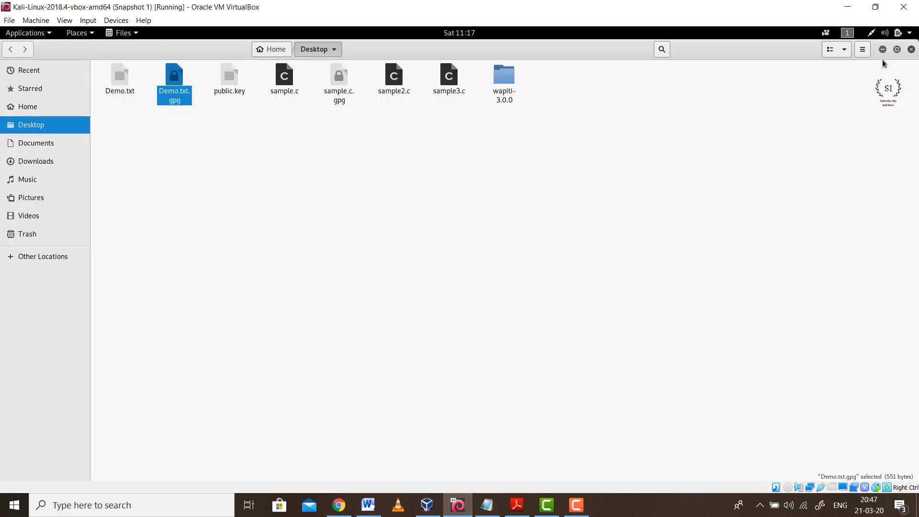
right_click(368, 159)
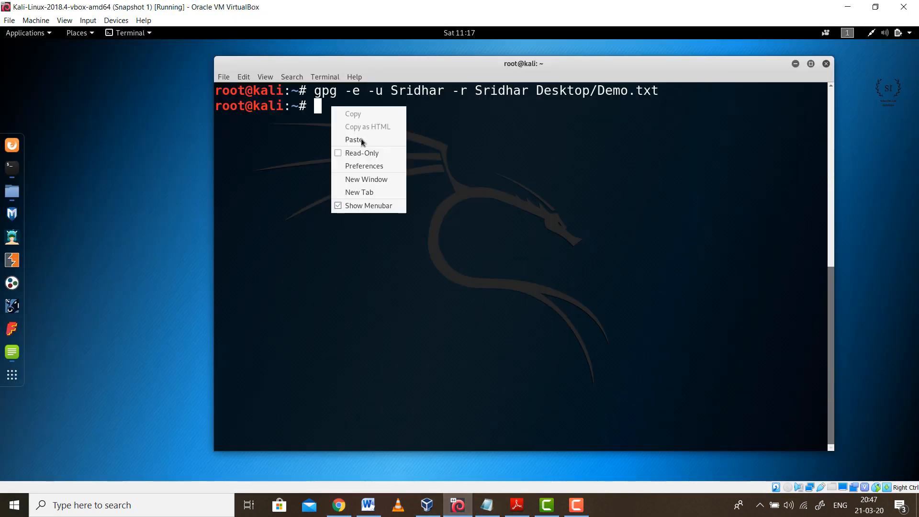
left_click(354, 139)
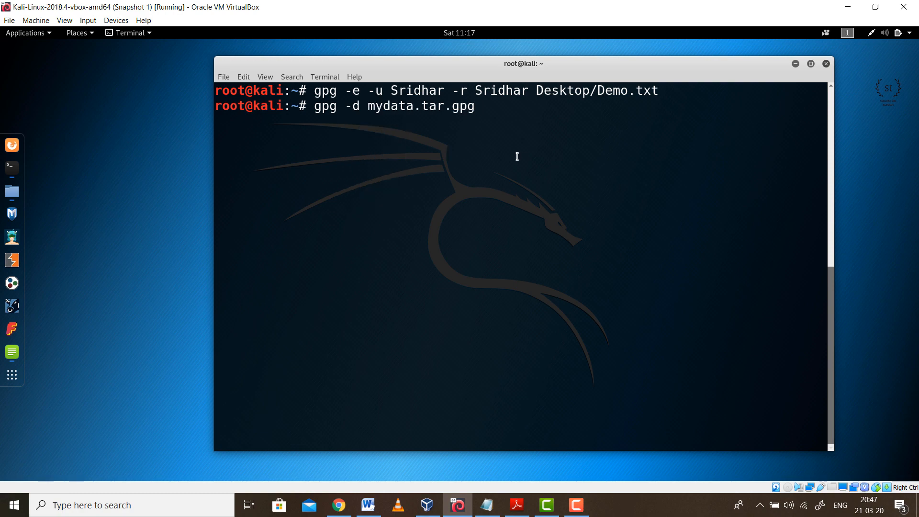
left_click(445, 106)
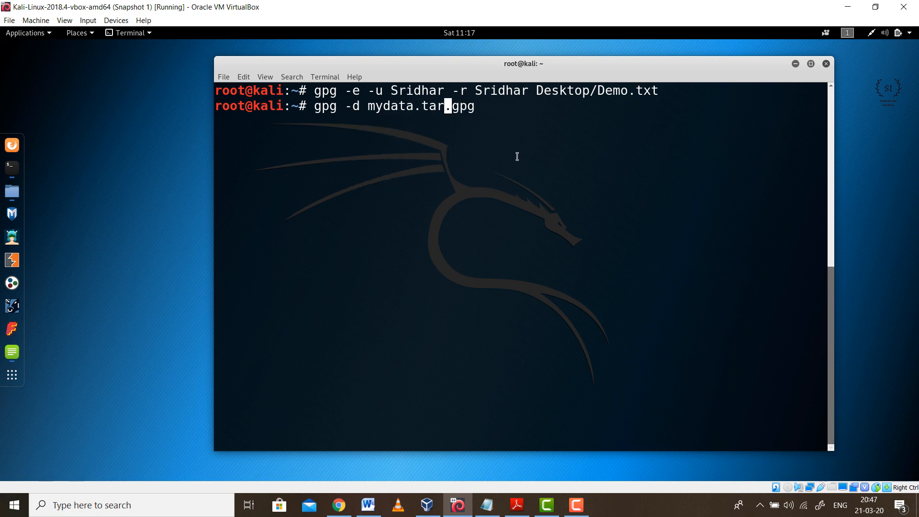
key("BackSpace")
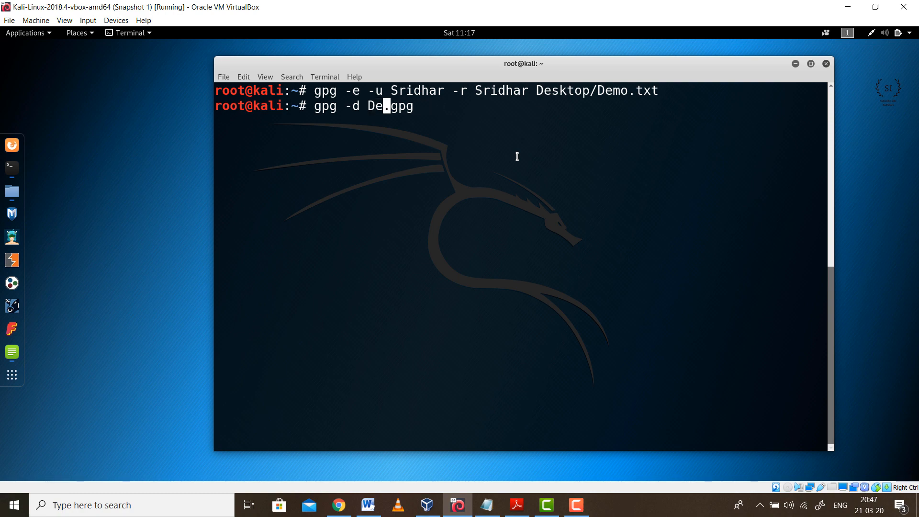
type("mo")
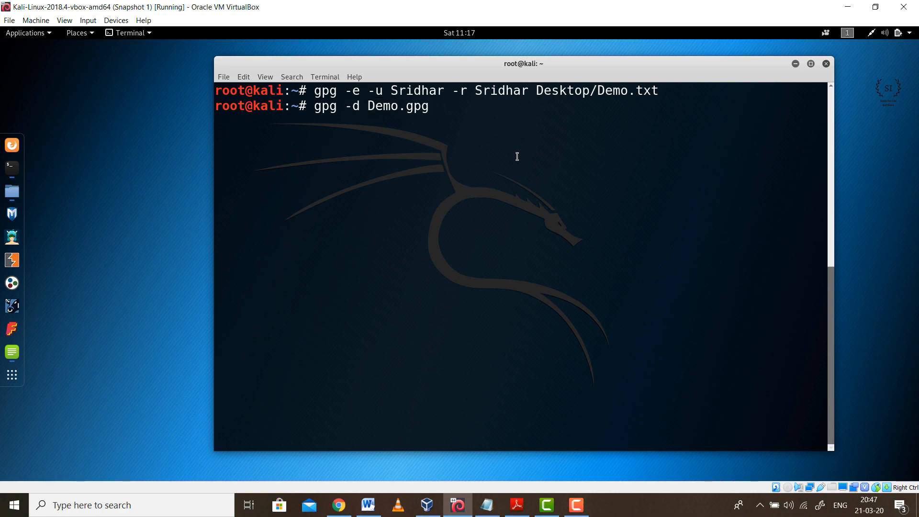
type(".txt.")
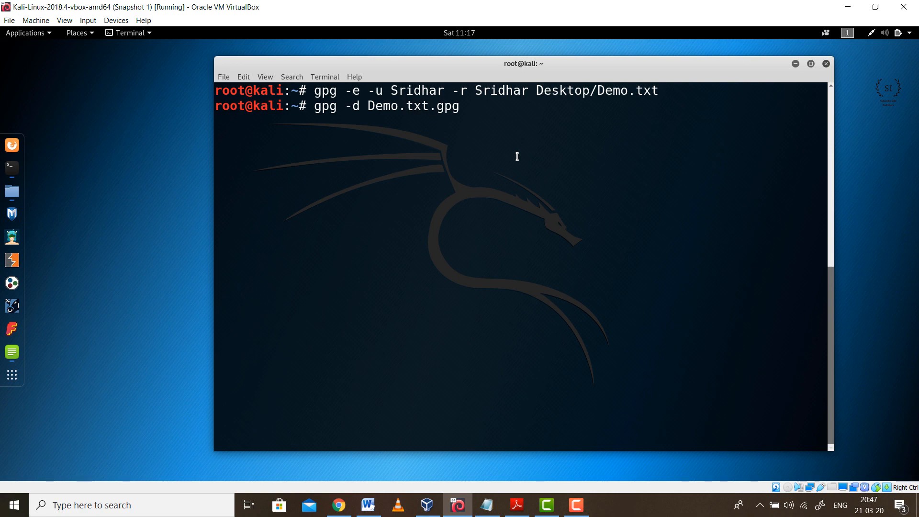
key("Return")
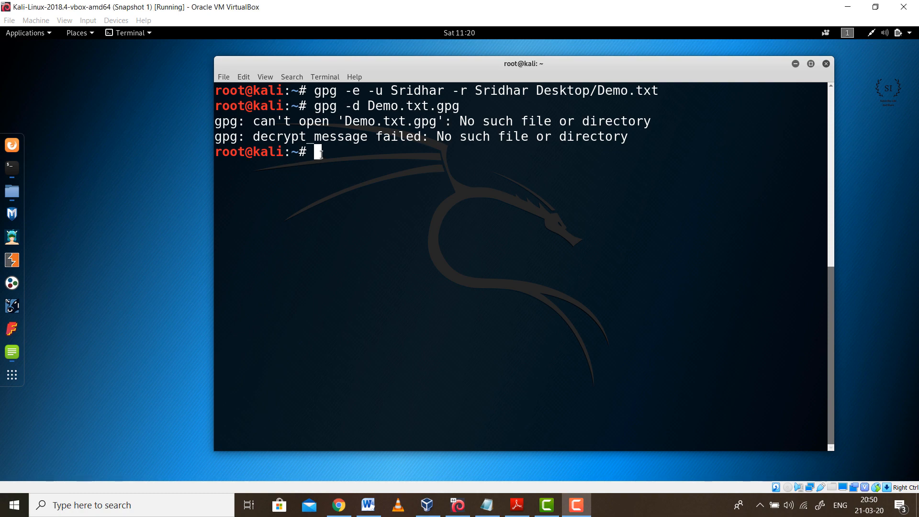
Step: Run gpg -d again with the path changed to Desktop/Demo.txt.gpg
type("gpg -d mydata.tar.gpg")
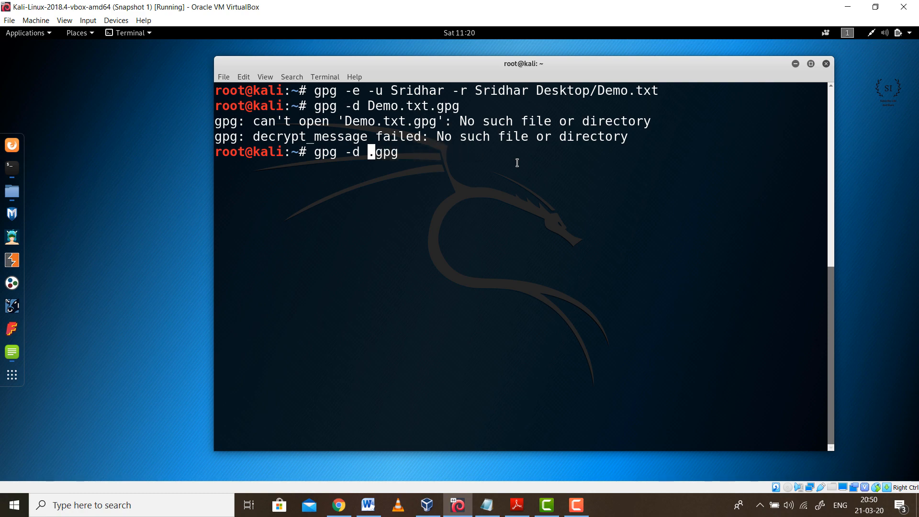
type("Desktop")
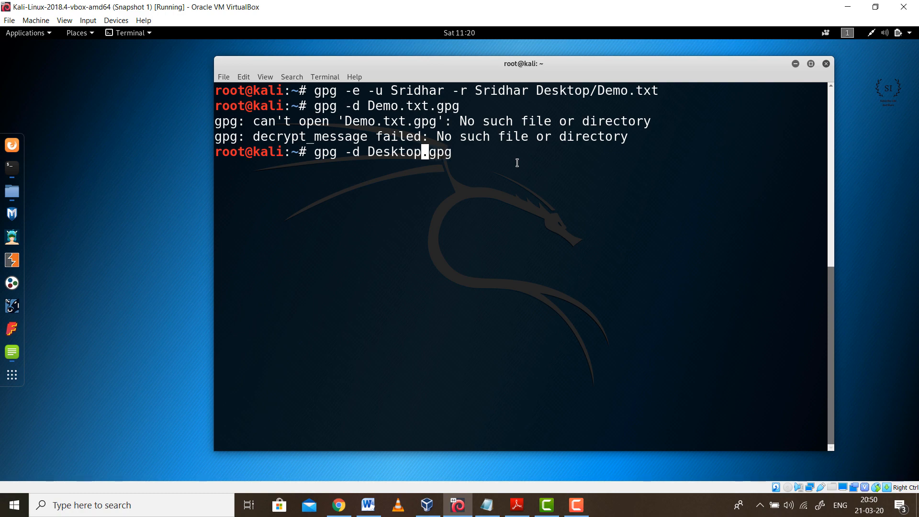
type("/Da")
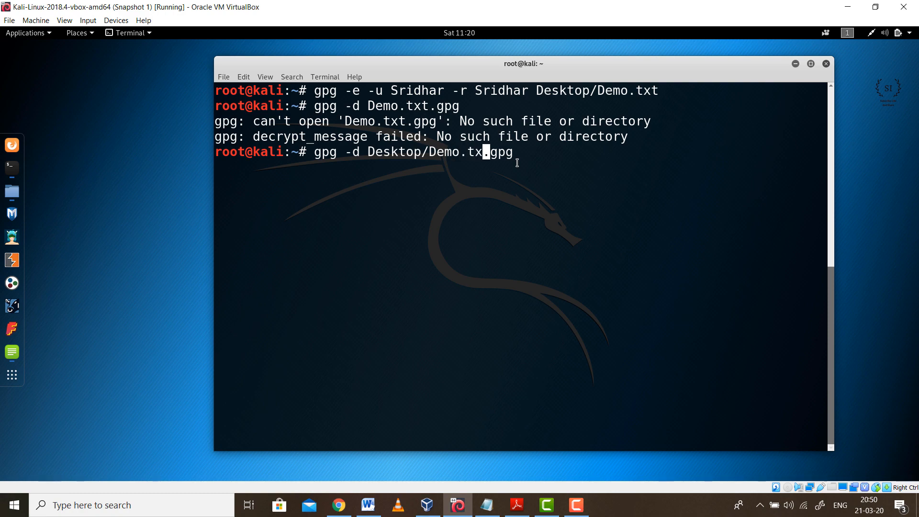
key("Return")
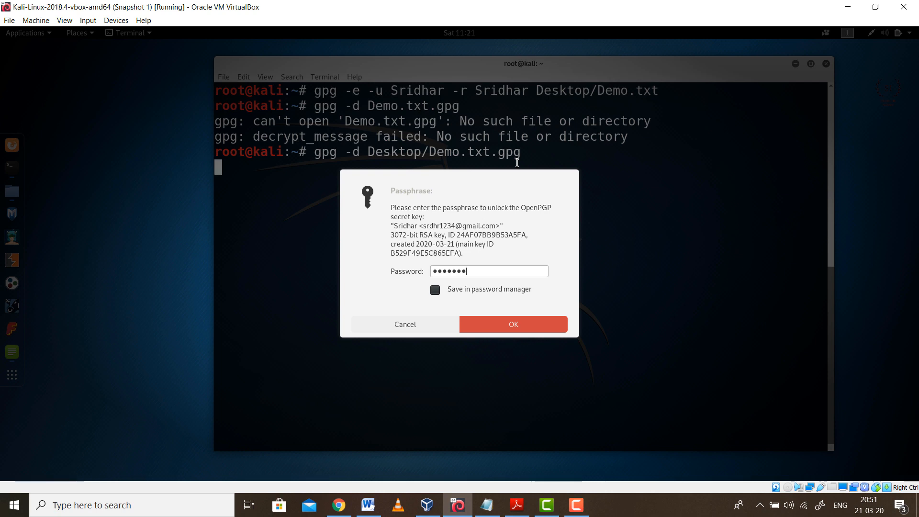
Step: Enter the secret key passphrase in the Passphrase dialog and confirm with OK
type("•")
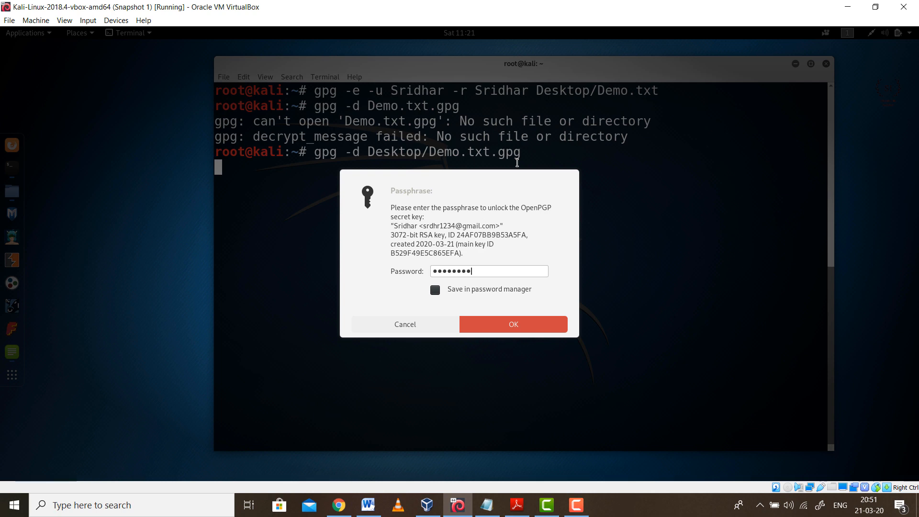
left_click(511, 324)
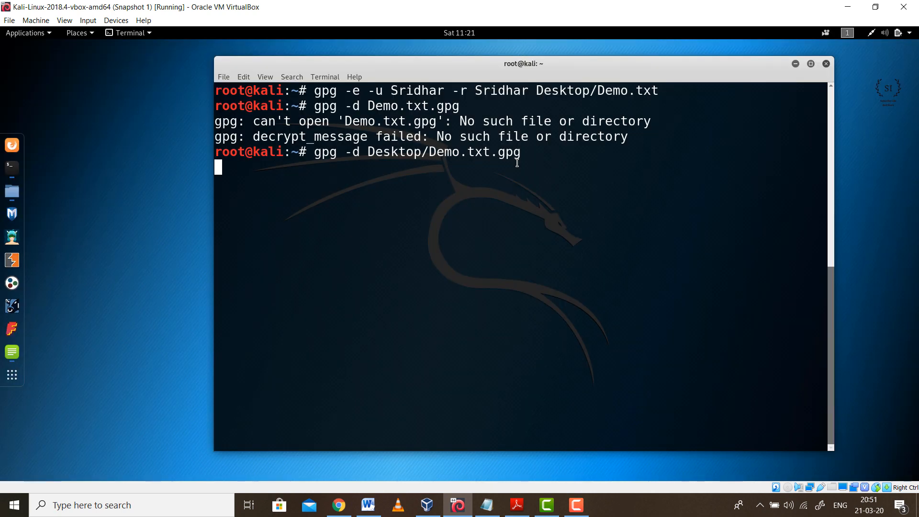
Step: Let gpg finish so the decrypted Demo.txt sample text prints in the terminal
key("Return")
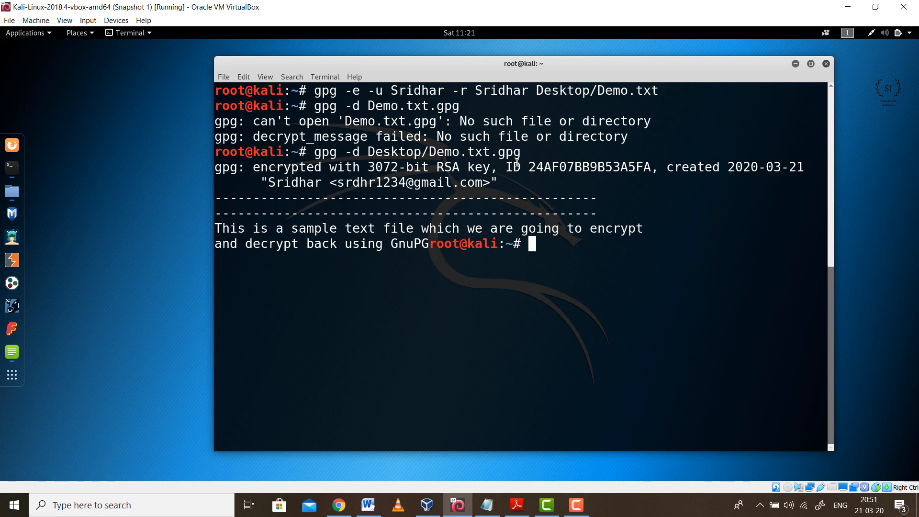
left_click(515, 504)
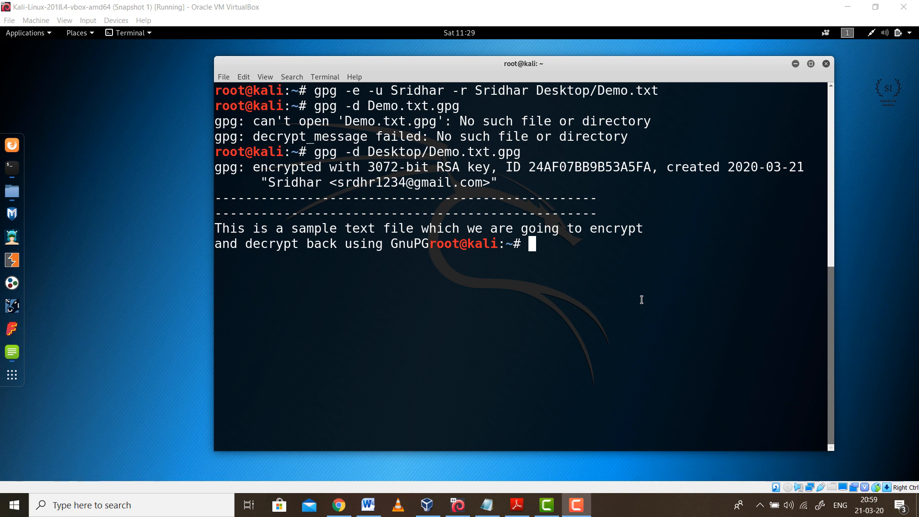
mouse_move(672, 383)
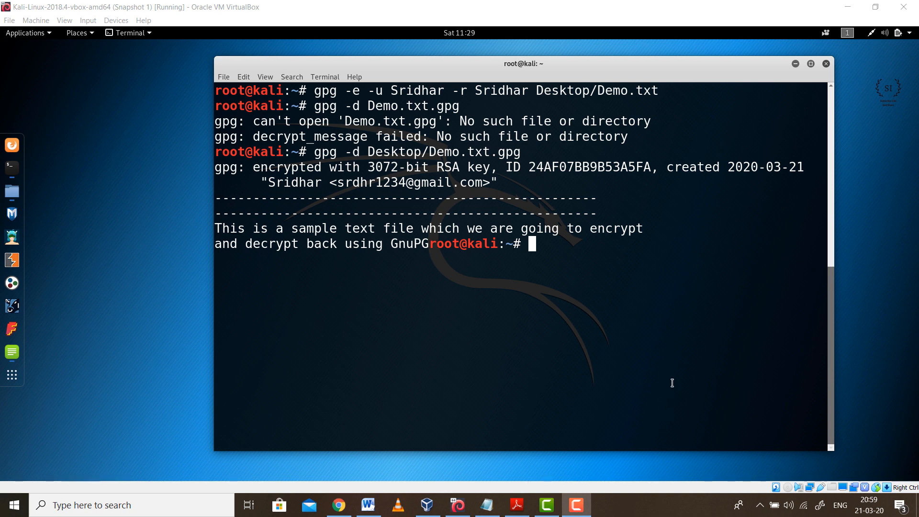
mouse_move(699, 449)
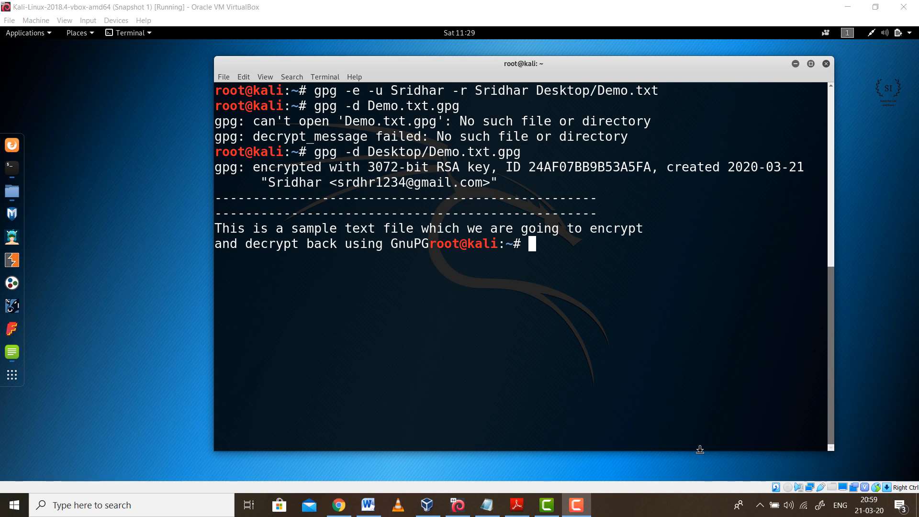